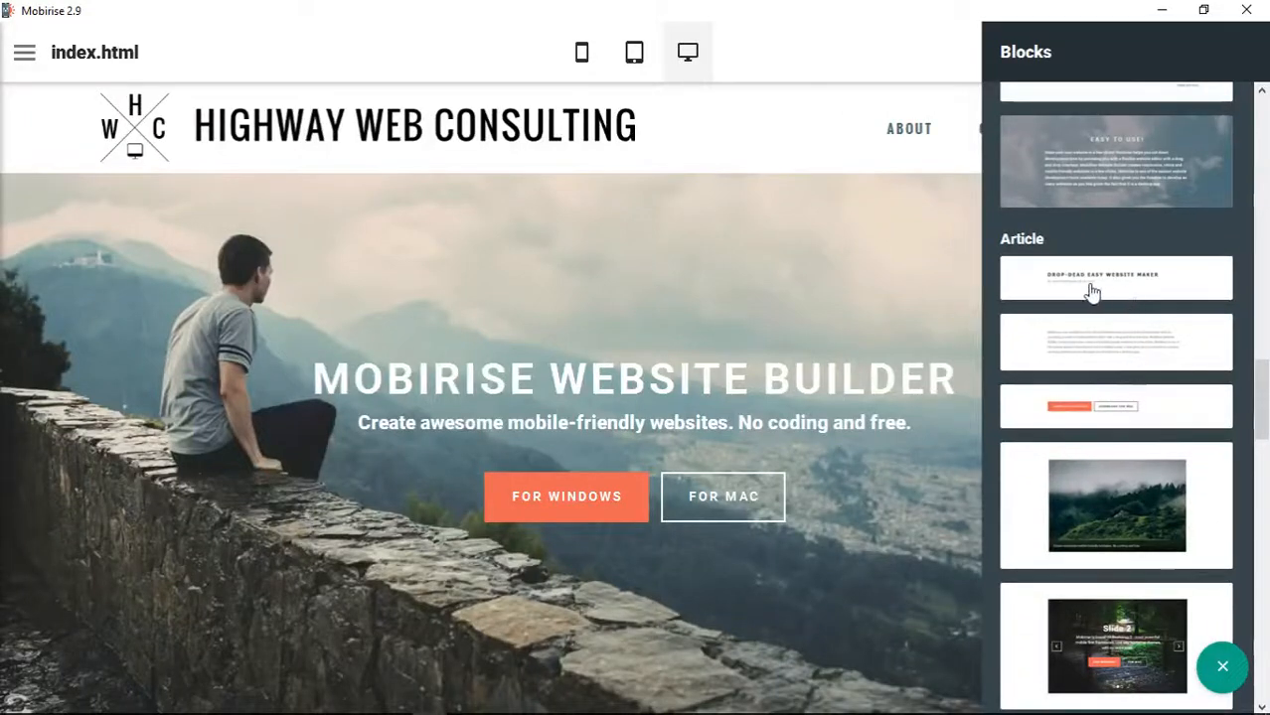
{"action": "mouse_move", "coordinate": [1167, 284]}
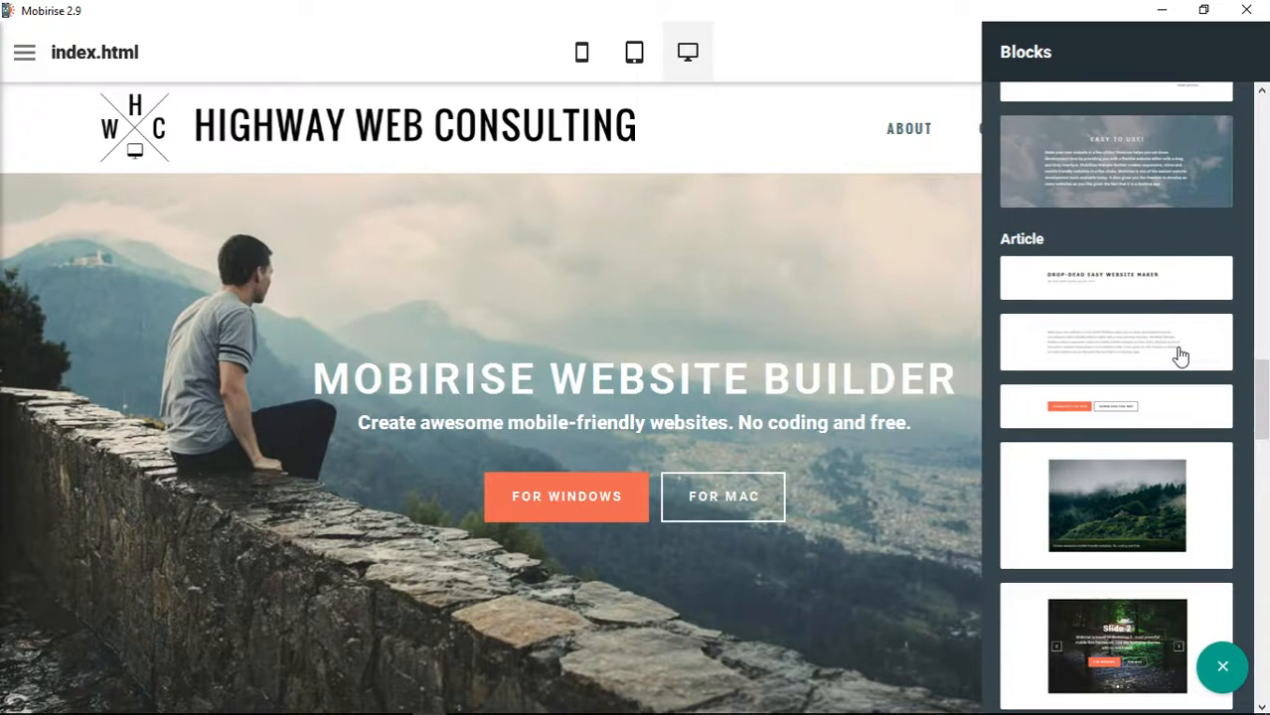
{"action": "mouse_move", "coordinate": [1138, 418]}
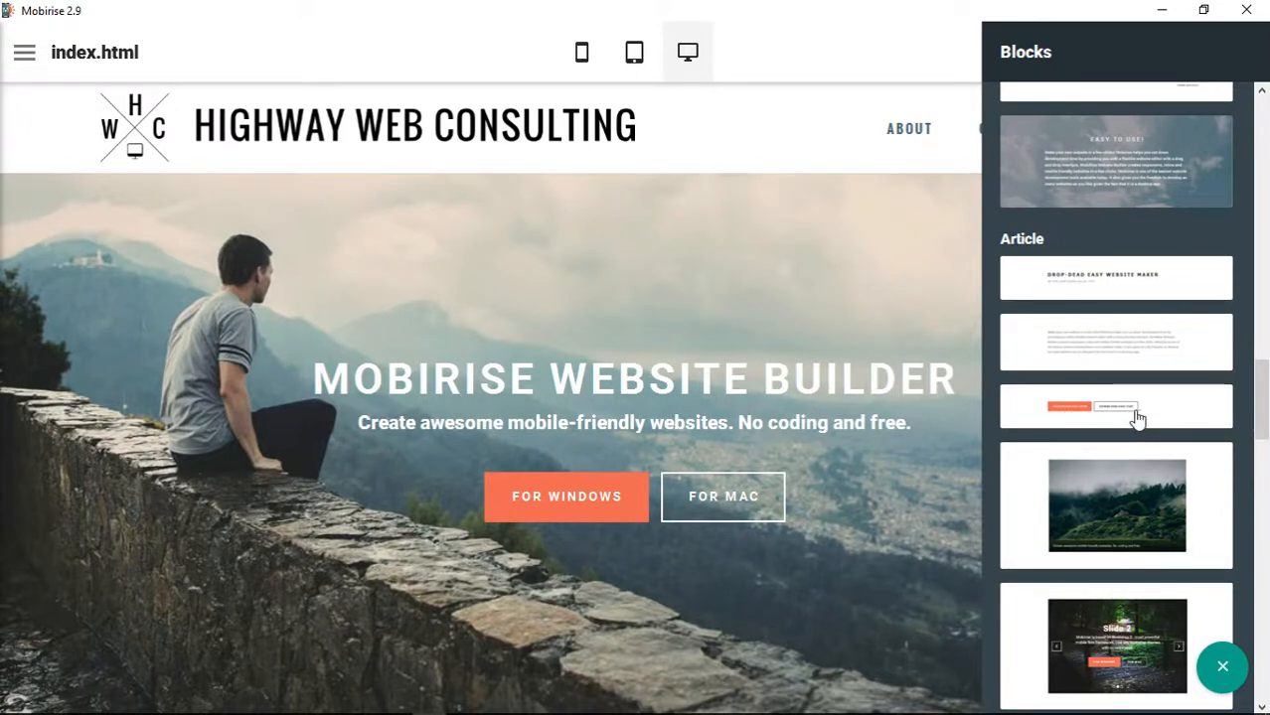
{"action": "mouse_move", "coordinate": [1109, 309]}
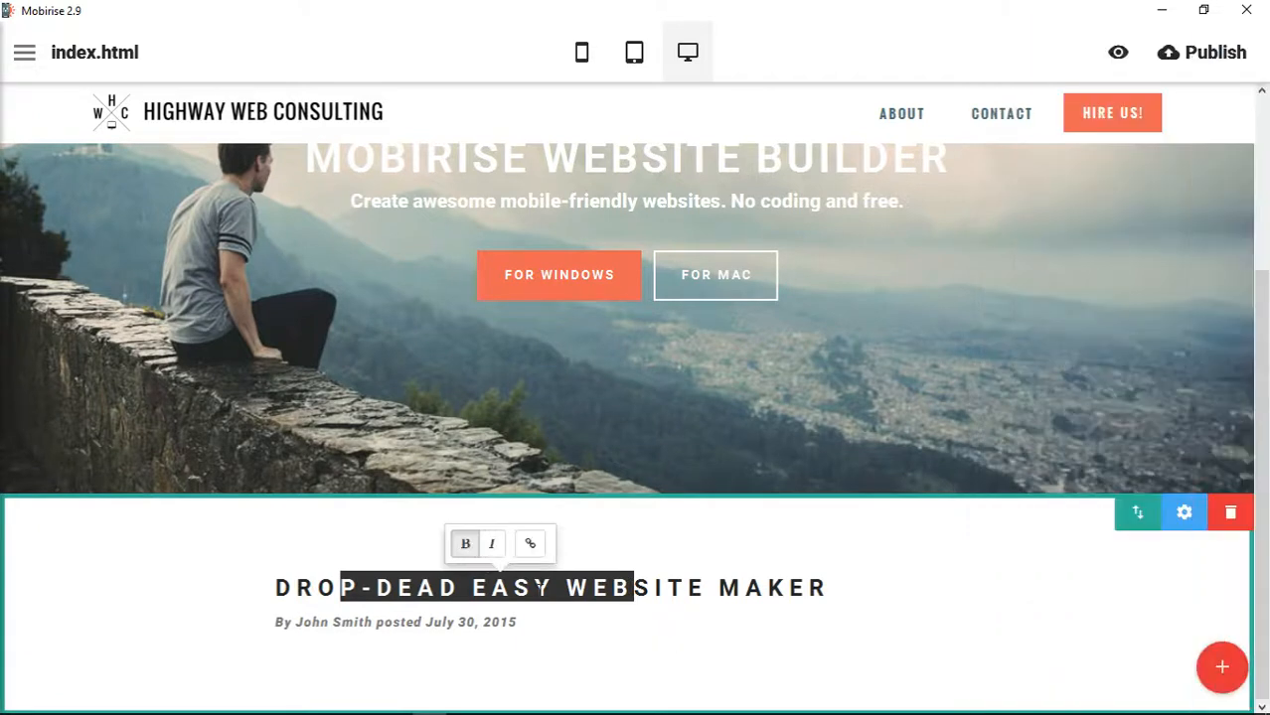
{"action": "mouse_move", "coordinate": [465, 545]}
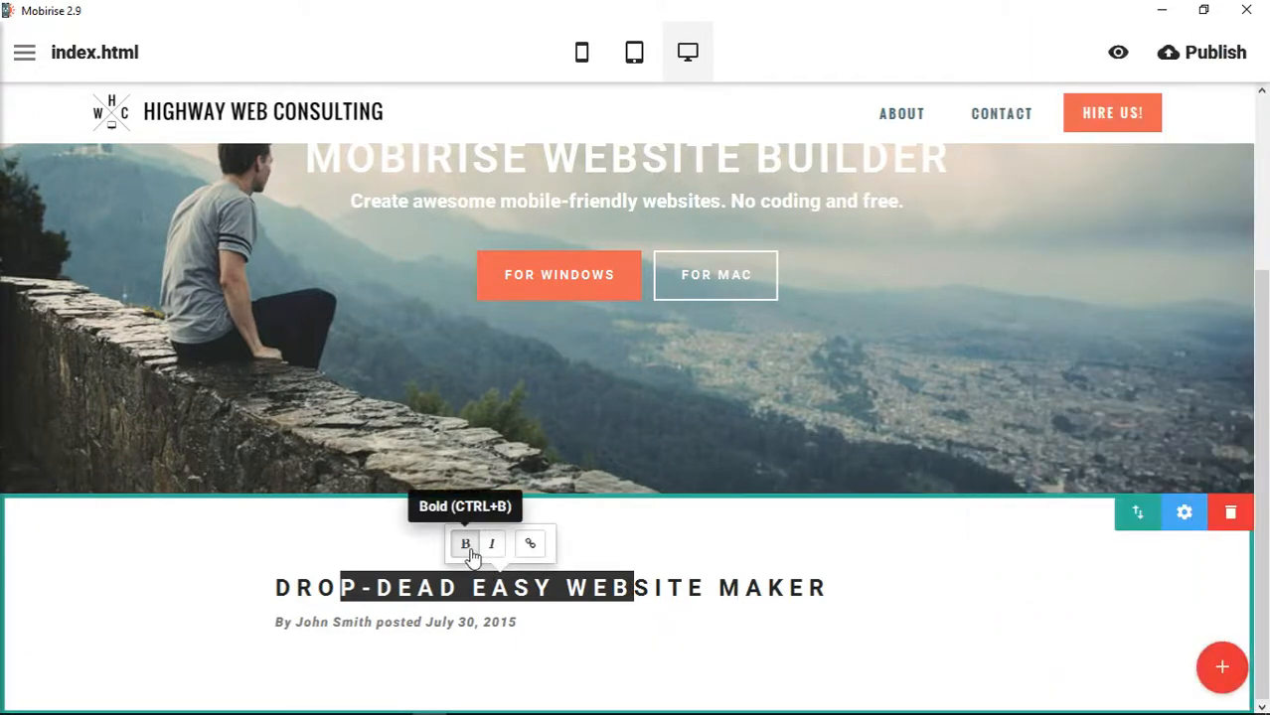
Shorten the heading to 'DROP-DEAD EASY MAKER' and change the byline's 'posted' to 'written on'.
{"action": "left_click", "coordinate": [463, 544]}
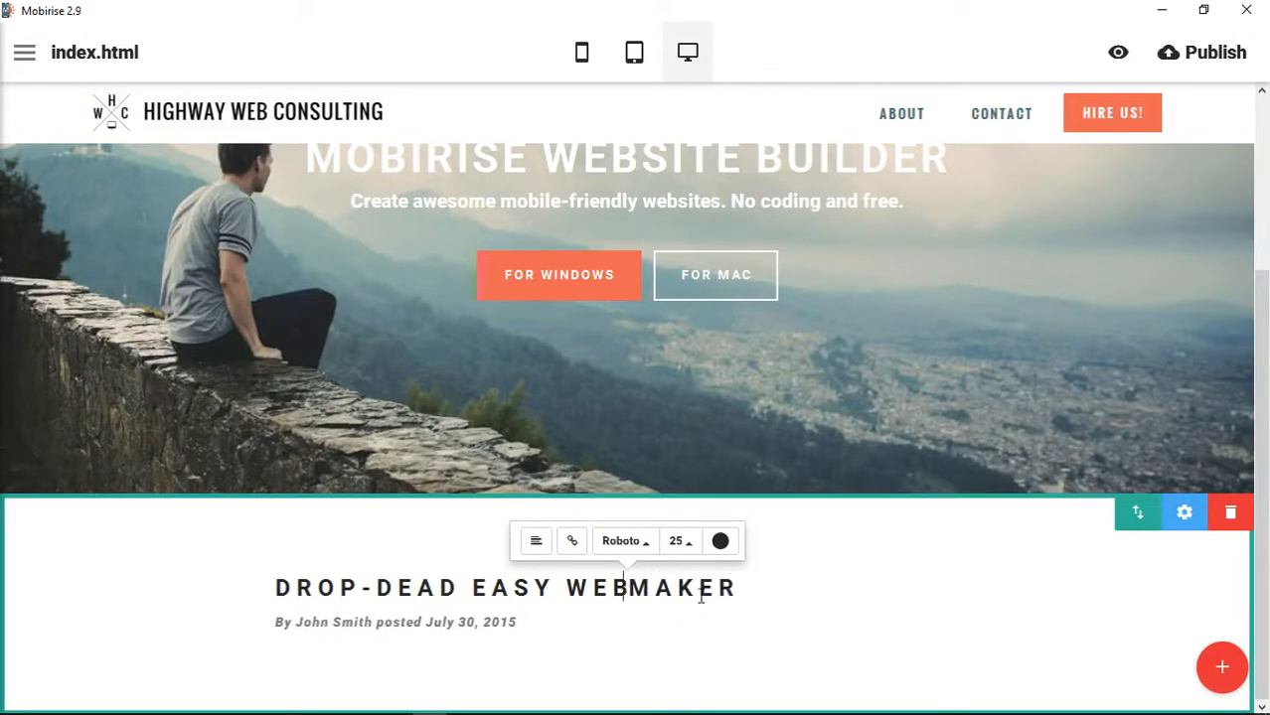
{"action": "type", "text": "MAKER"}
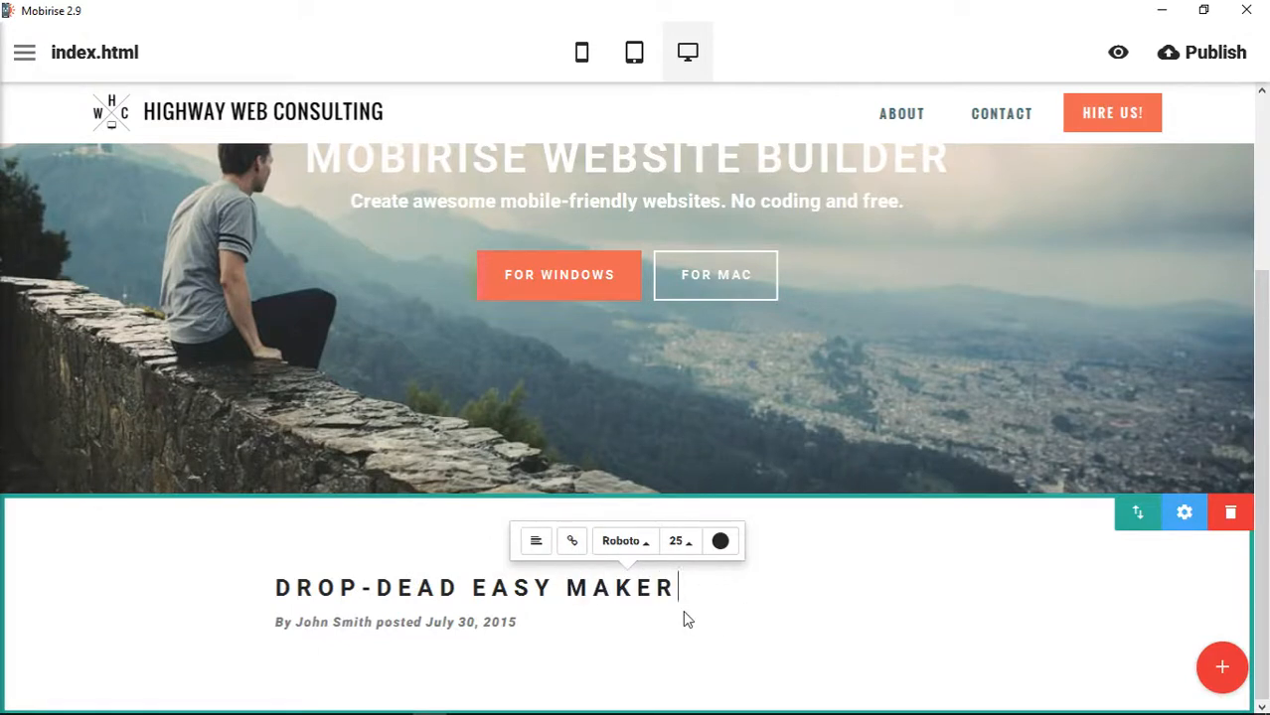
{"action": "mouse_move", "coordinate": [1137, 513]}
{"action": "type", "text": "written"}
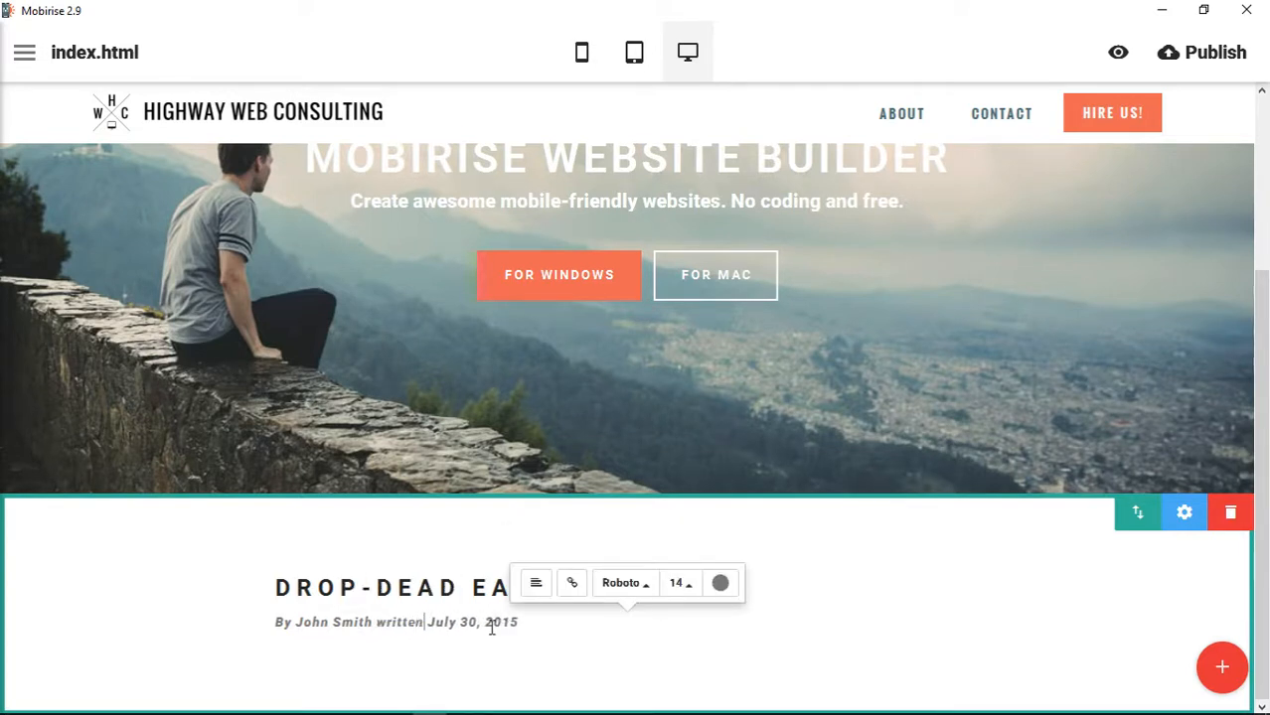
{"action": "type", "text": "on"}
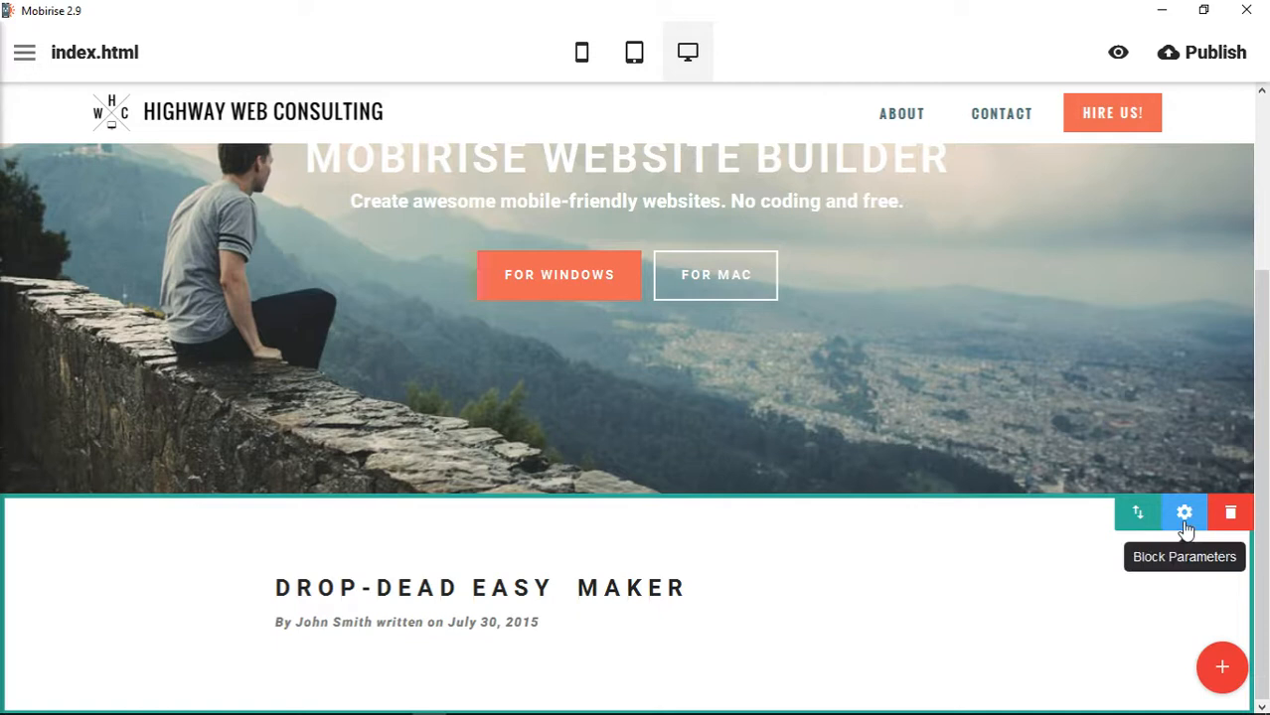
Turn off Show Subtitle and retype the heading as 'THIS IS A REALLY GREAT HEADLINE'.
{"action": "left_click", "coordinate": [1184, 513]}
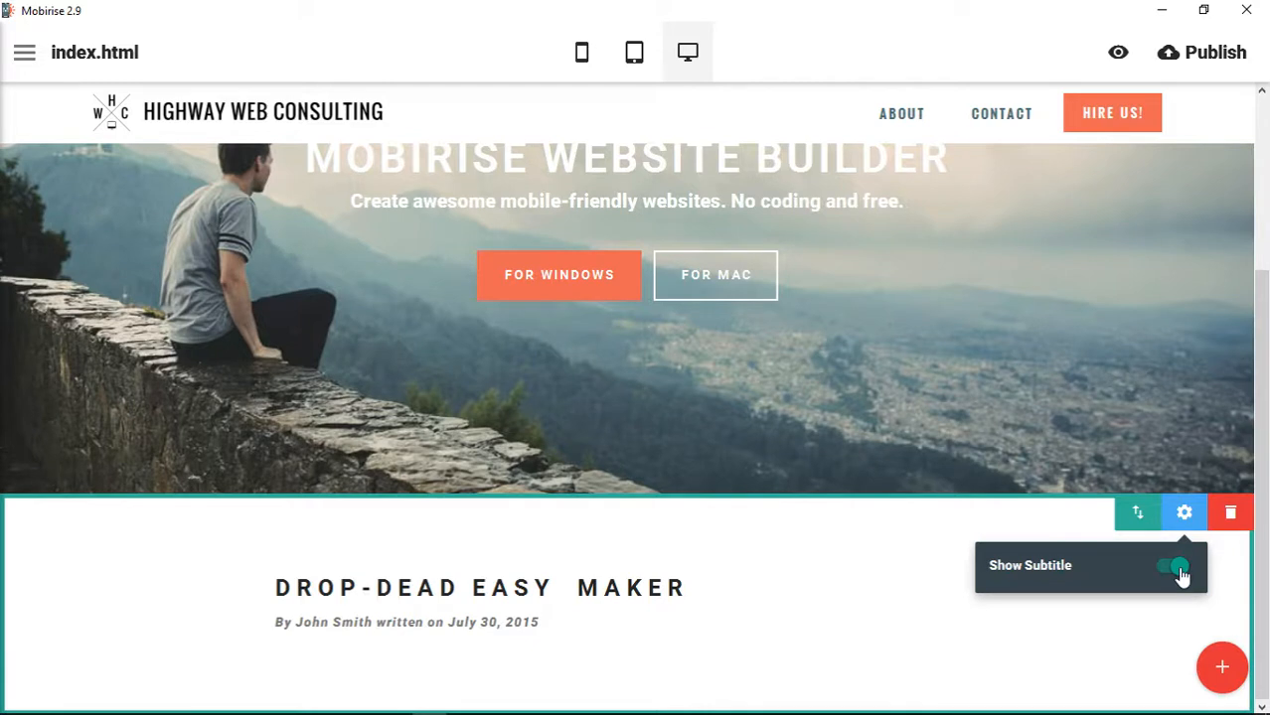
{"action": "left_click", "coordinate": [1170, 566]}
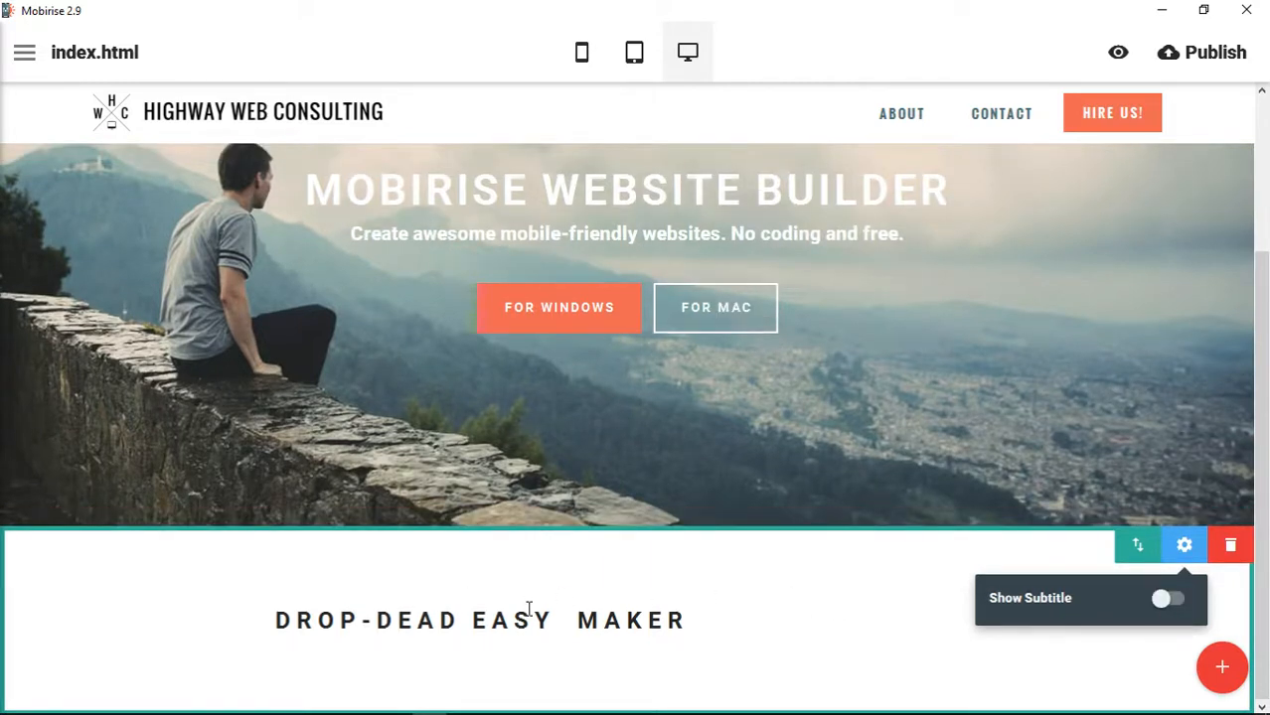
{"action": "mouse_move", "coordinate": [690, 616]}
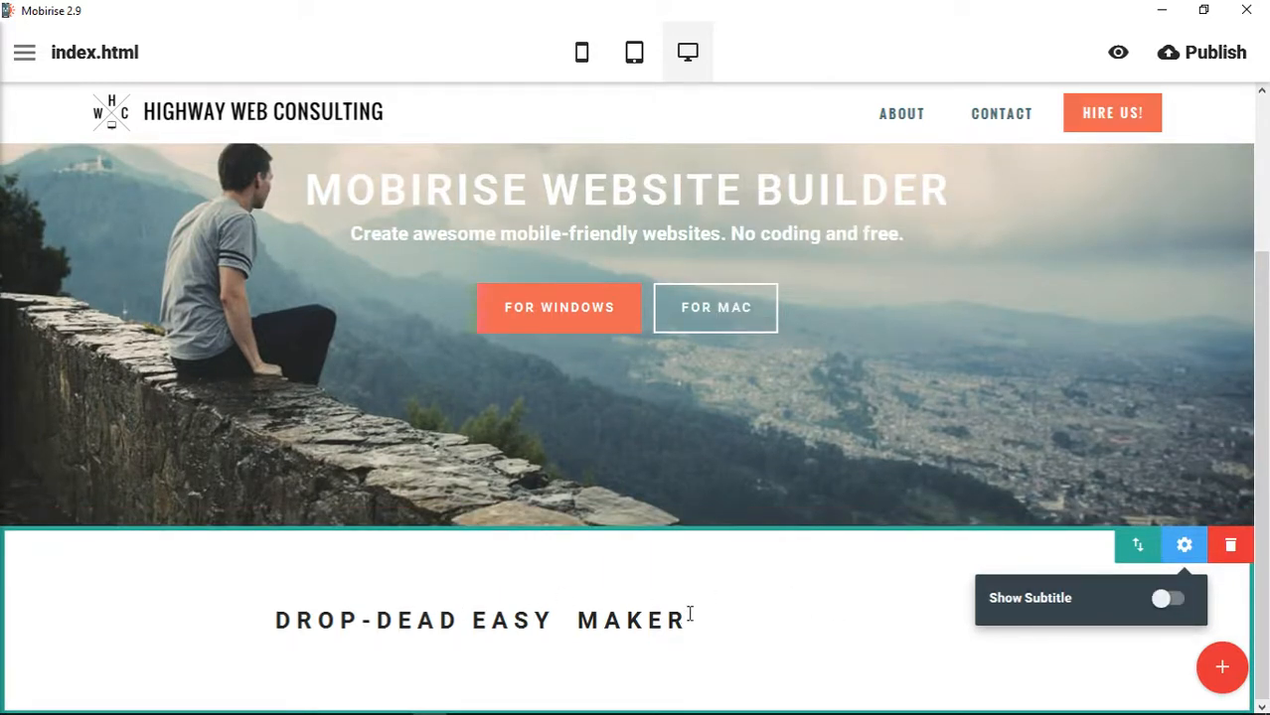
{"action": "type", "text": "Th"}
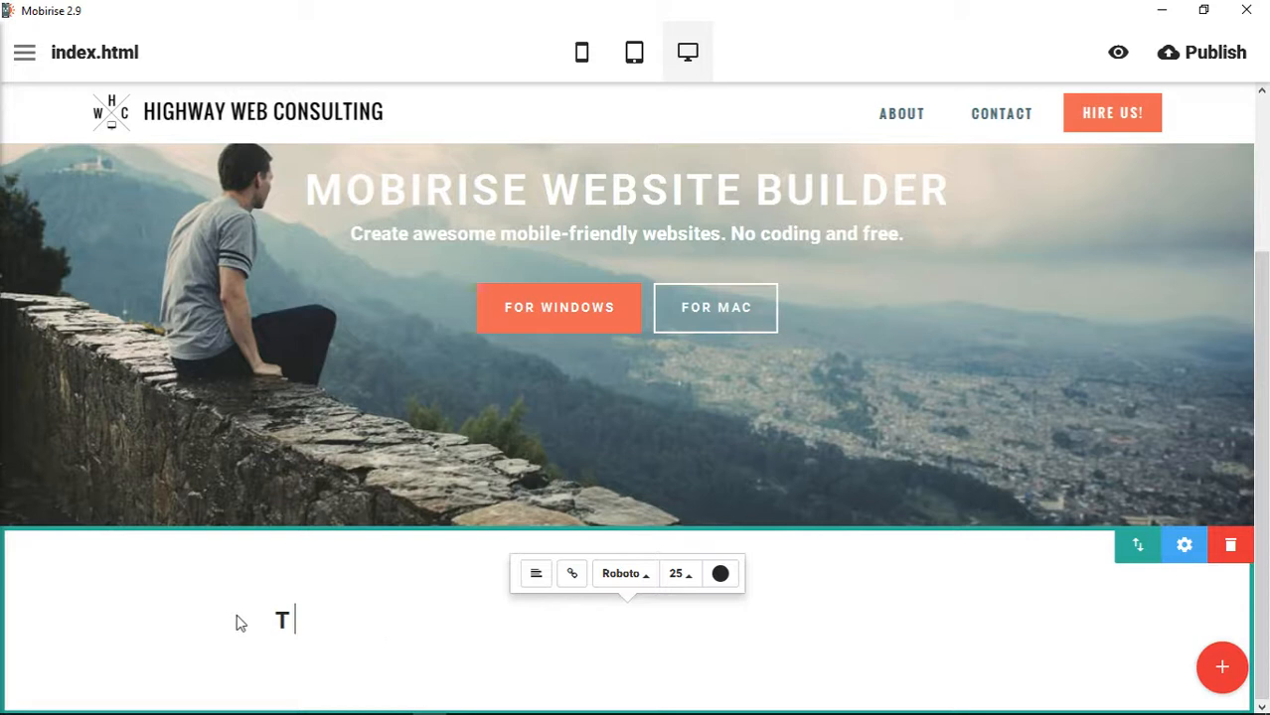
{"action": "key", "text": "Backspace"}
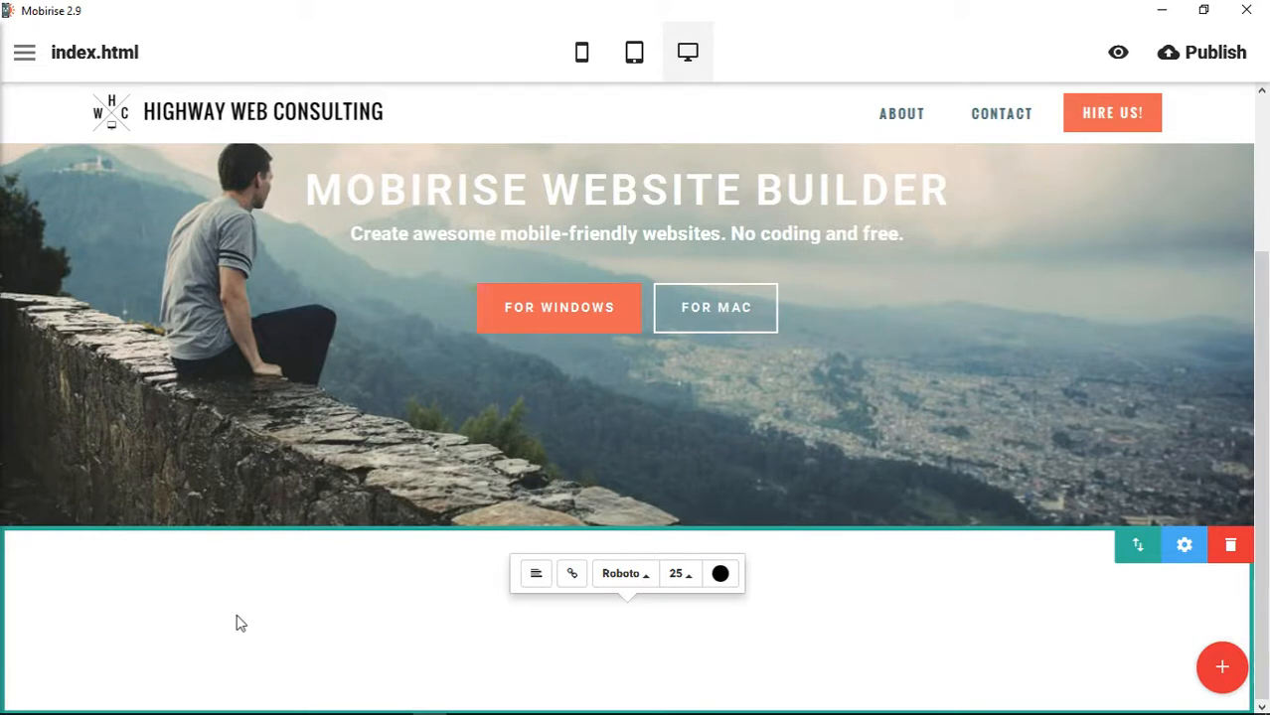
{"action": "type", "text": "THIS IS A REALLY"}
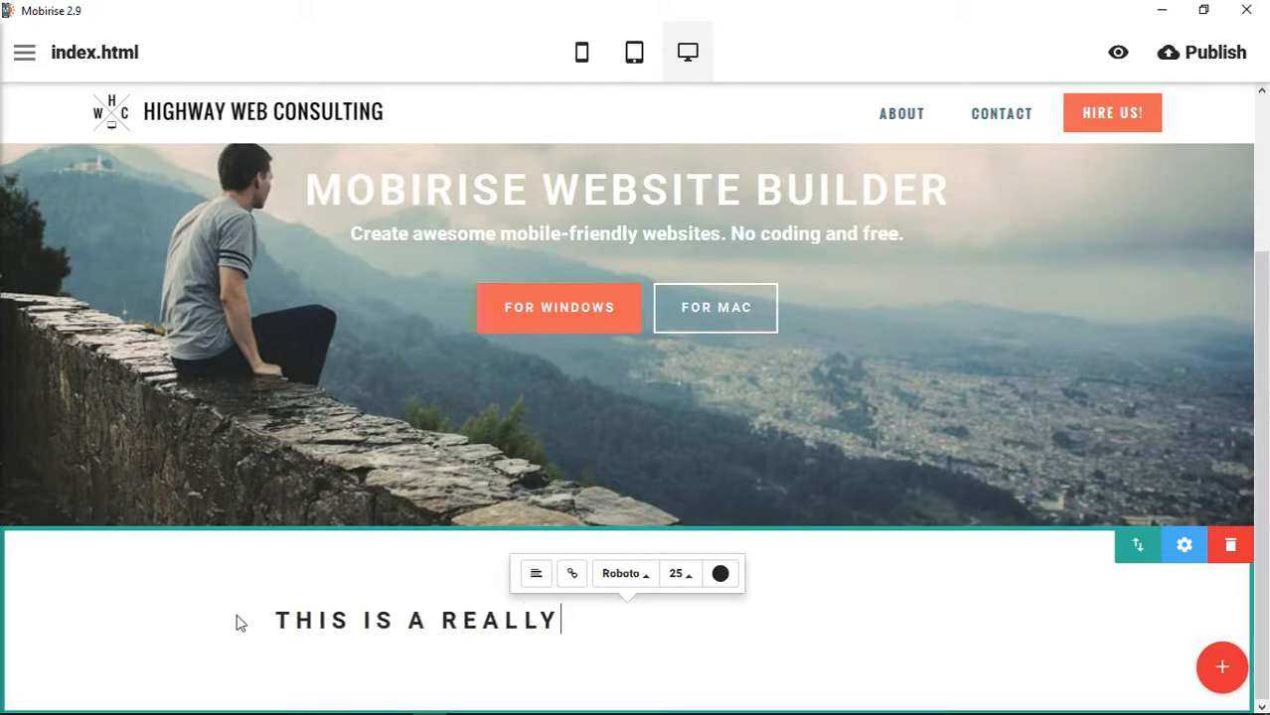
{"action": "type", "text": "GREAT"}
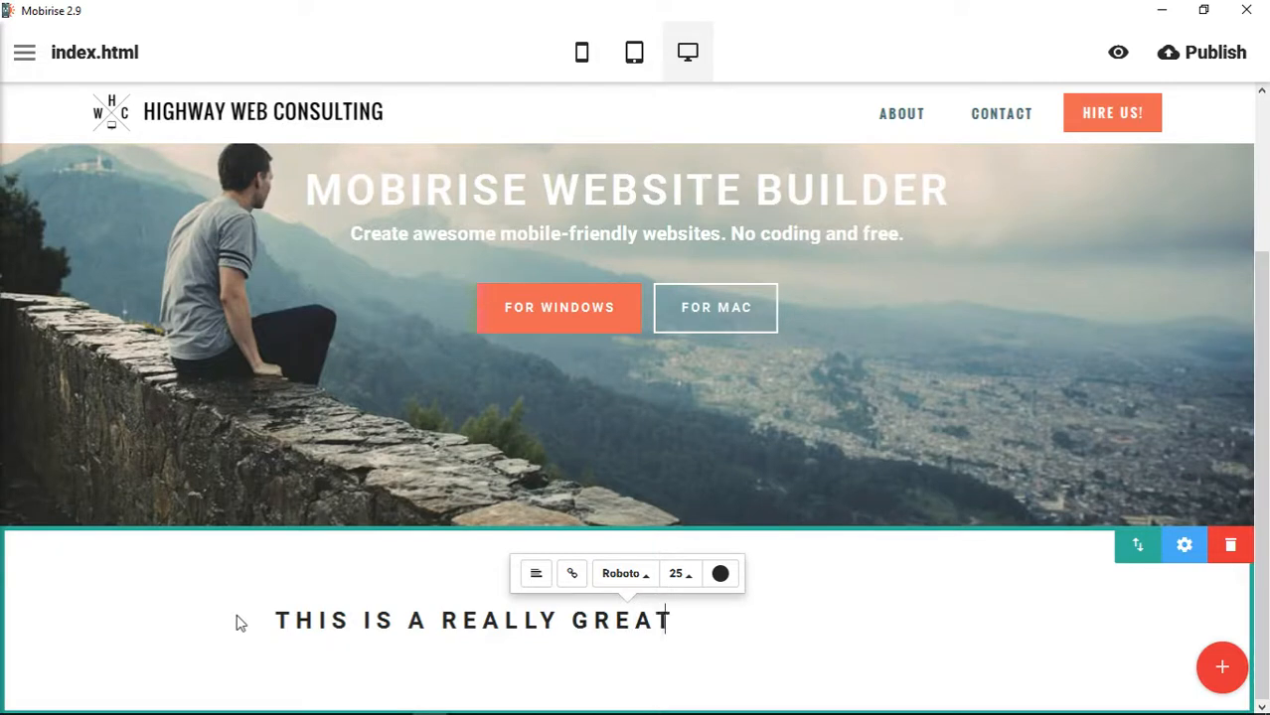
{"action": "type", "text": "HEADLINE"}
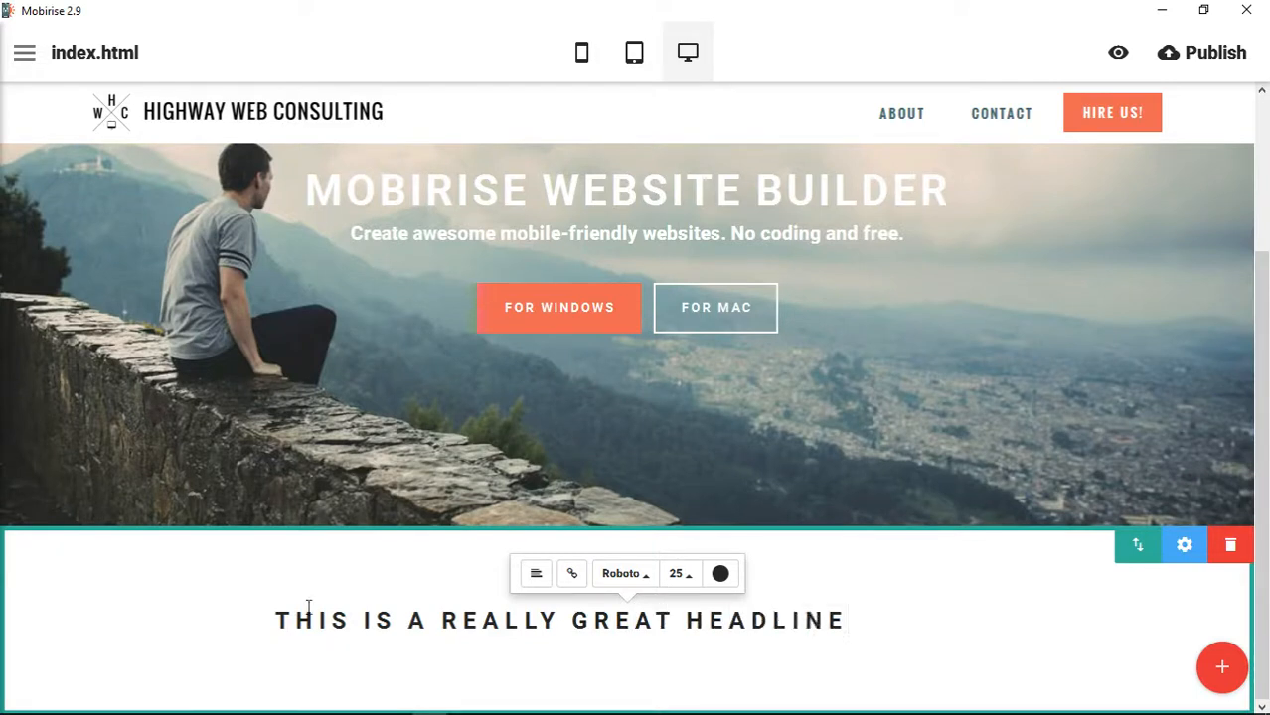
Set the headline to Lato at size 30, center it, and try the link option.
{"action": "left_click", "coordinate": [622, 573]}
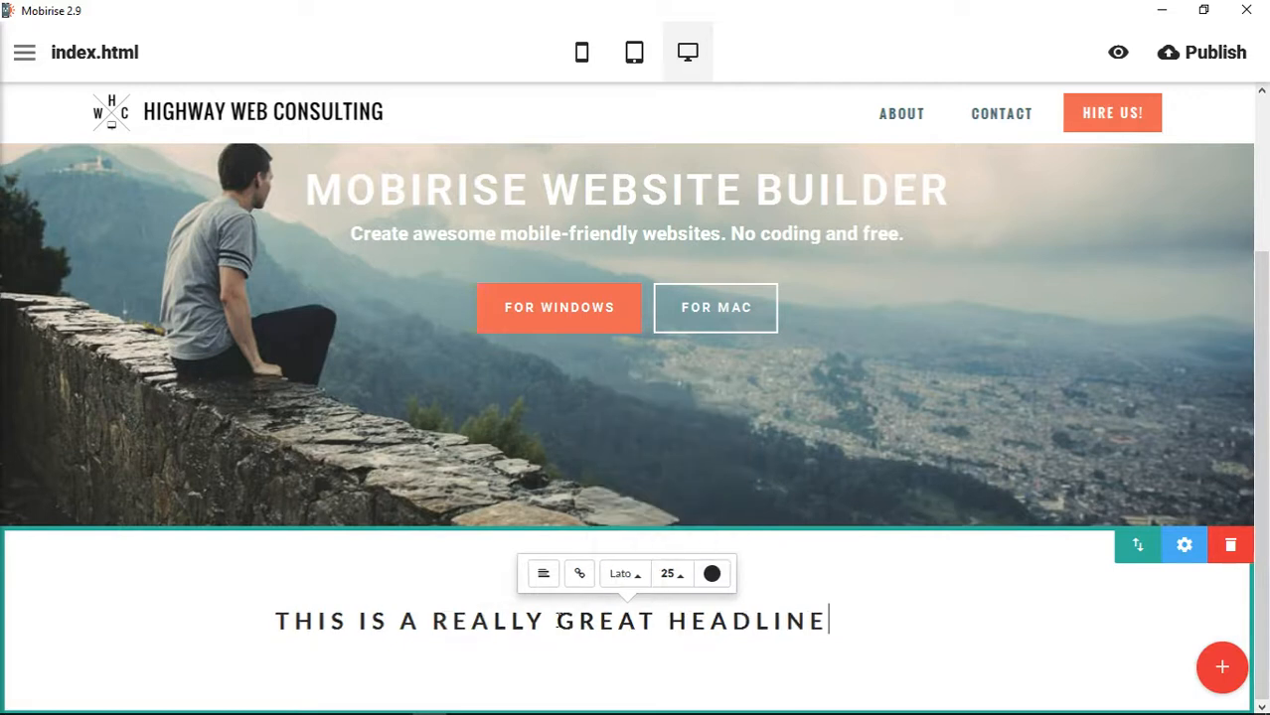
{"action": "left_click", "coordinate": [672, 574]}
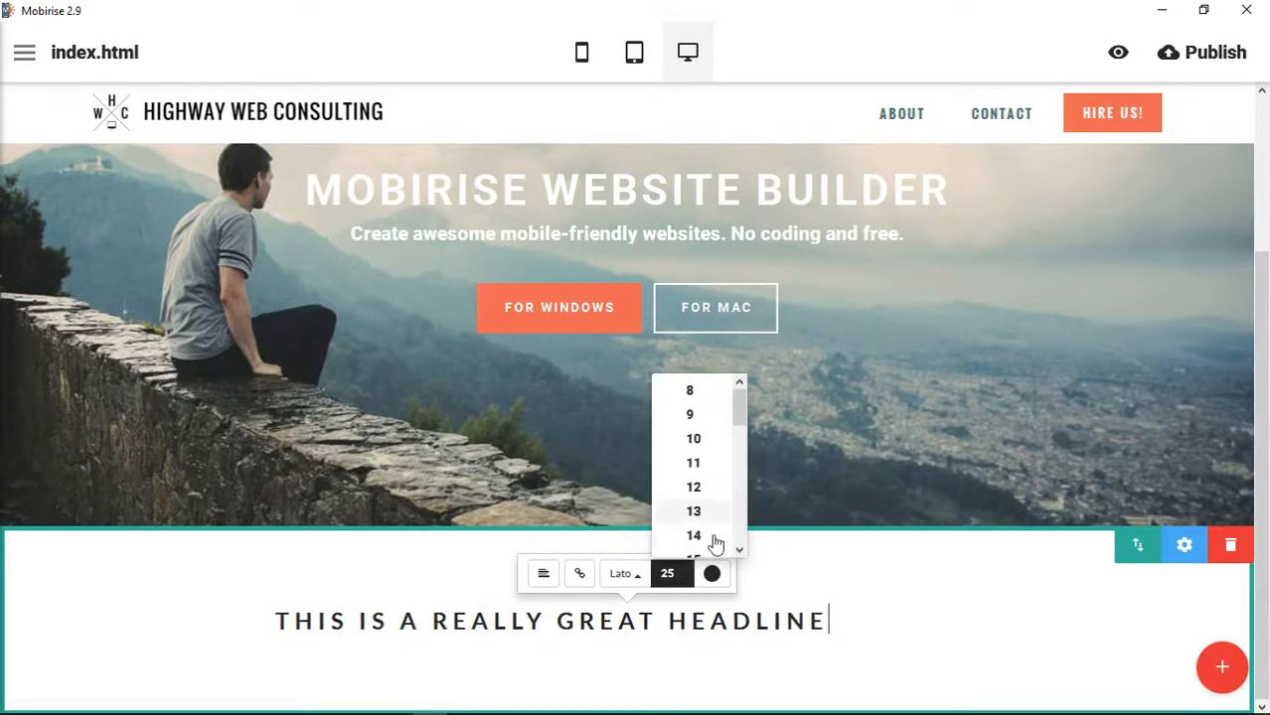
{"action": "scroll", "scroll_direction": "down", "scroll_amount": 3}
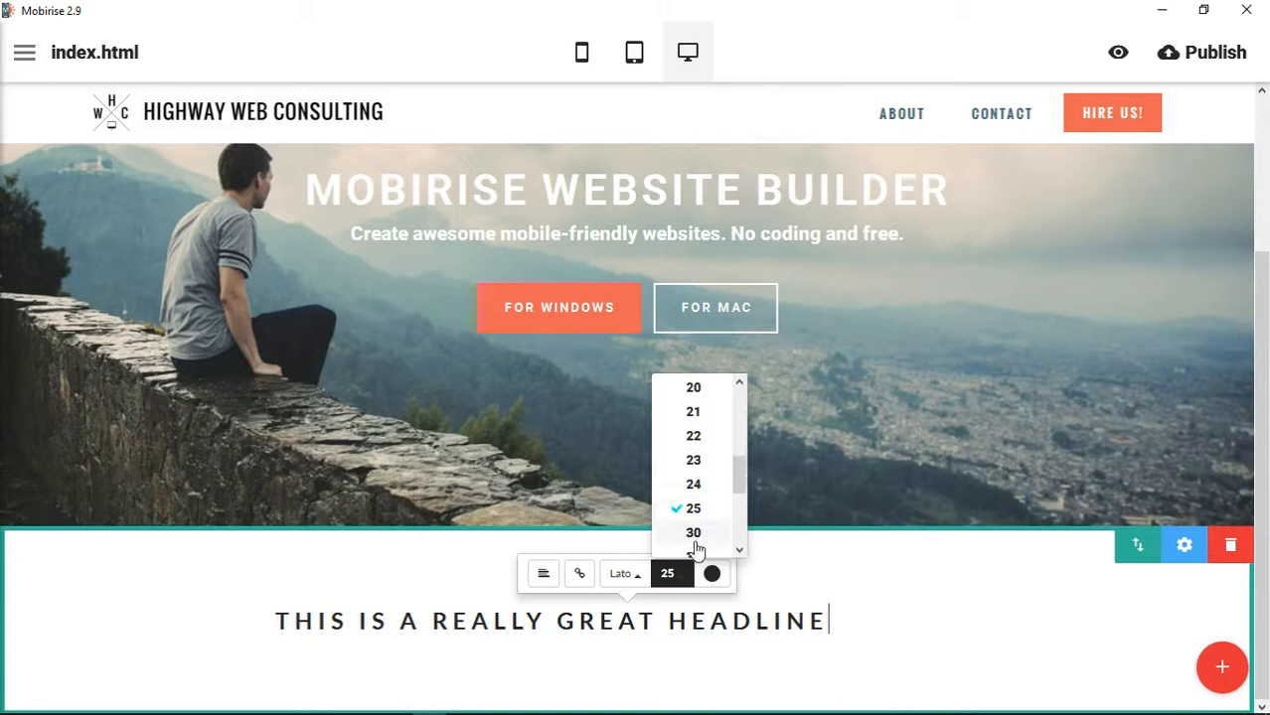
{"action": "left_click", "coordinate": [693, 533]}
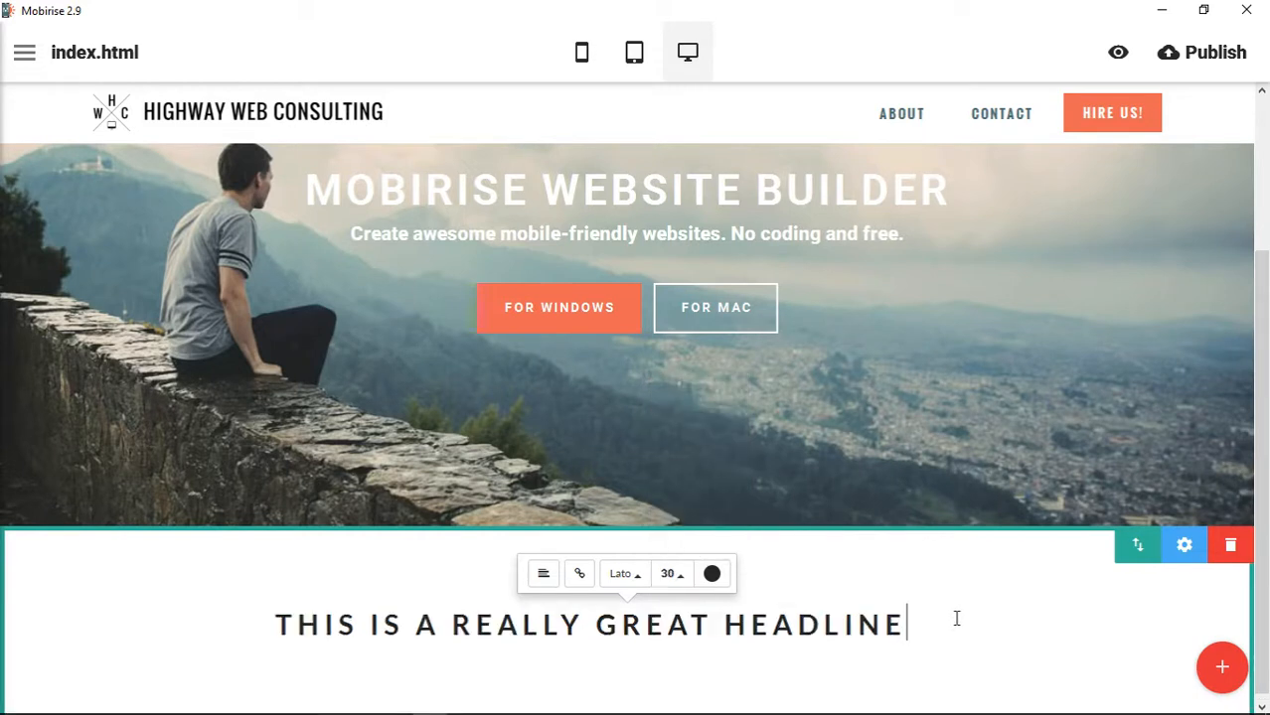
{"action": "left_click", "coordinate": [542, 574]}
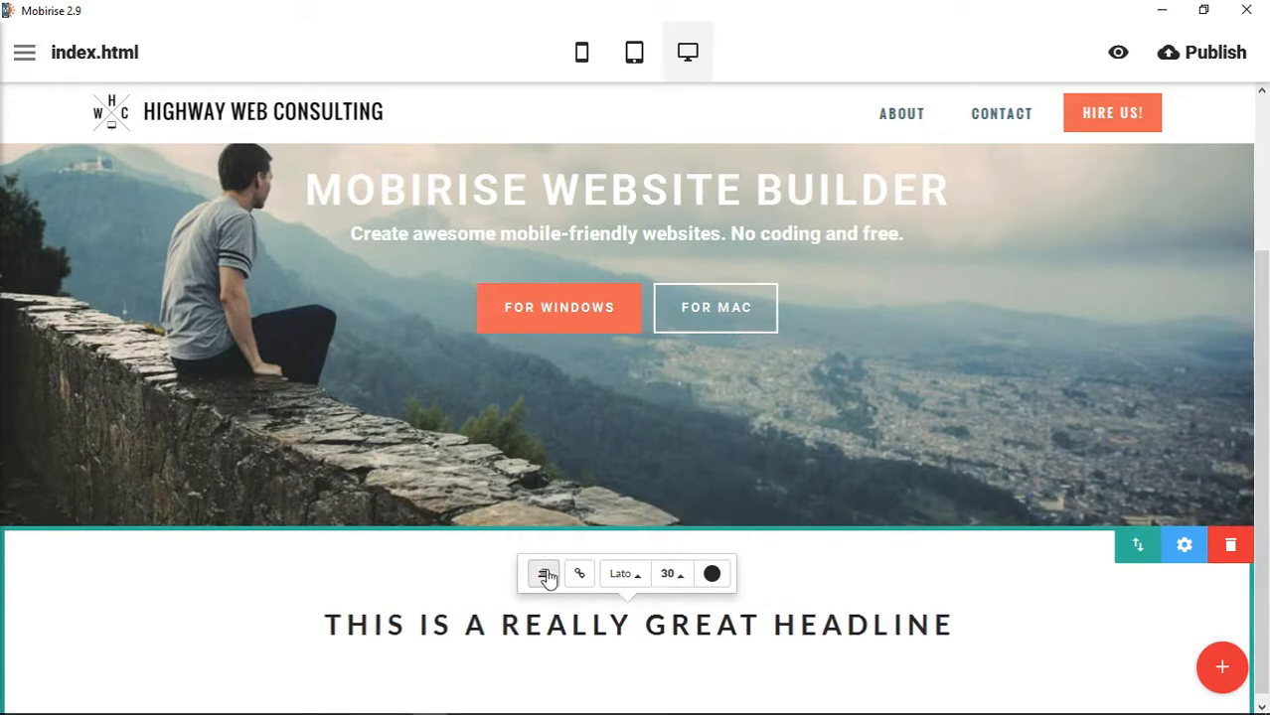
{"action": "left_click", "coordinate": [542, 575]}
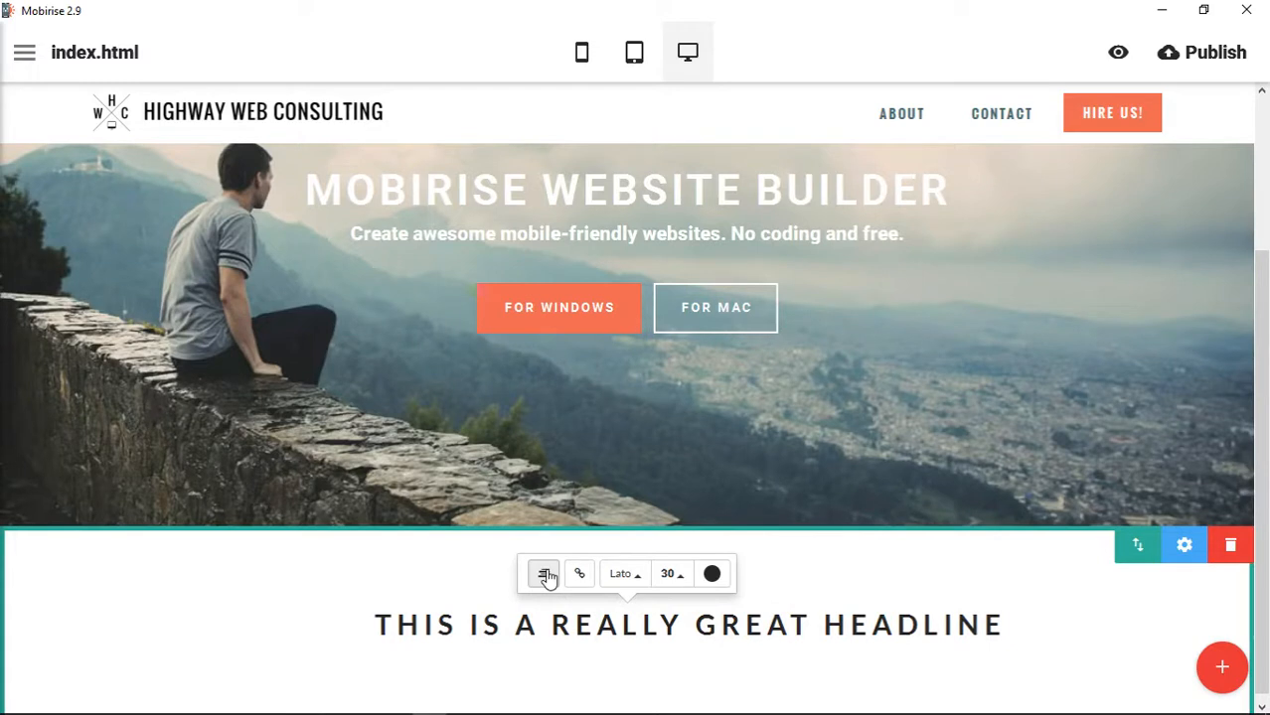
{"action": "left_click", "coordinate": [579, 574]}
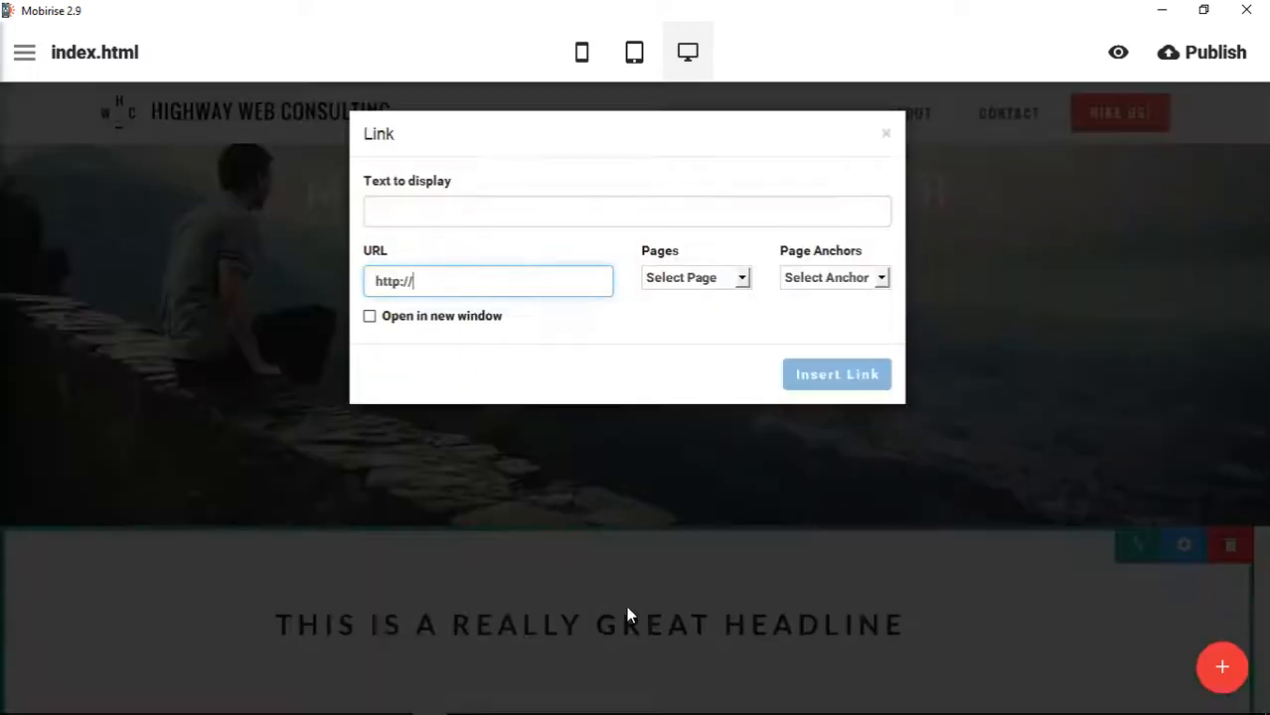
{"action": "mouse_move", "coordinate": [739, 382]}
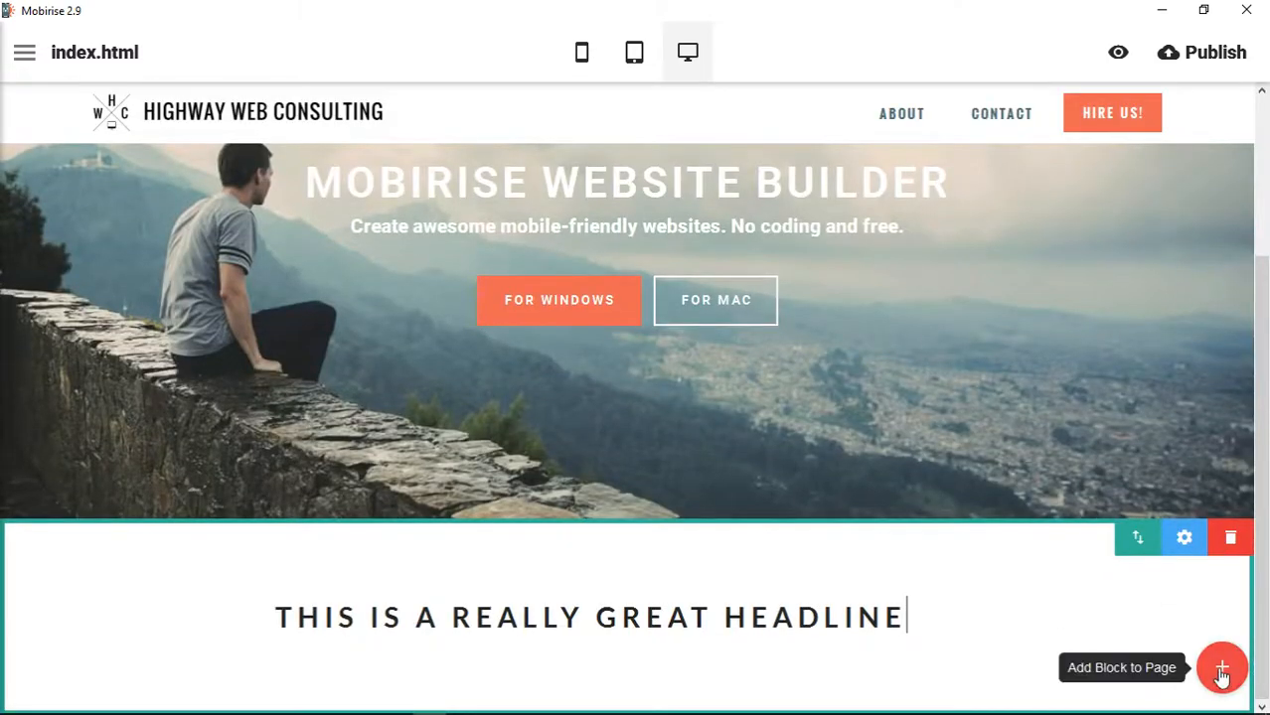
Browse the block library and place the Article text block beneath the headline.
{"action": "left_click", "coordinate": [1219, 665]}
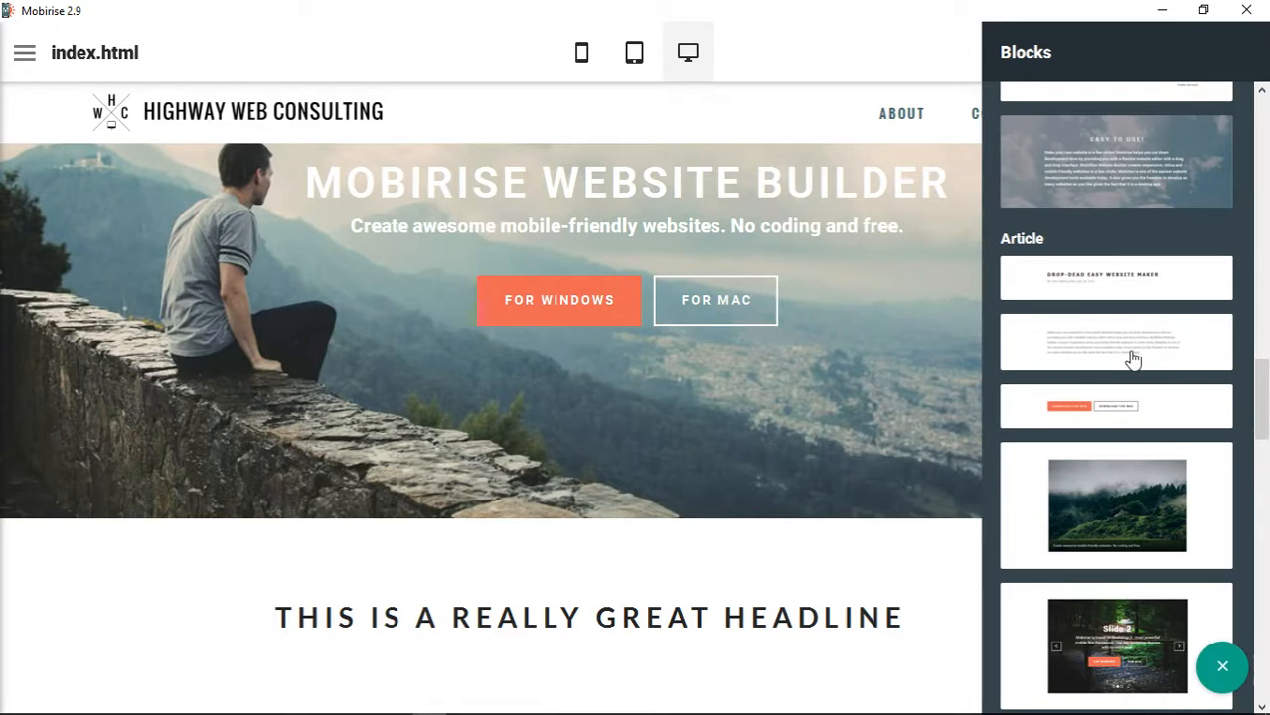
{"action": "scroll", "scroll_direction": "down", "scroll_amount": 3}
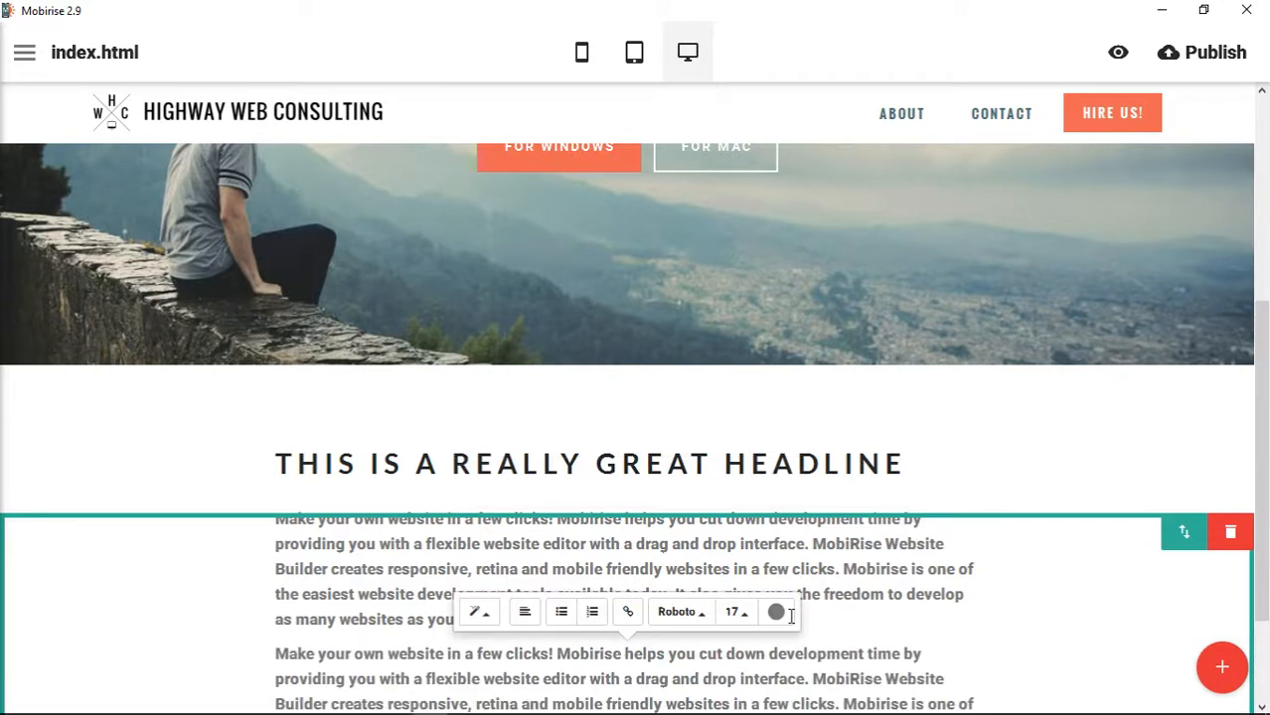
{"action": "scroll", "scroll_direction": "down", "scroll_amount": 3}
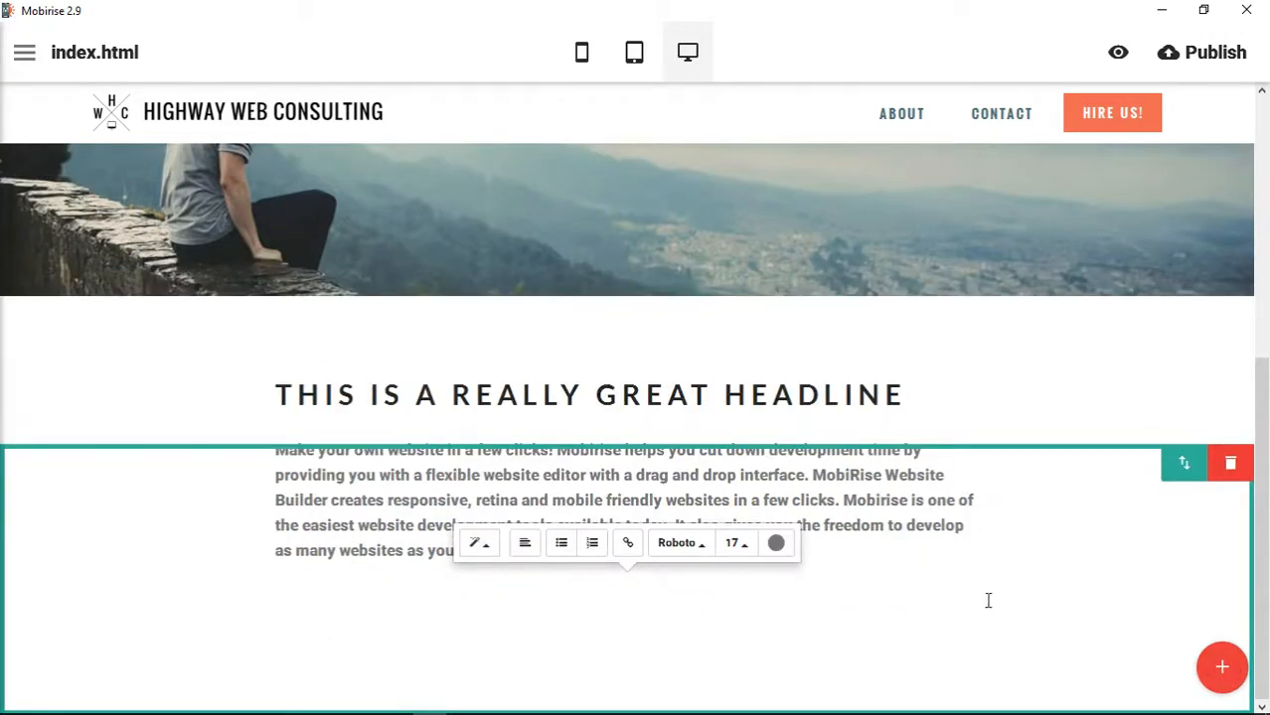
{"action": "scroll", "scroll_direction": "up", "scroll_amount": 3}
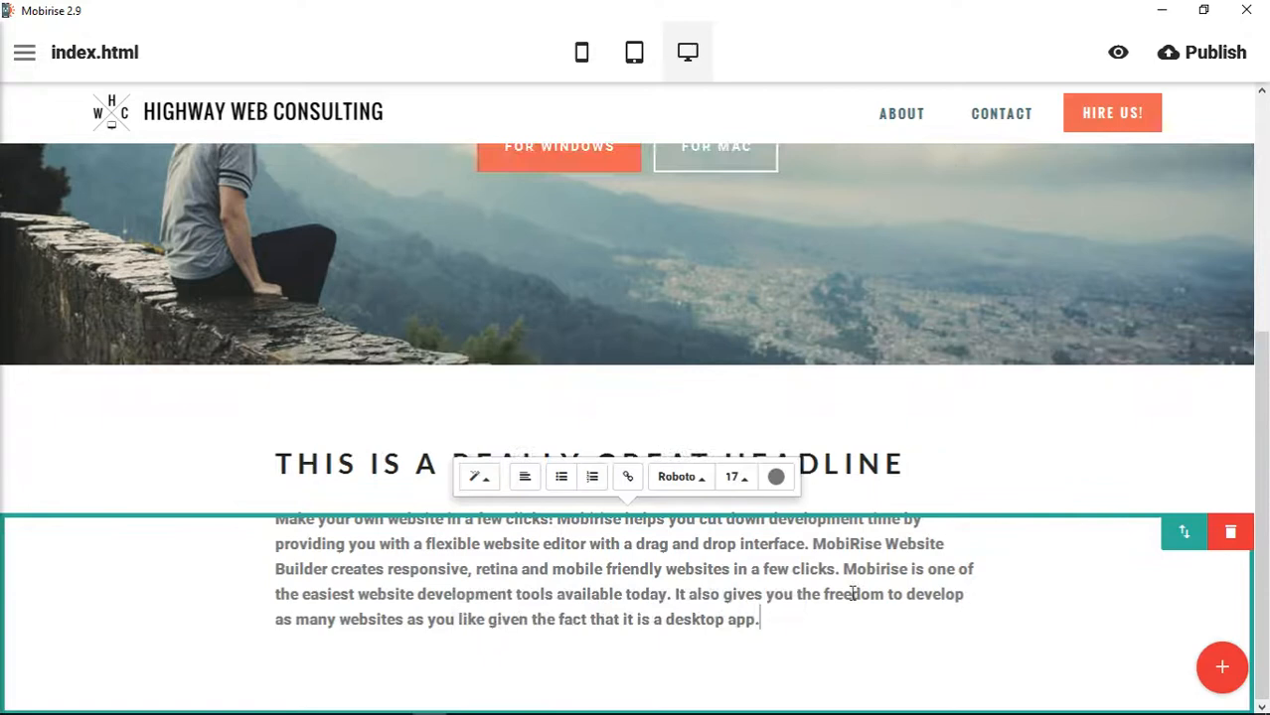
Add another paragraph text block and switch the paragraphs' font to Lora.
{"action": "left_click", "coordinate": [1220, 666]}
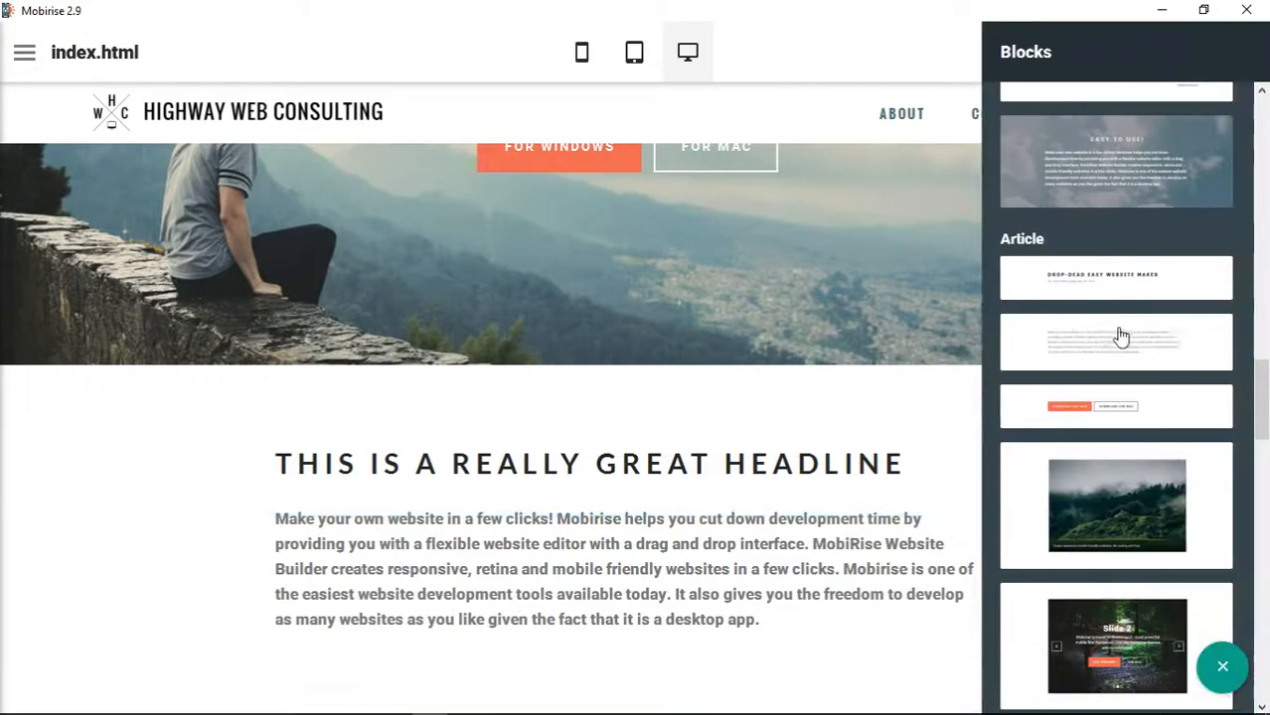
{"action": "left_click", "coordinate": [1116, 342]}
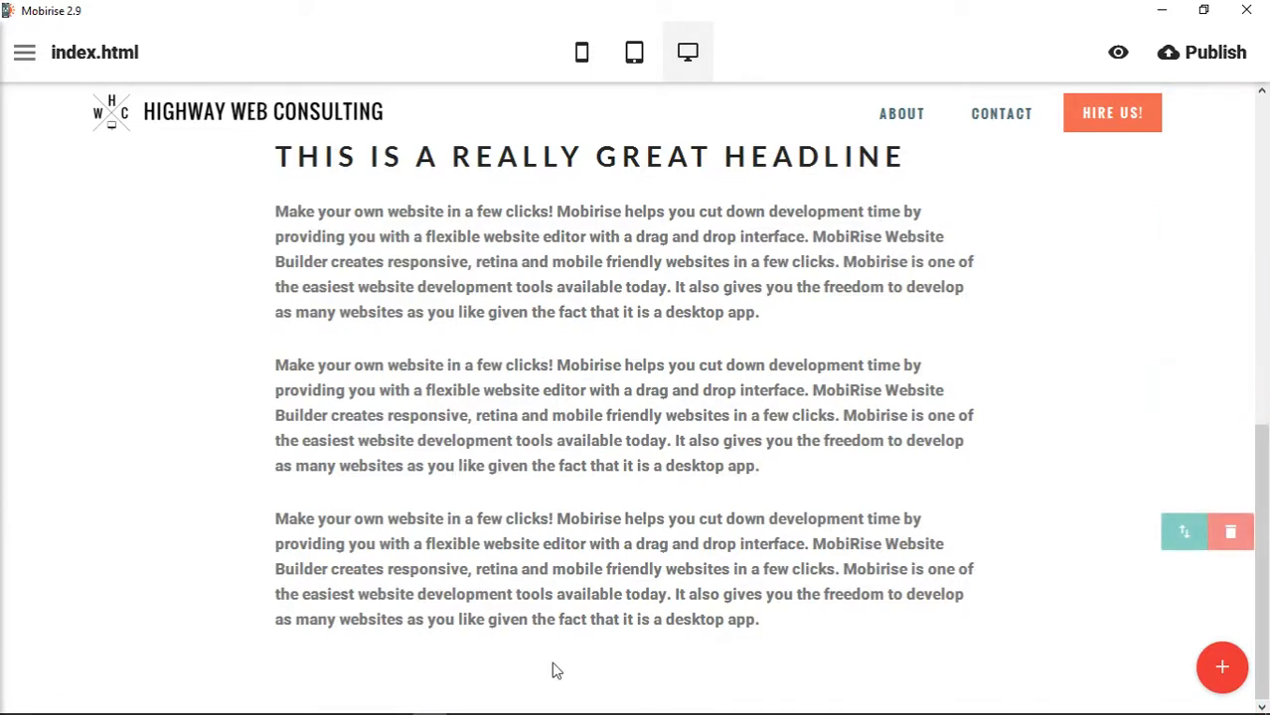
{"action": "left_click", "coordinate": [601, 237]}
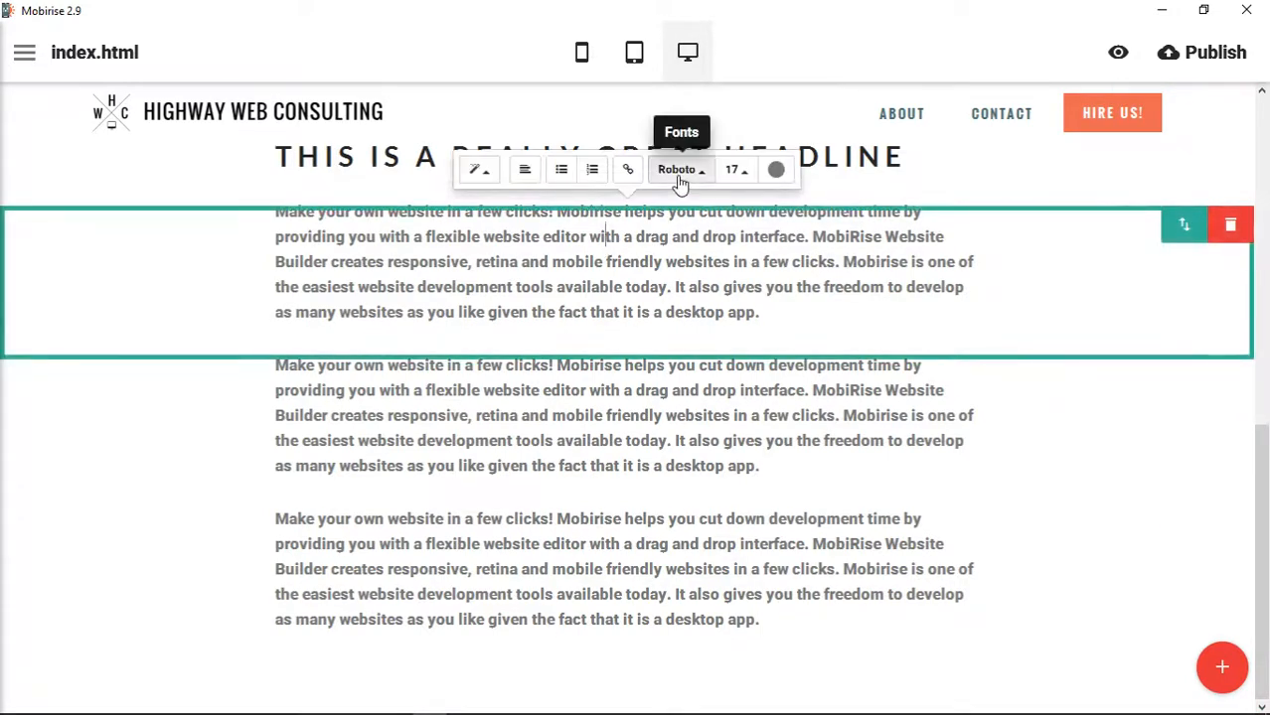
{"action": "left_click", "coordinate": [678, 168]}
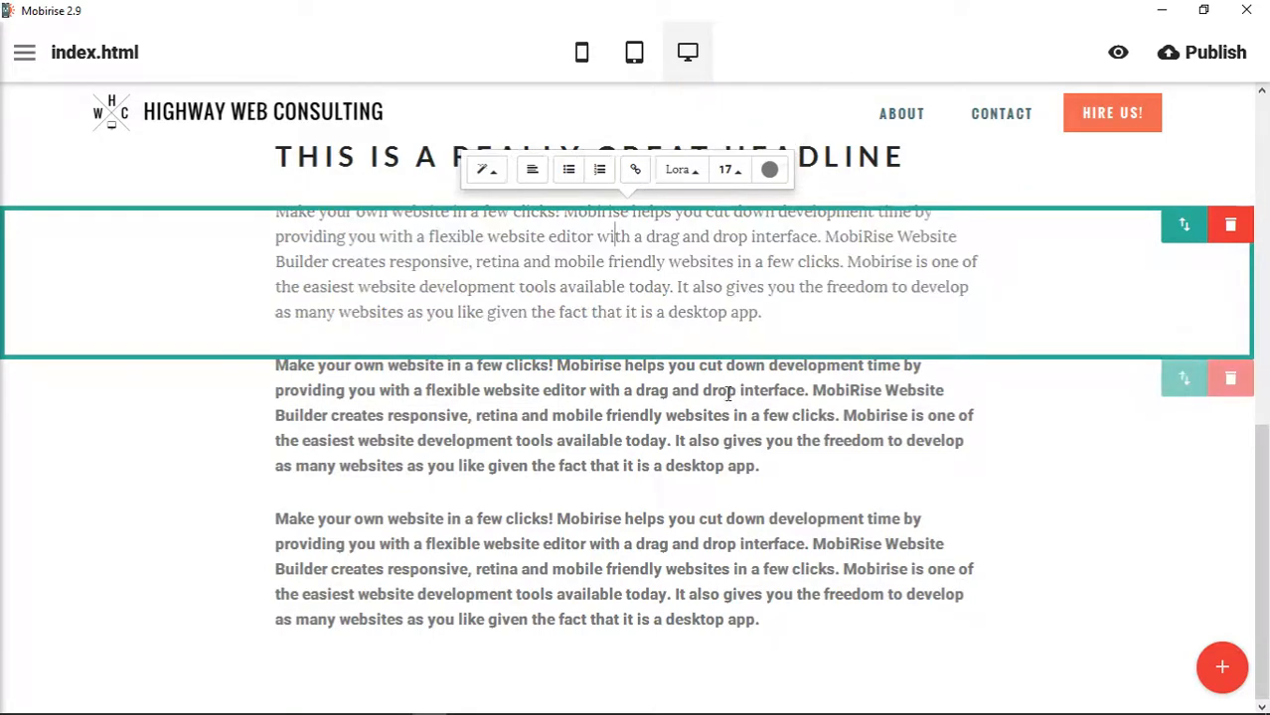
{"action": "left_click", "coordinate": [683, 169]}
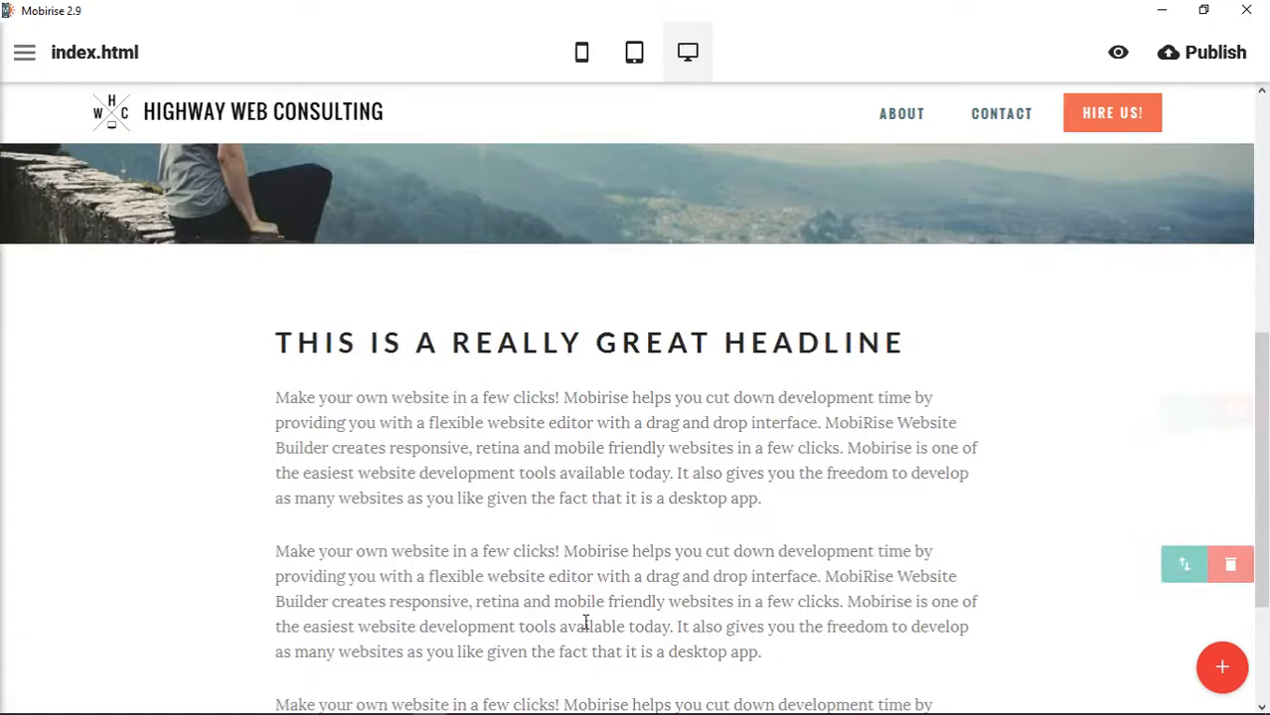
{"action": "mouse_move", "coordinate": [1222, 666]}
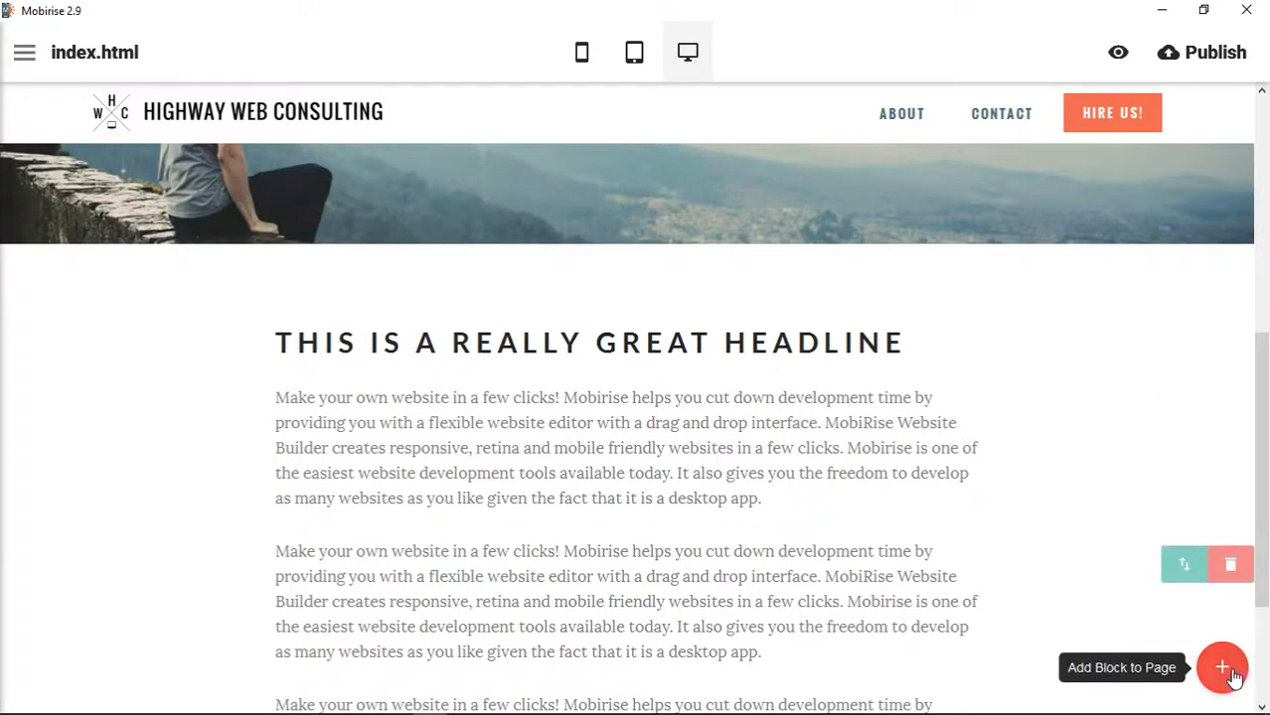
Add the two-button call-to-action block and trim it to one 'Download for Win' button.
{"action": "left_click", "coordinate": [1222, 668]}
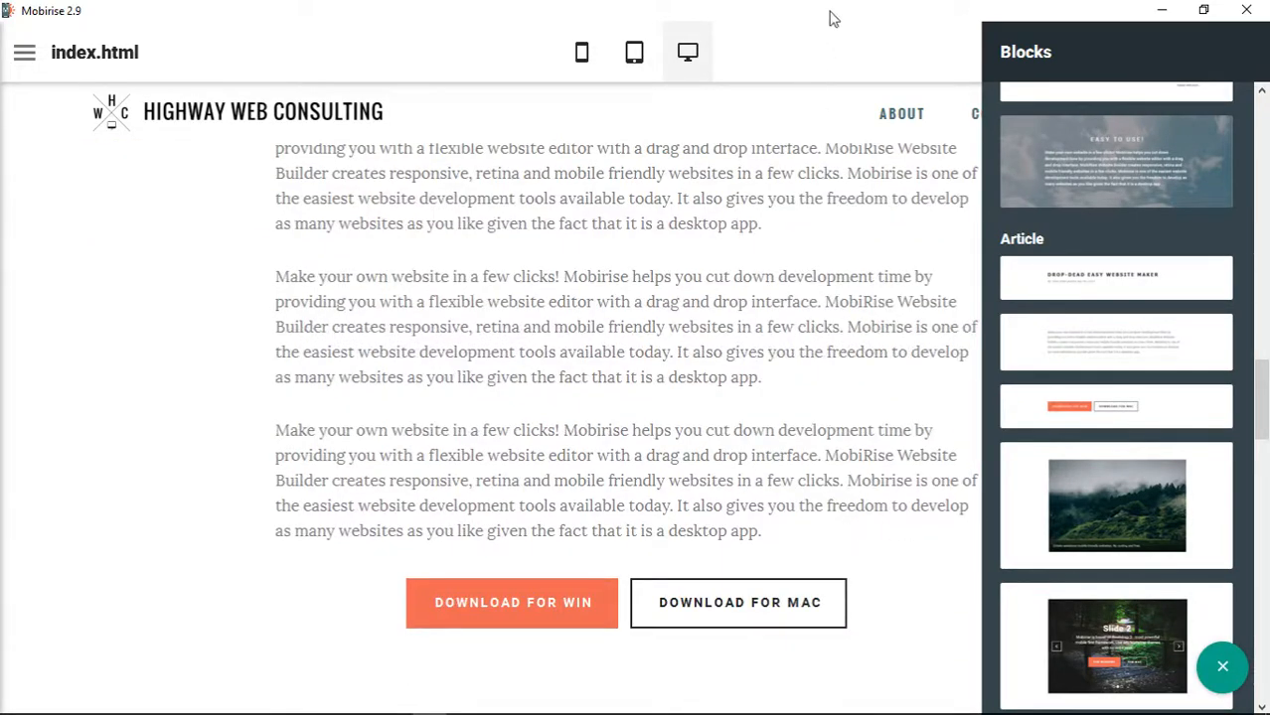
{"action": "left_click", "coordinate": [1221, 666]}
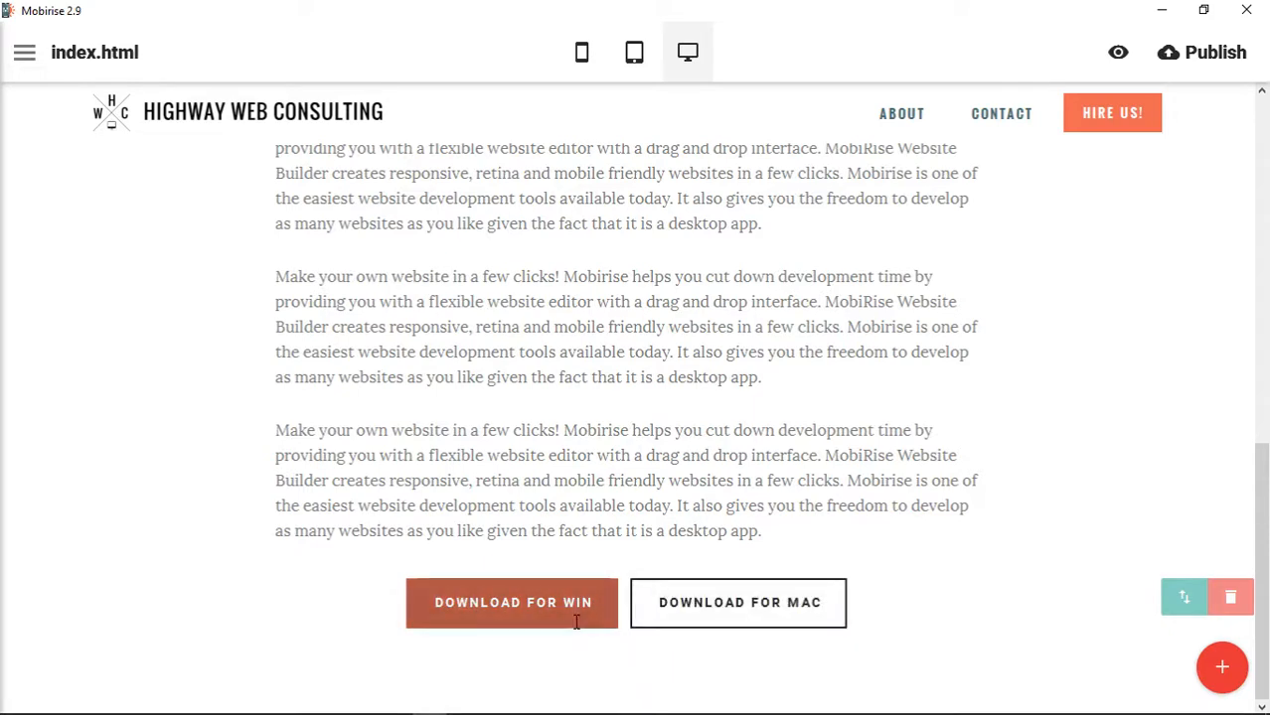
{"action": "mouse_move", "coordinate": [1228, 596]}
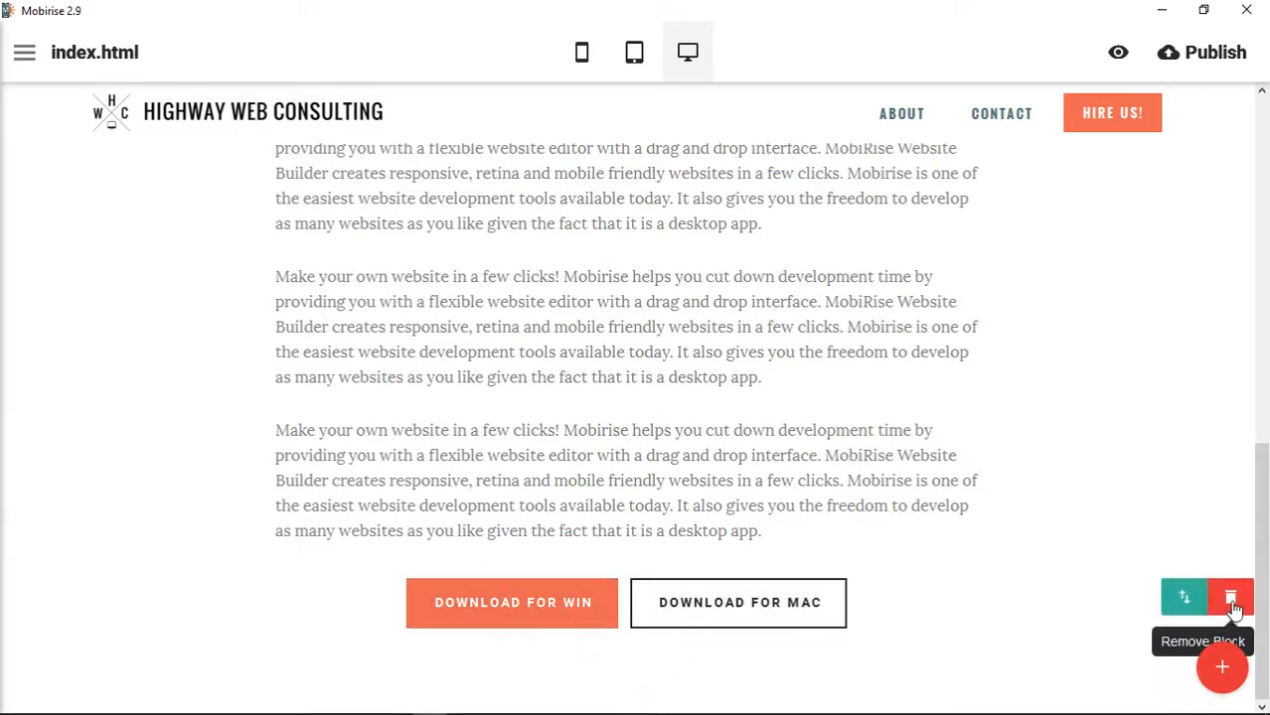
{"action": "left_click", "coordinate": [737, 603]}
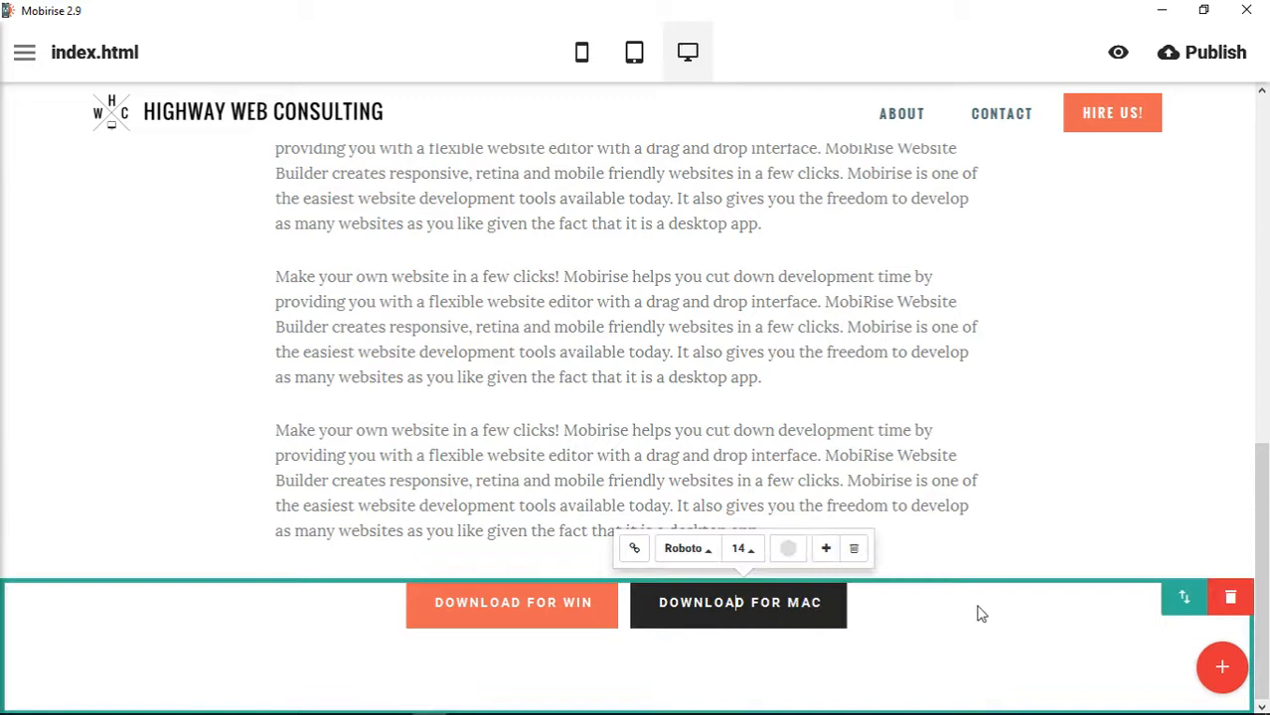
{"action": "mouse_move", "coordinate": [826, 549]}
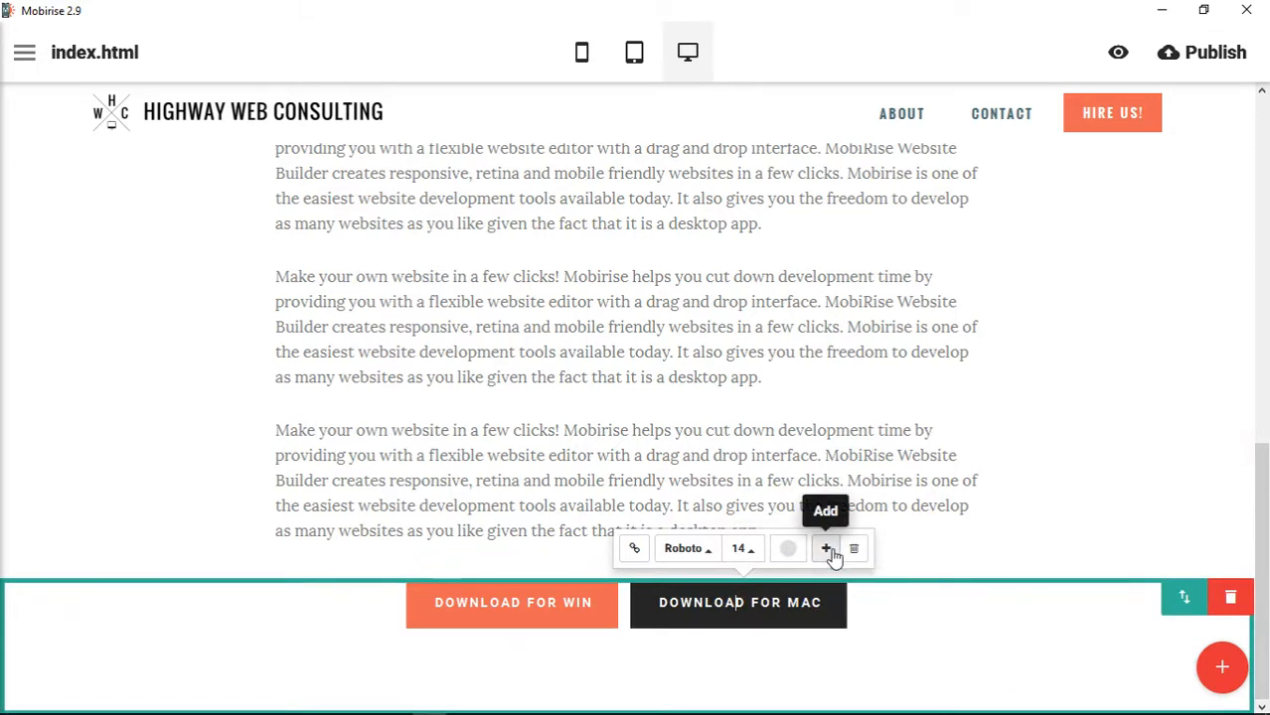
{"action": "left_click", "coordinate": [825, 548]}
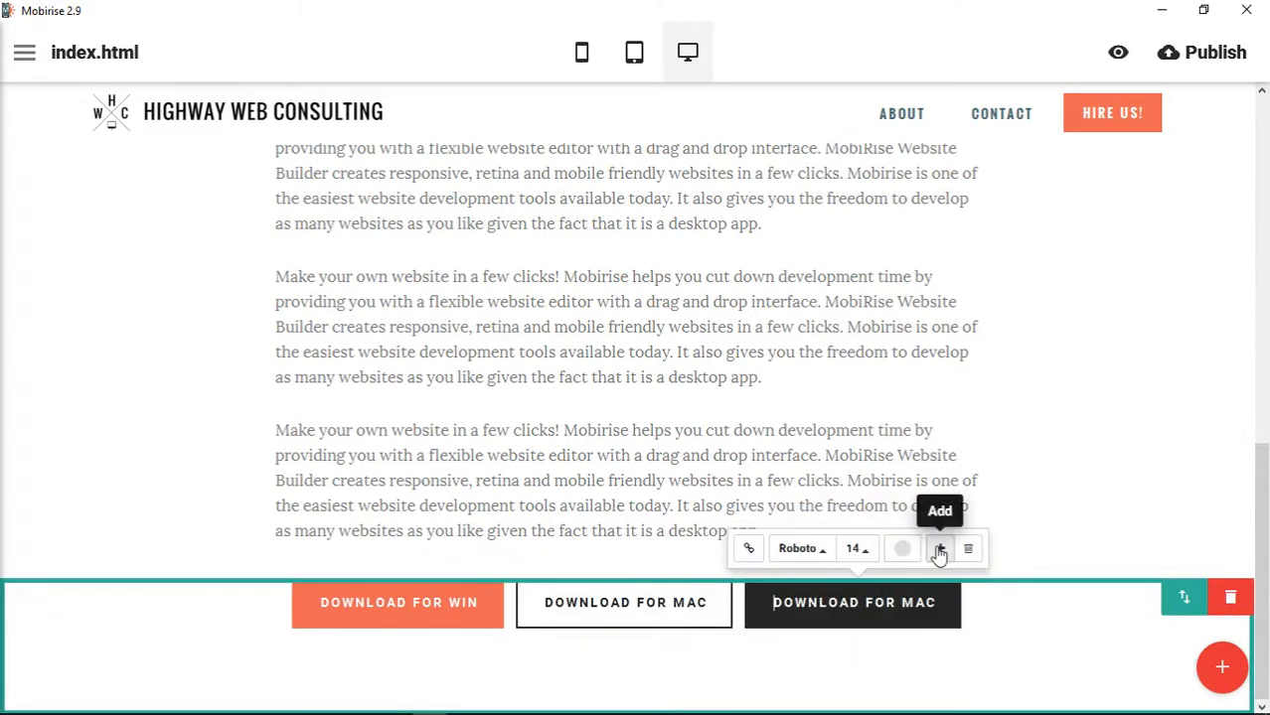
{"action": "left_click", "coordinate": [938, 549]}
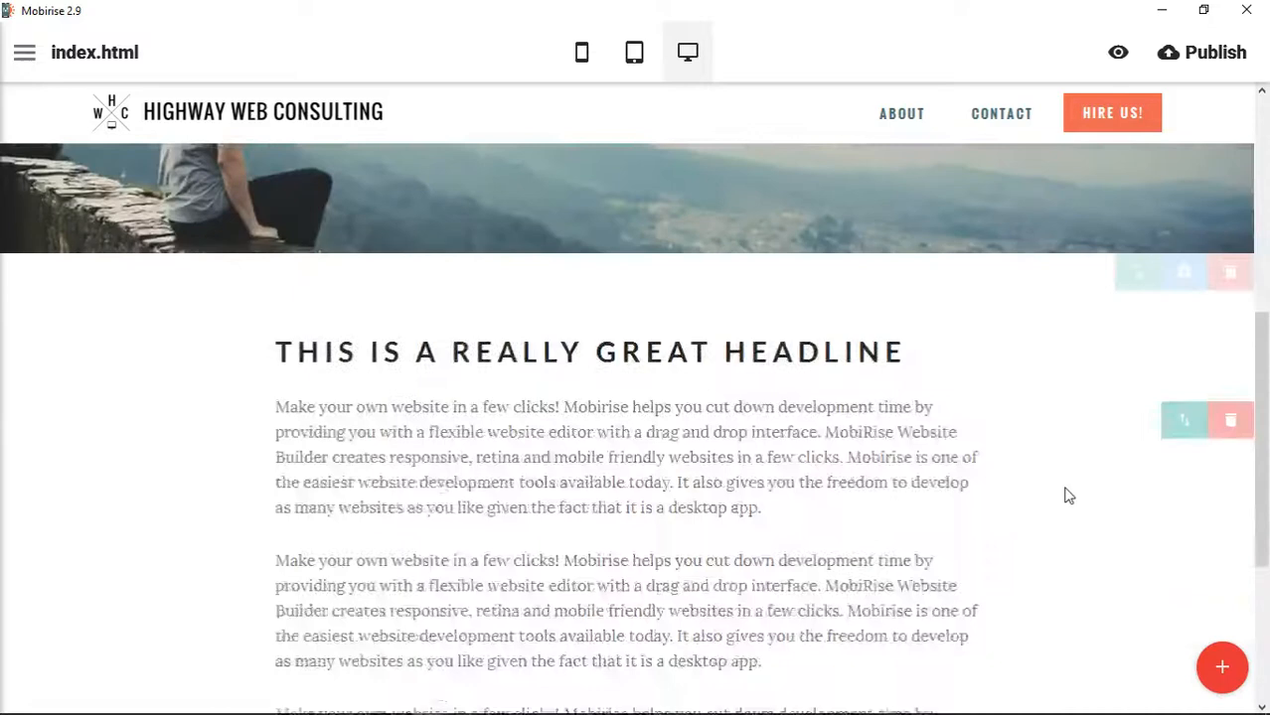
{"action": "scroll", "scroll_direction": "down", "scroll_amount": 3}
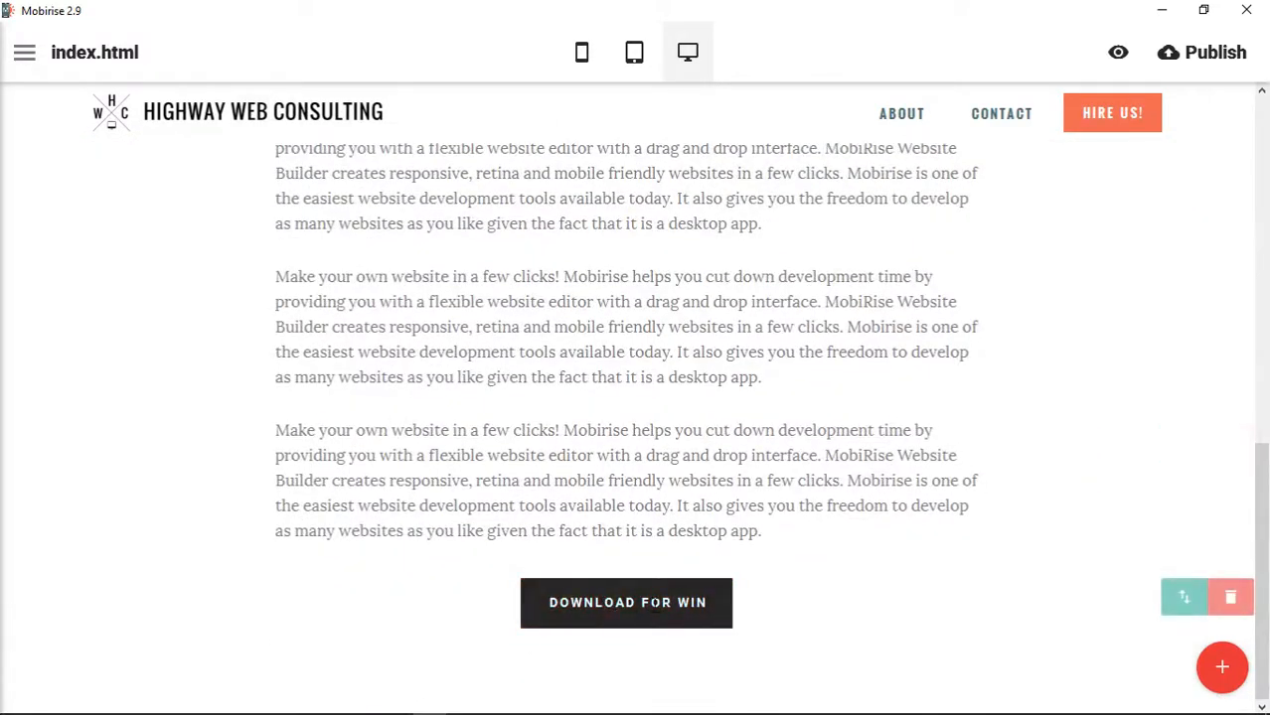
{"action": "mouse_move", "coordinate": [704, 573]}
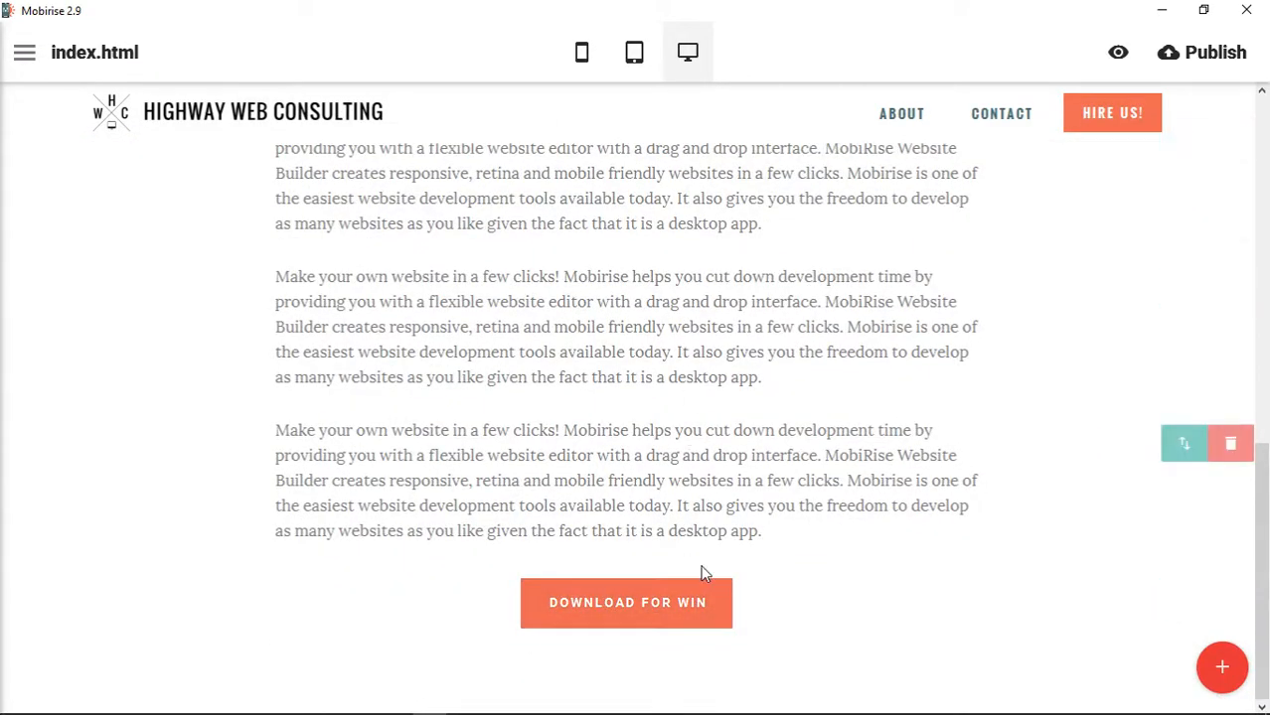
{"action": "mouse_move", "coordinate": [1200, 620]}
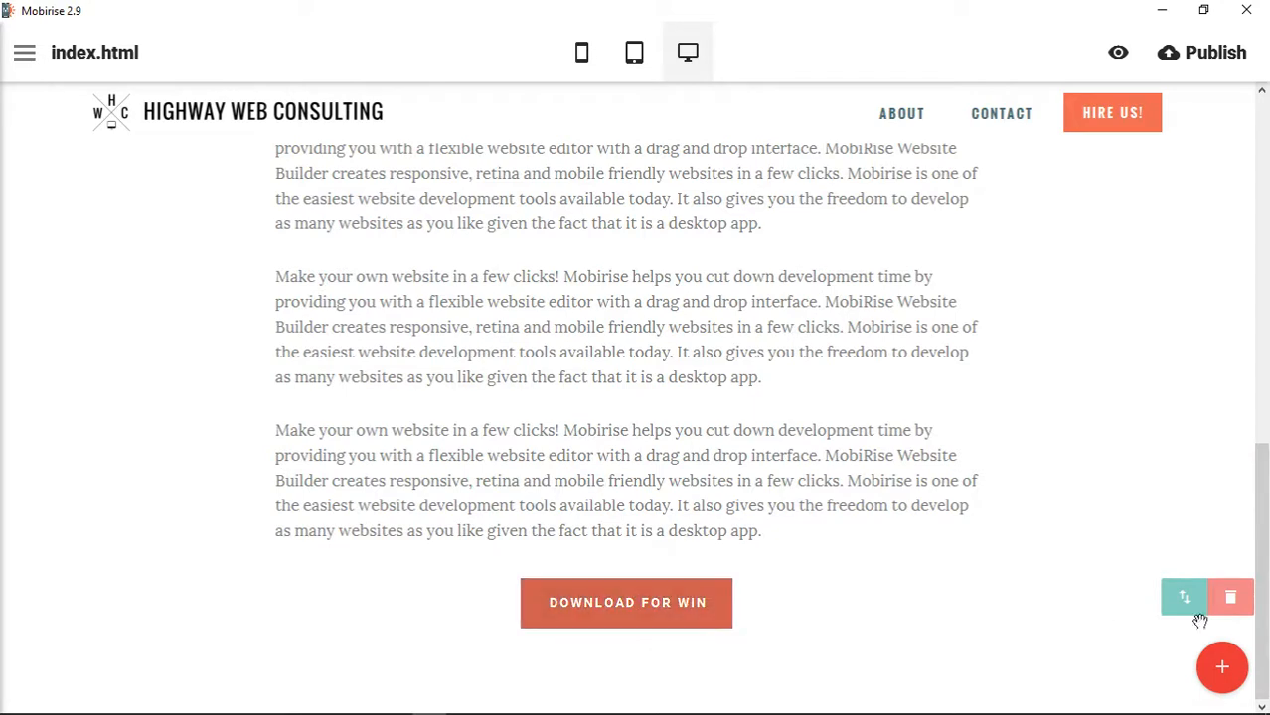
{"action": "mouse_move", "coordinate": [1230, 596]}
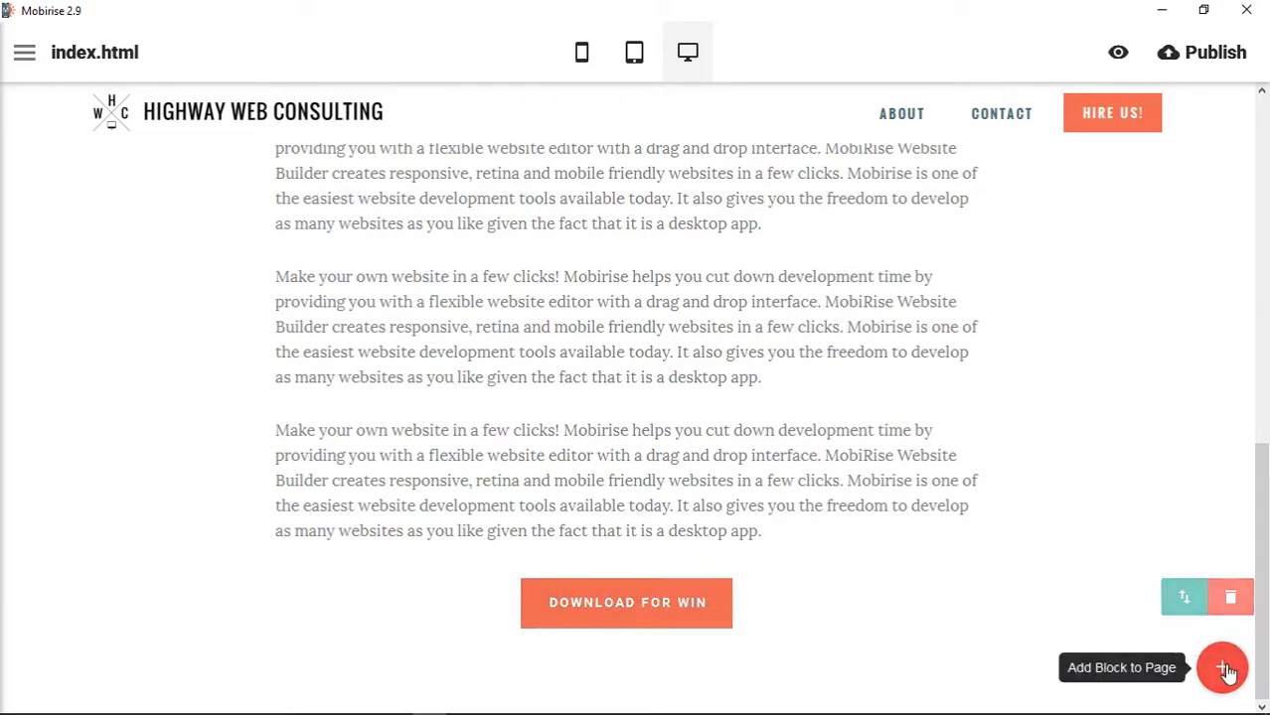
Insert the image-with-caption block showing the misty forest photo below the button.
{"action": "left_click", "coordinate": [1222, 667]}
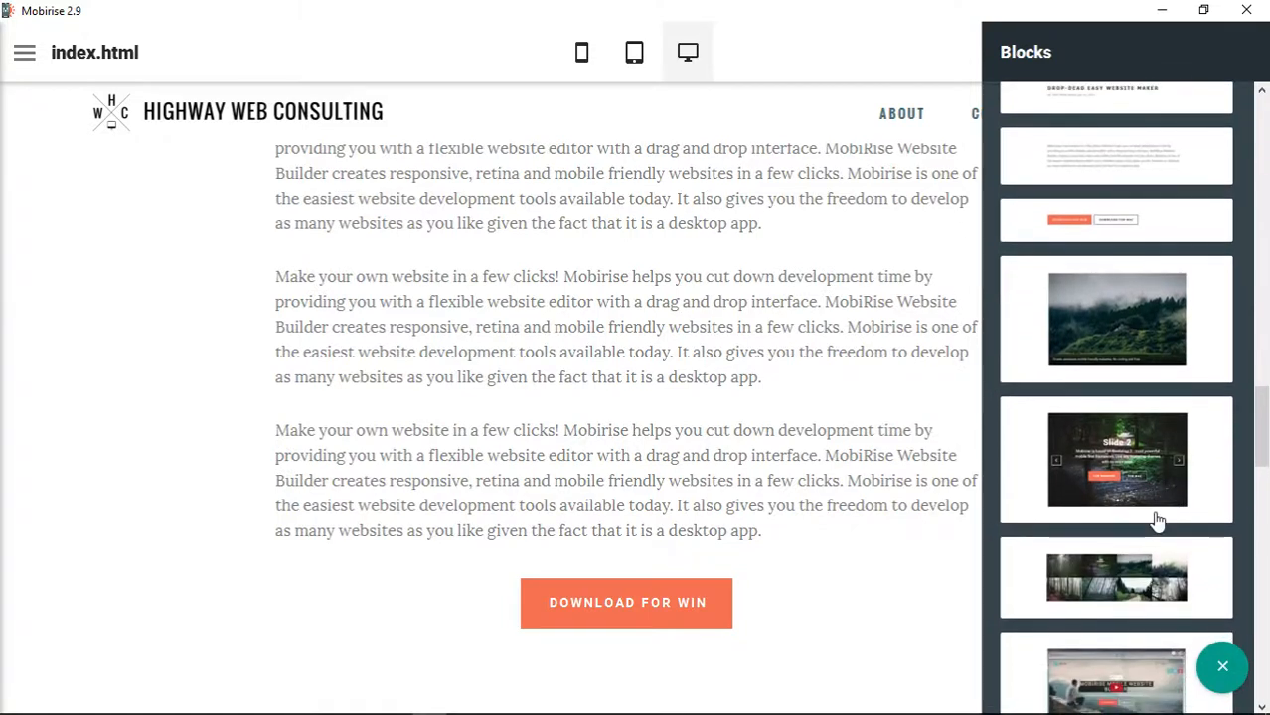
{"action": "mouse_move", "coordinate": [1085, 347]}
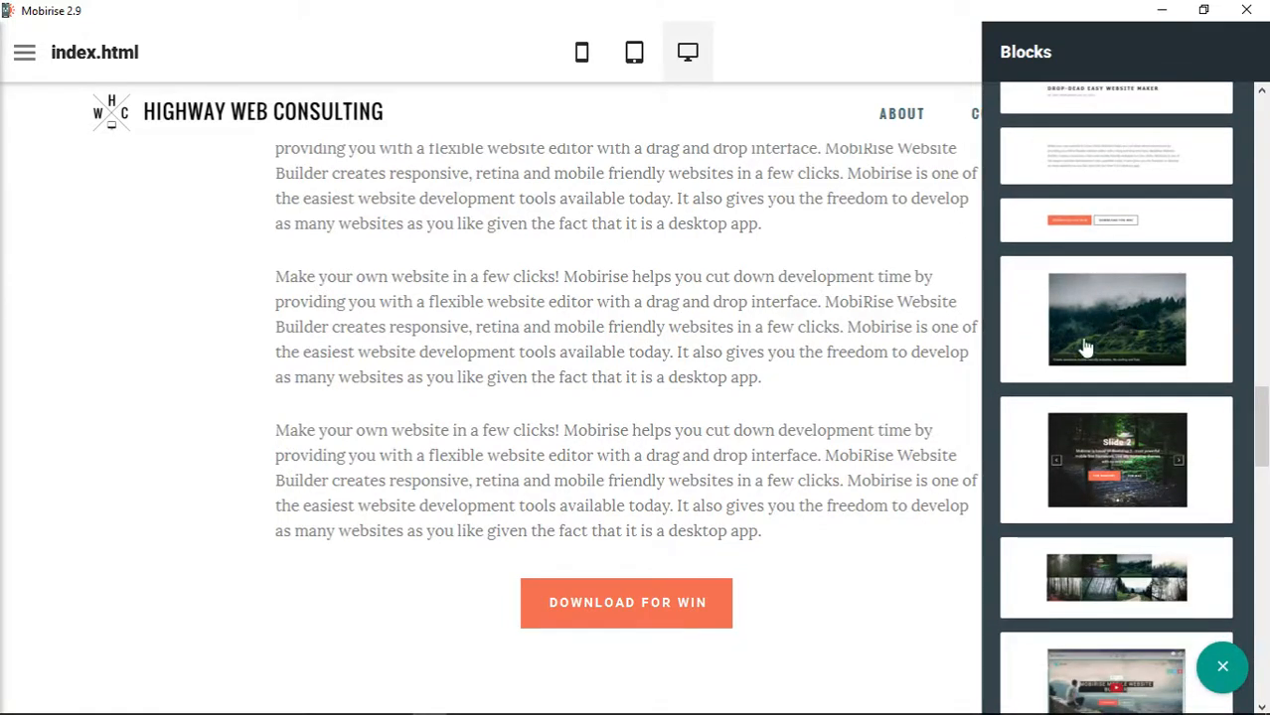
{"action": "mouse_move", "coordinate": [1121, 336]}
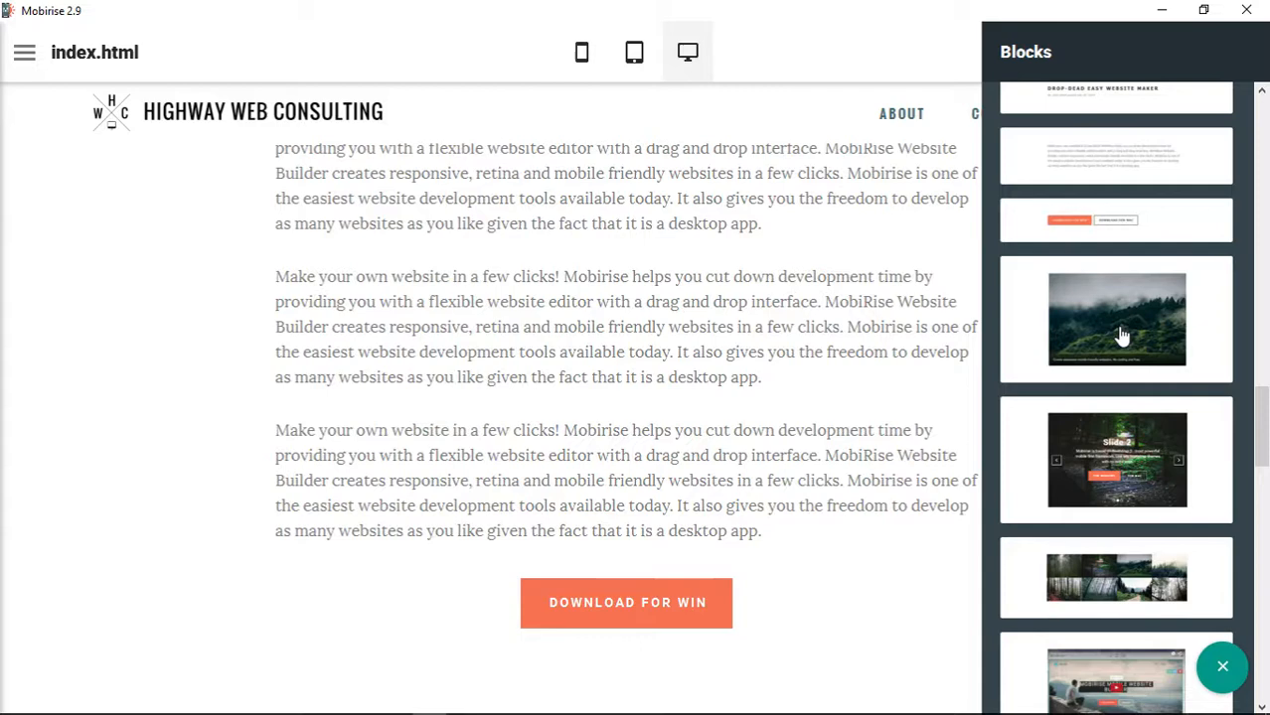
{"action": "left_click", "coordinate": [1115, 319]}
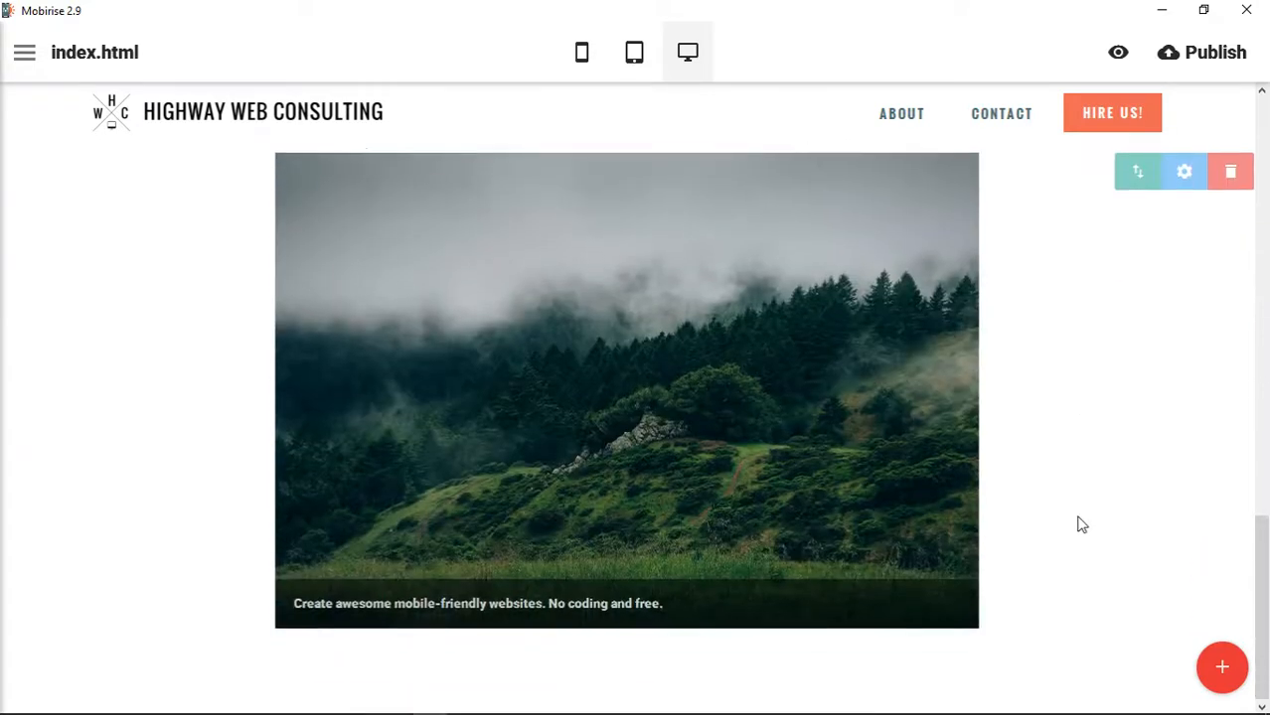
{"action": "mouse_move", "coordinate": [640, 506]}
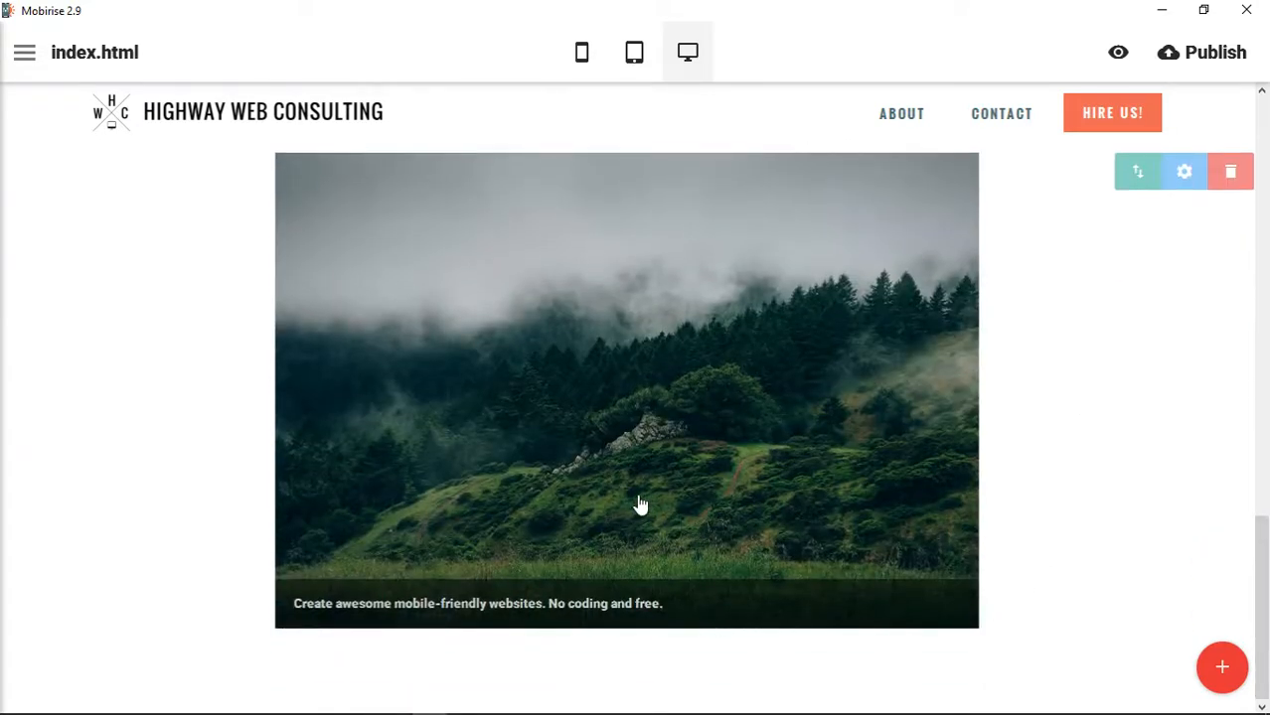
{"action": "mouse_move", "coordinate": [637, 443]}
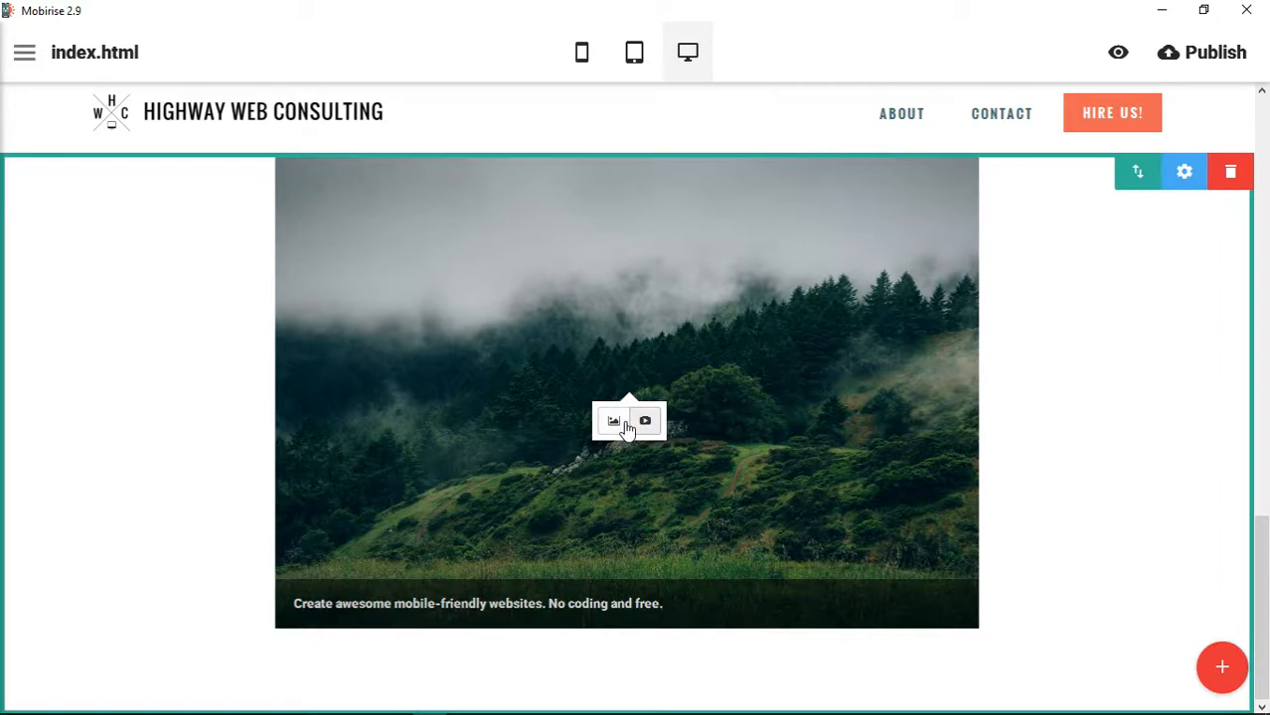
{"action": "mouse_move", "coordinate": [614, 421]}
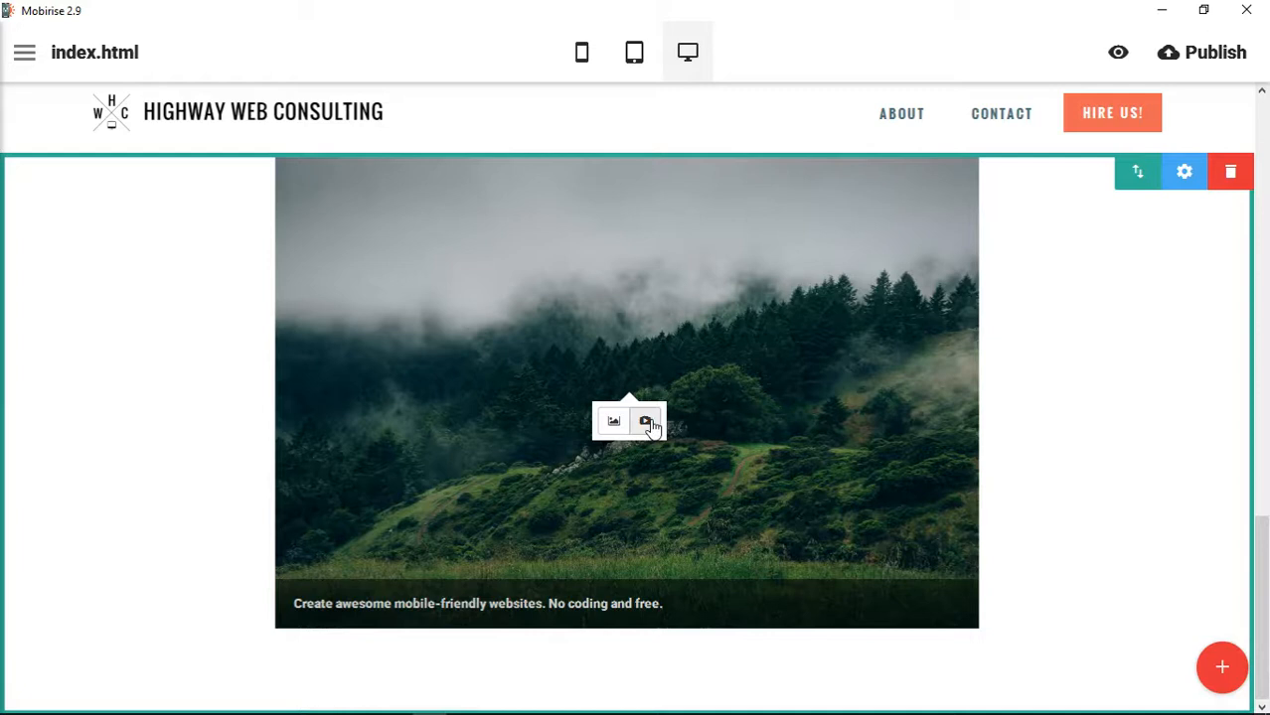
{"action": "mouse_move", "coordinate": [813, 580]}
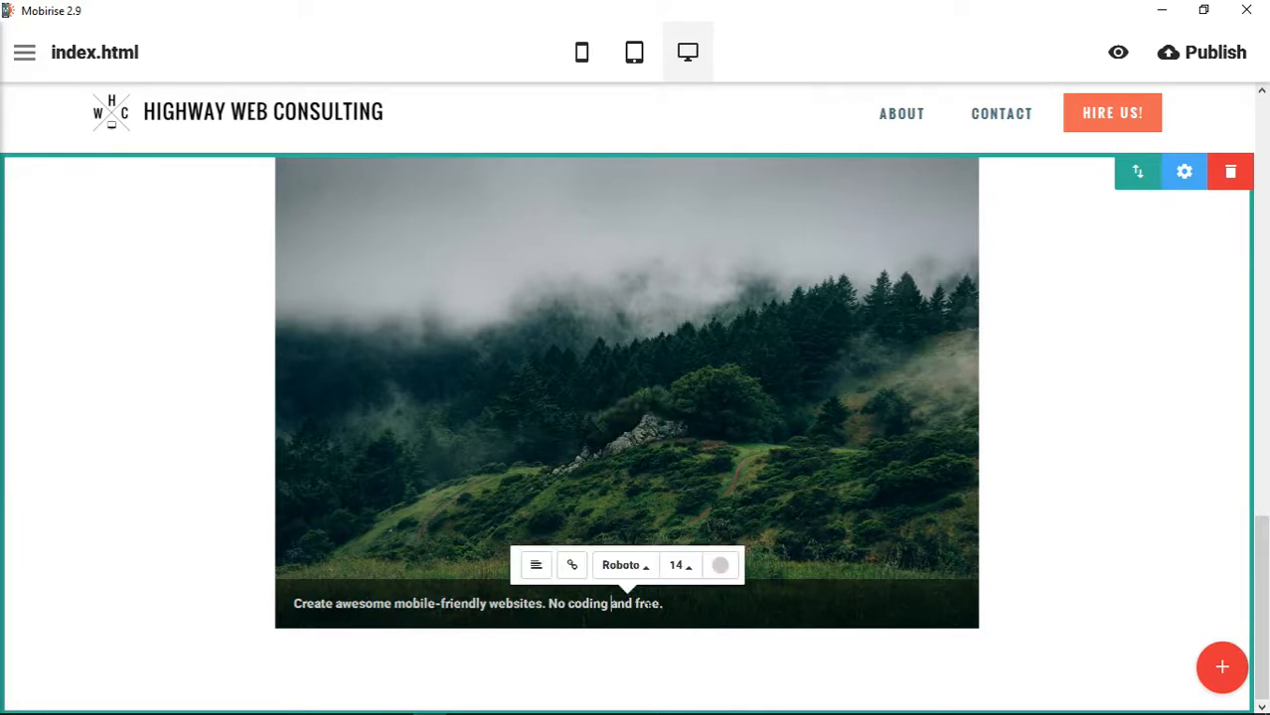
{"action": "left_click", "coordinate": [1184, 171]}
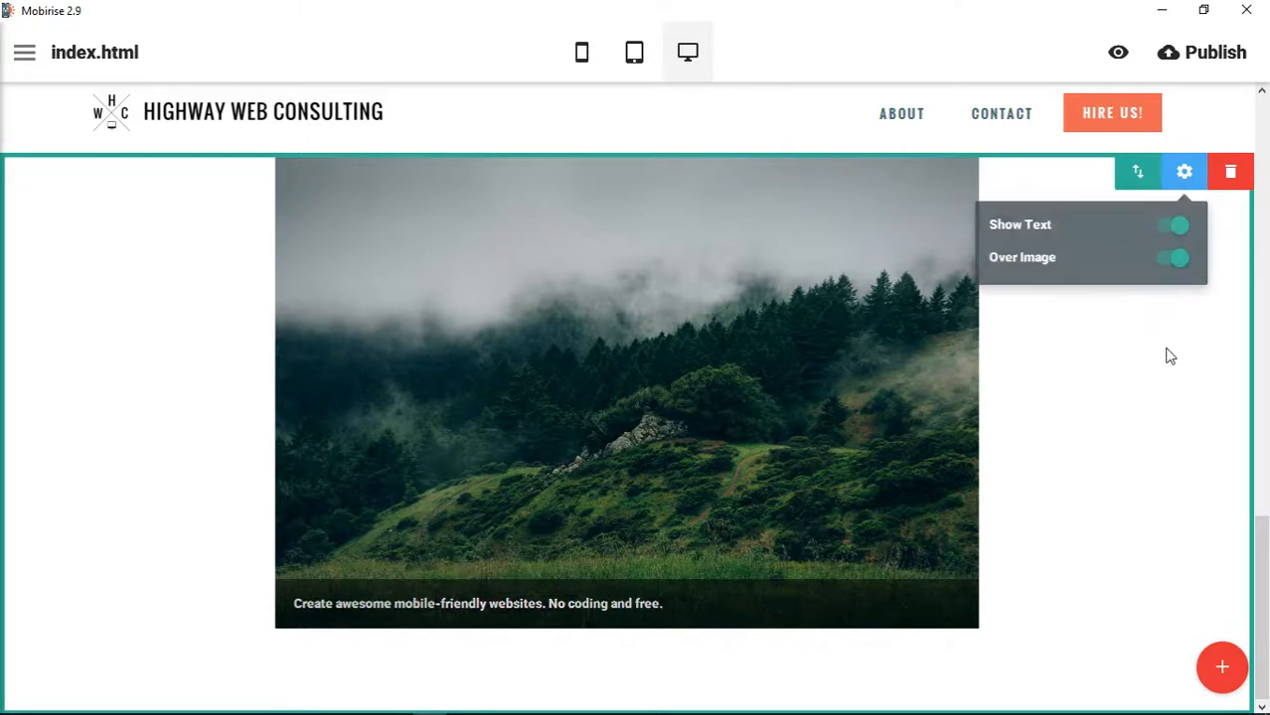
{"action": "left_click", "coordinate": [1171, 224]}
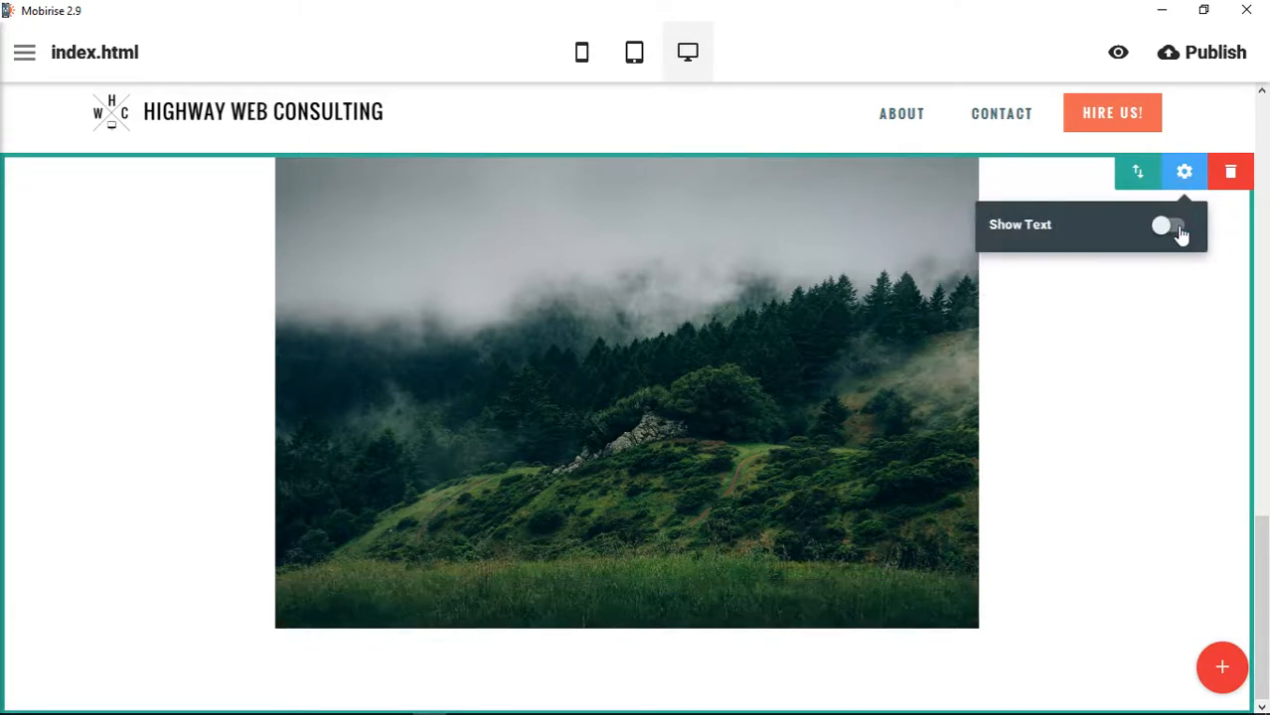
{"action": "left_click", "coordinate": [1168, 225]}
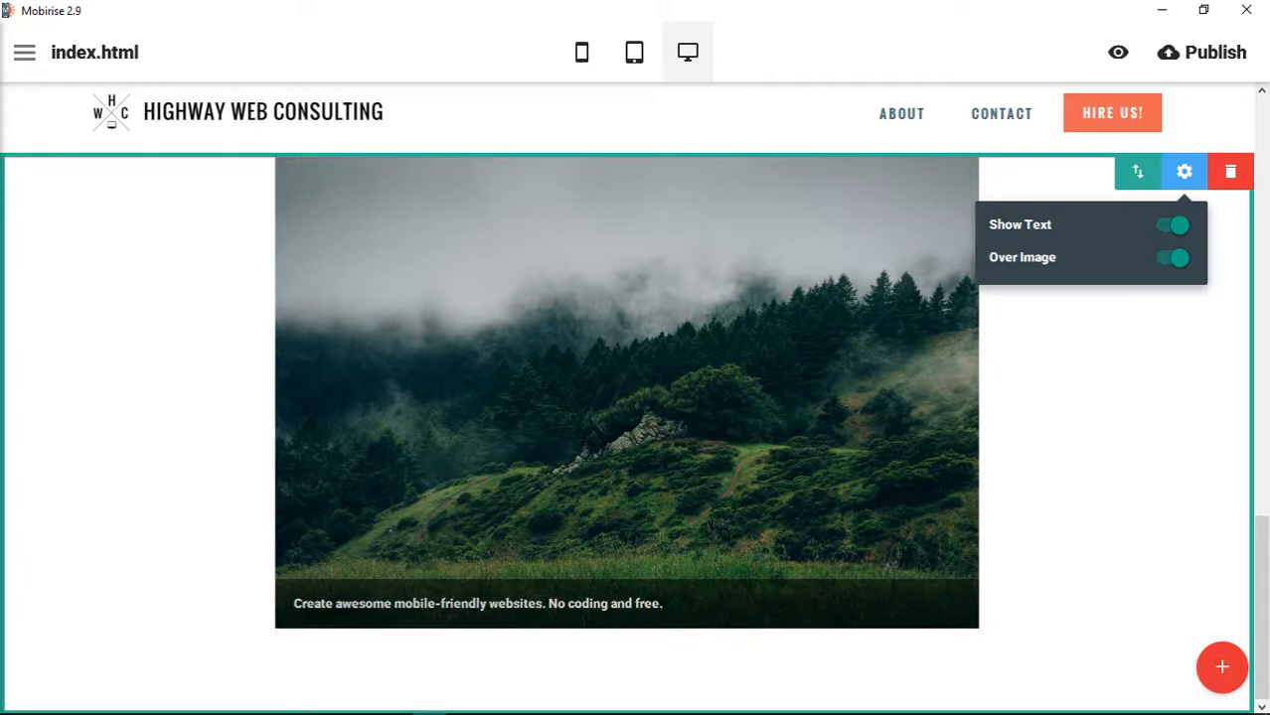
{"action": "left_click", "coordinate": [1170, 258]}
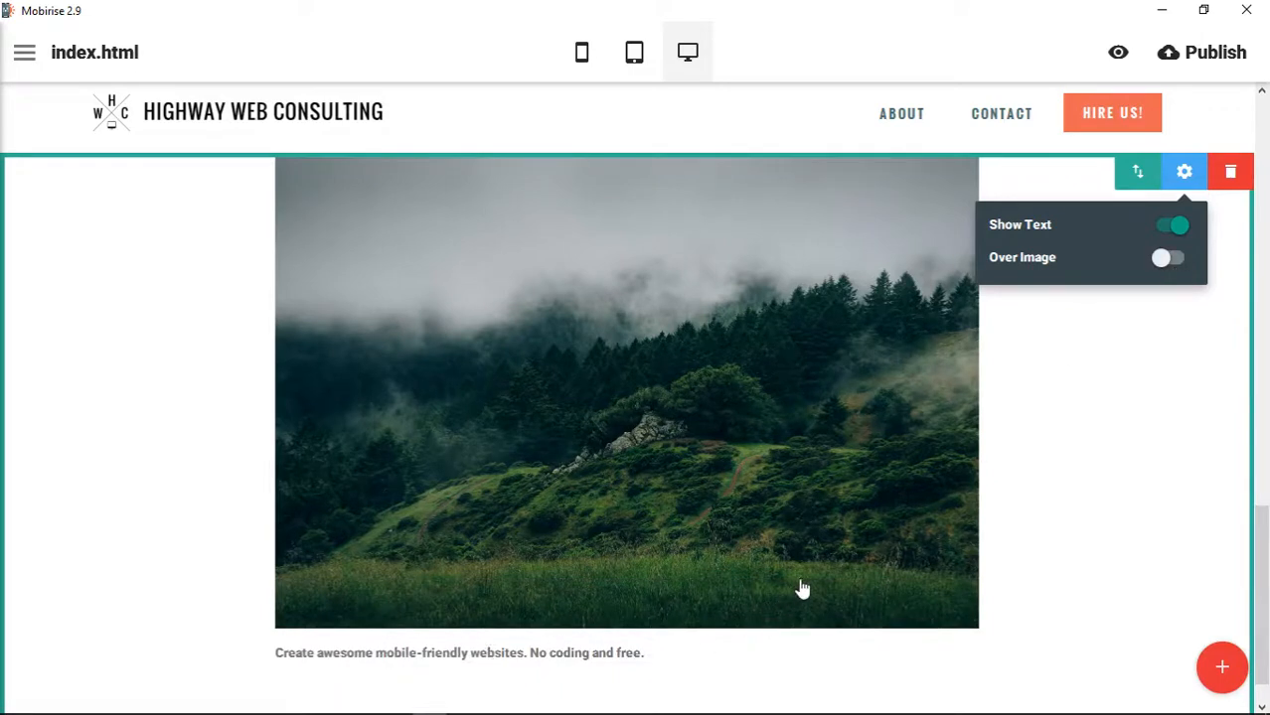
{"action": "scroll", "scroll_direction": "down", "scroll_amount": 3}
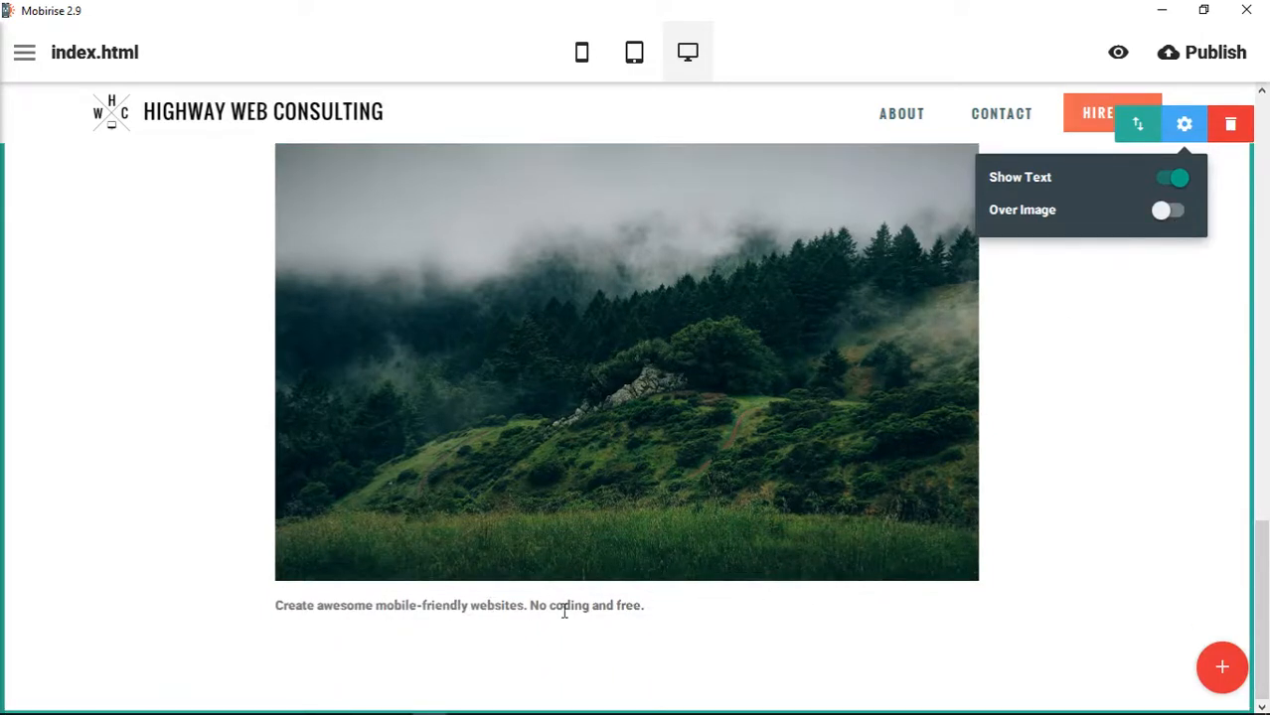
{"action": "left_click", "coordinate": [1168, 209]}
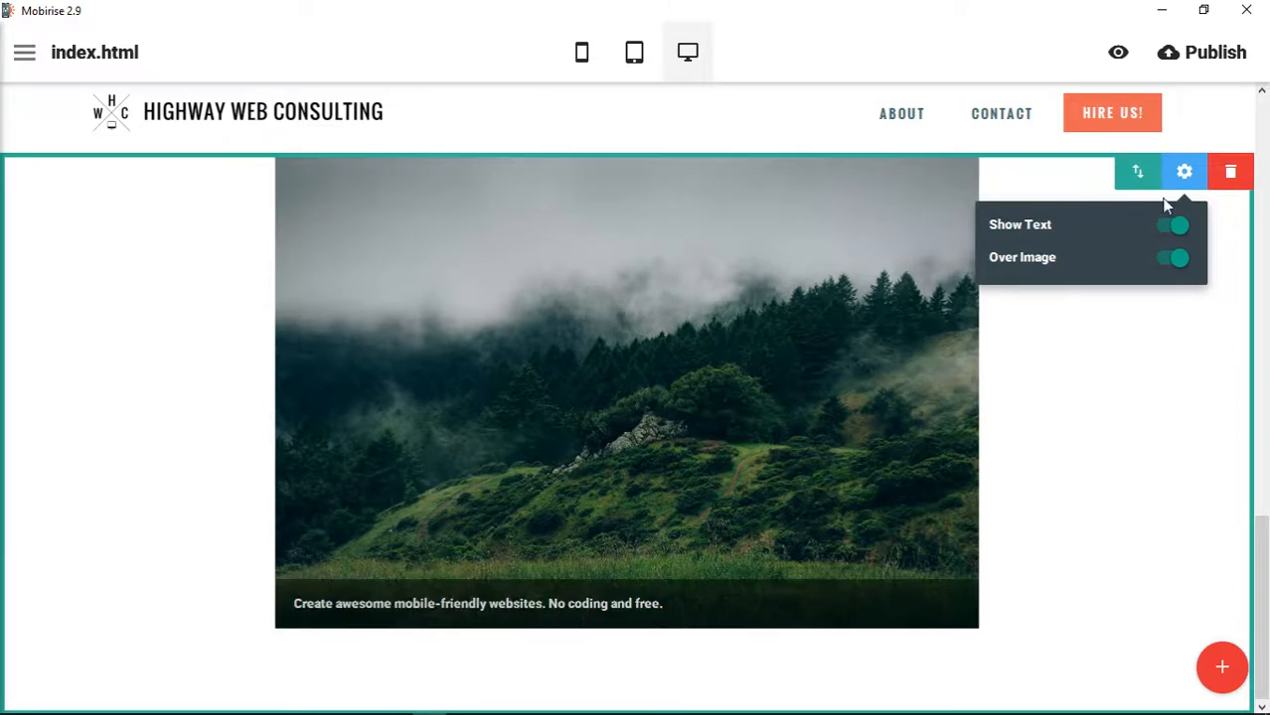
{"action": "left_click", "coordinate": [1222, 666]}
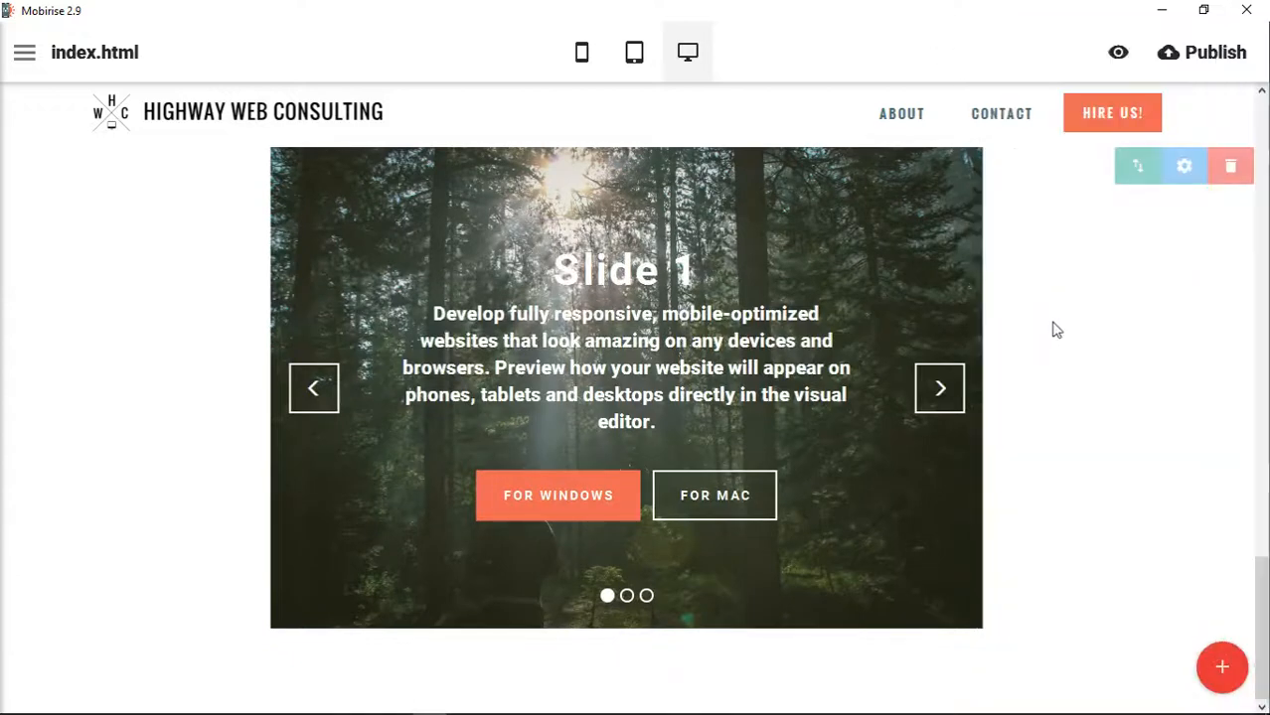
{"action": "mouse_move", "coordinate": [927, 332]}
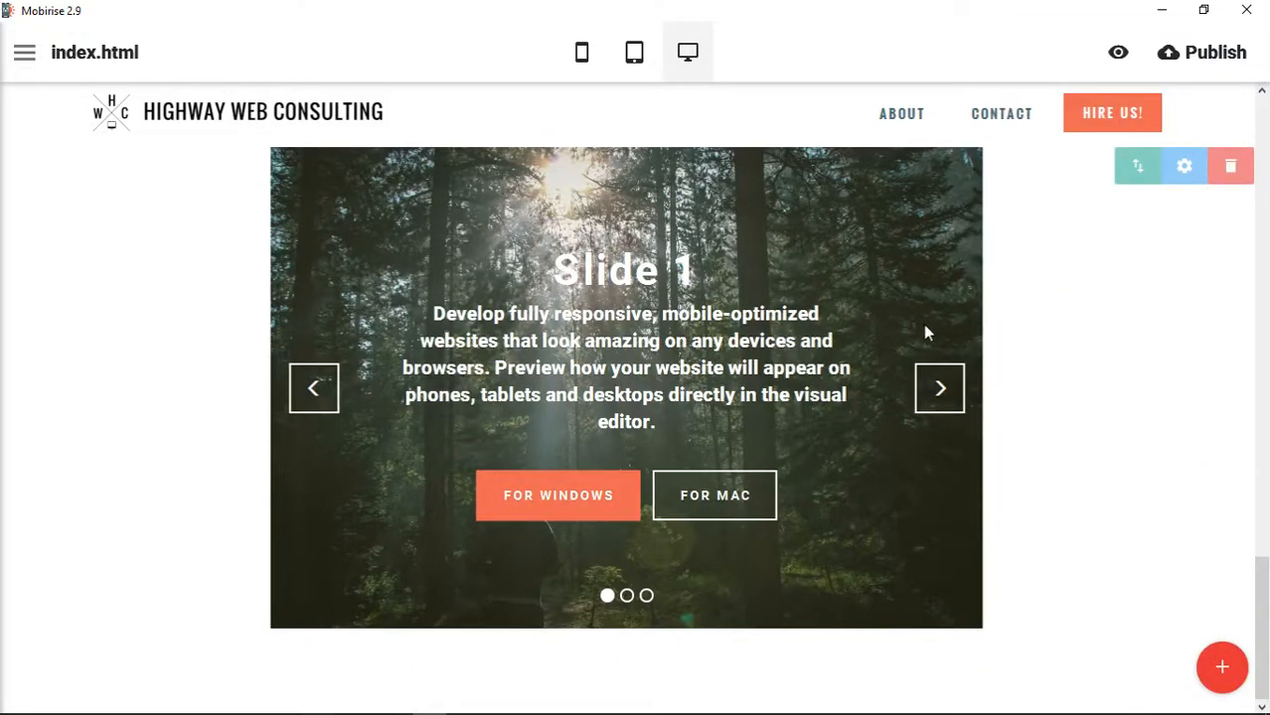
{"action": "left_click", "coordinate": [939, 388]}
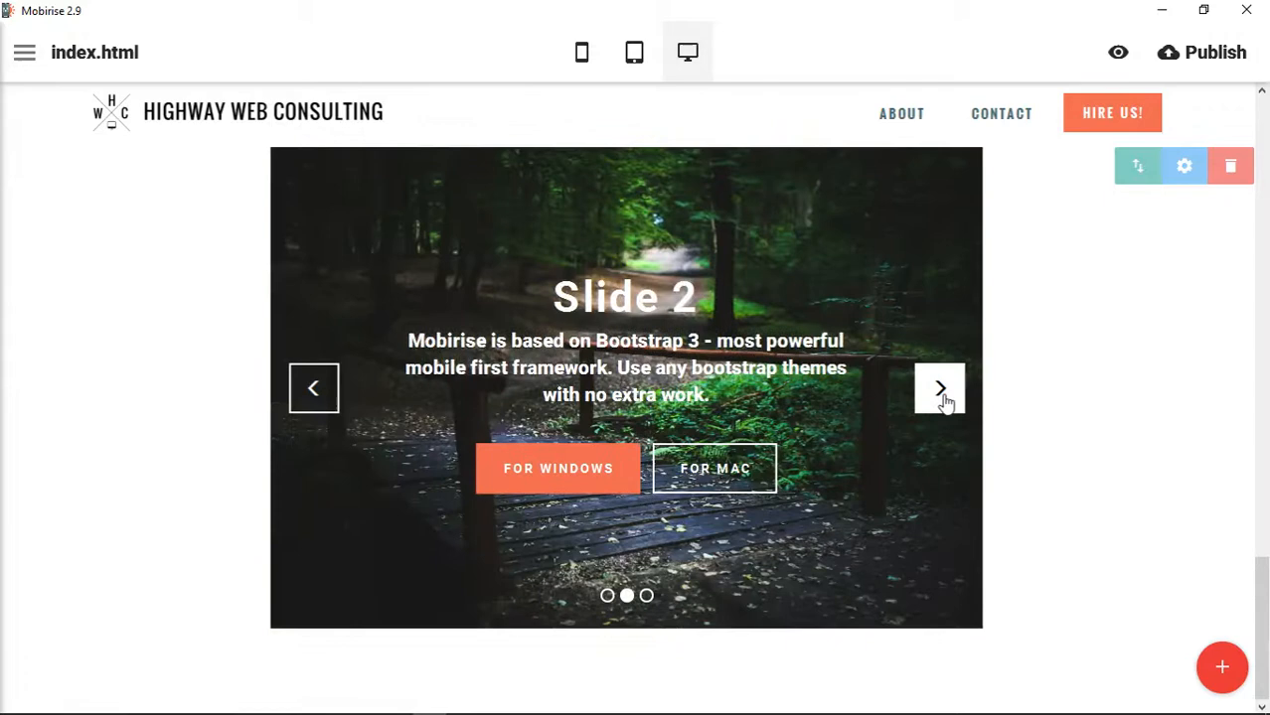
{"action": "left_click", "coordinate": [938, 388]}
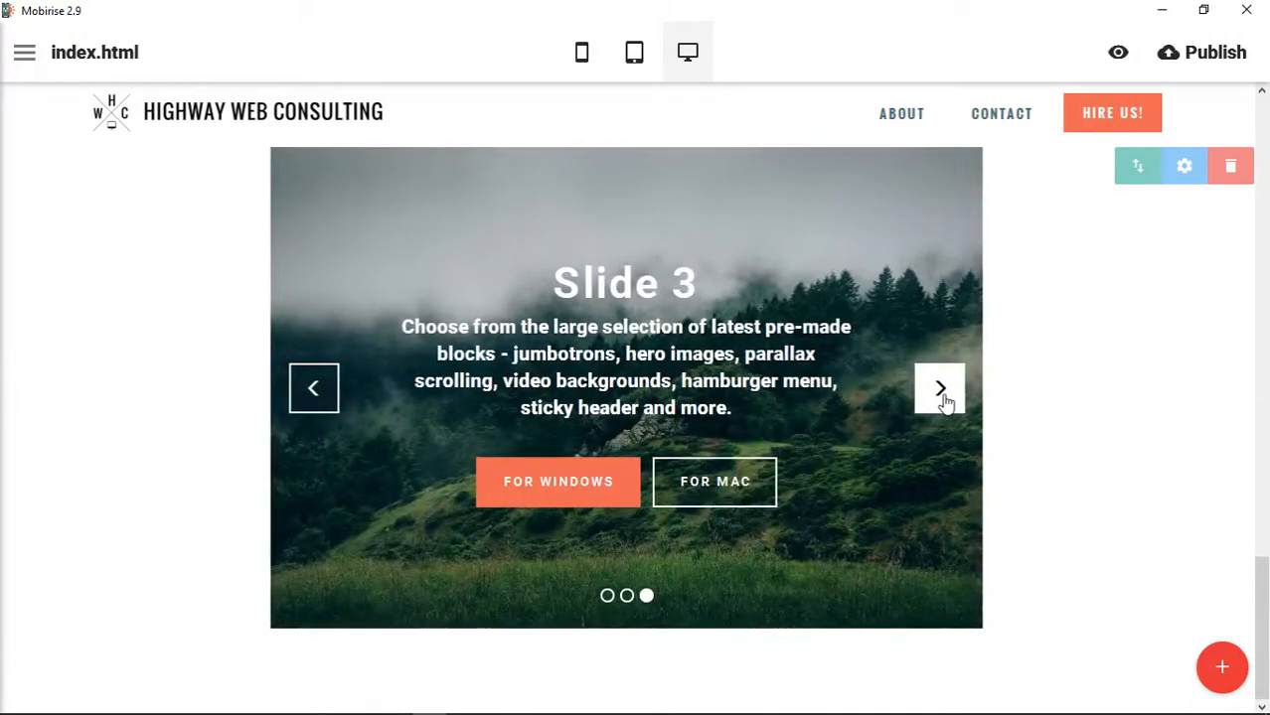
{"action": "left_click", "coordinate": [939, 387]}
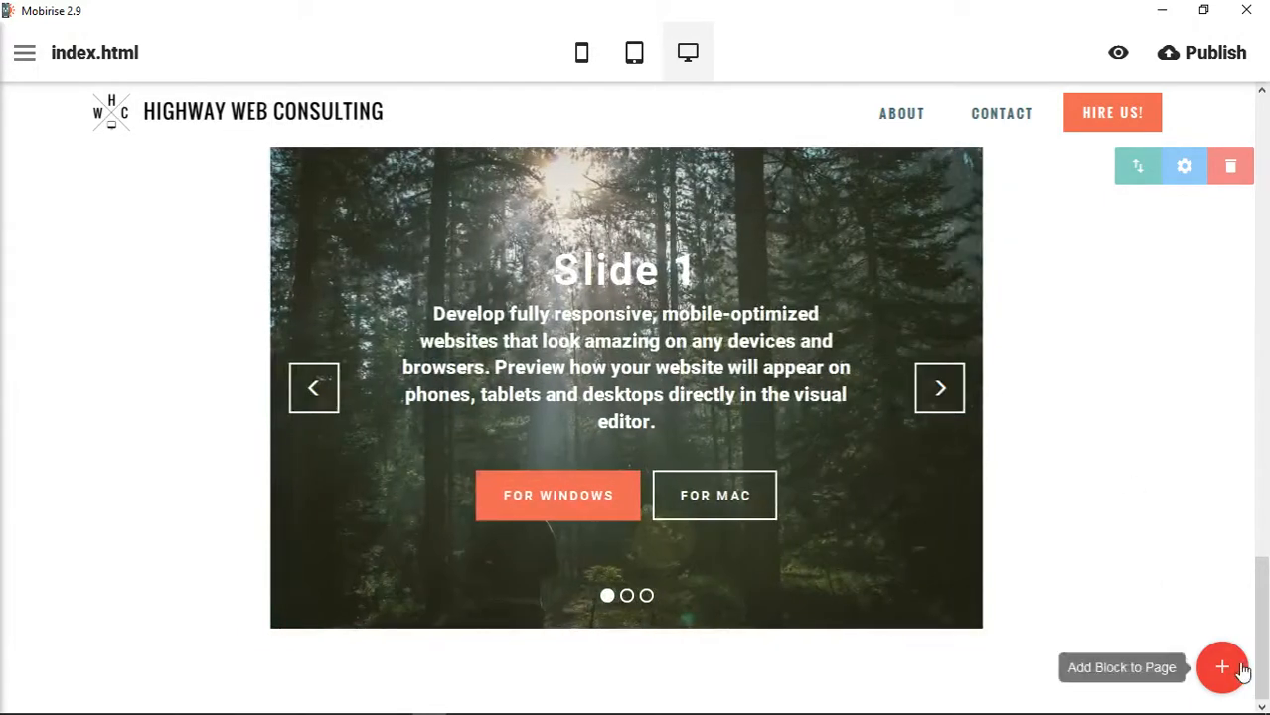
{"action": "left_click", "coordinate": [1222, 667]}
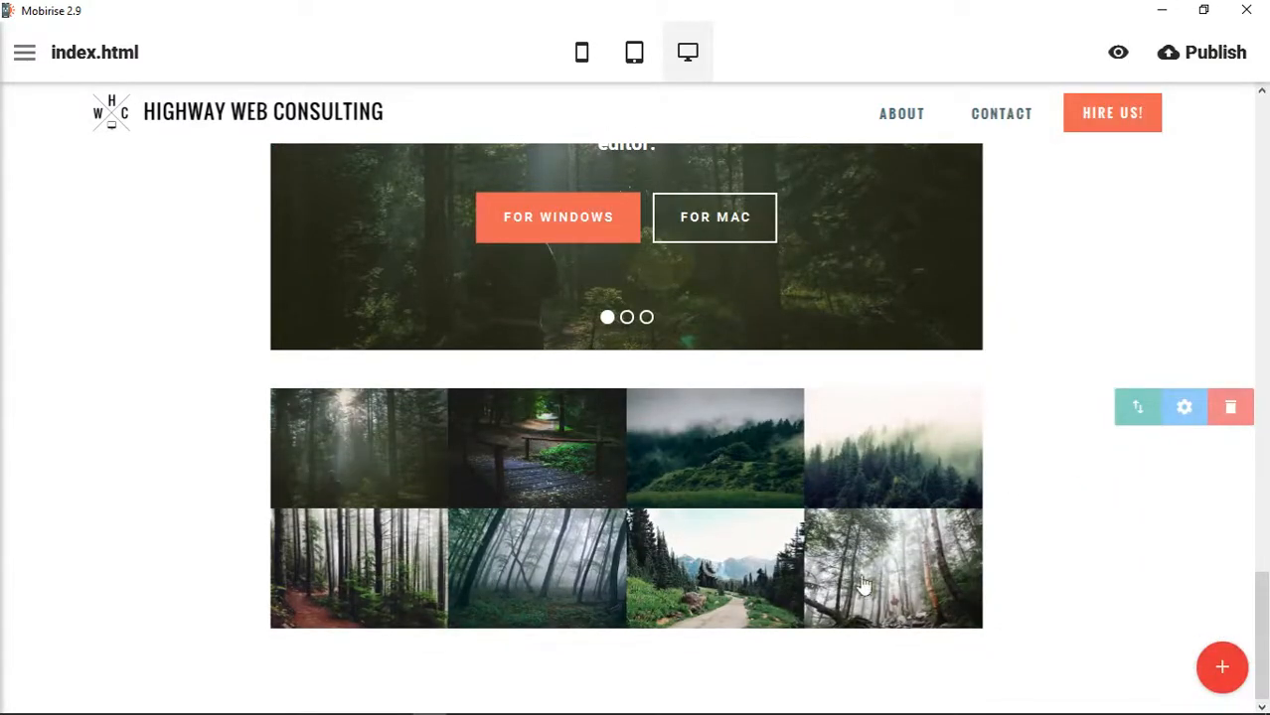
{"action": "mouse_move", "coordinate": [555, 480]}
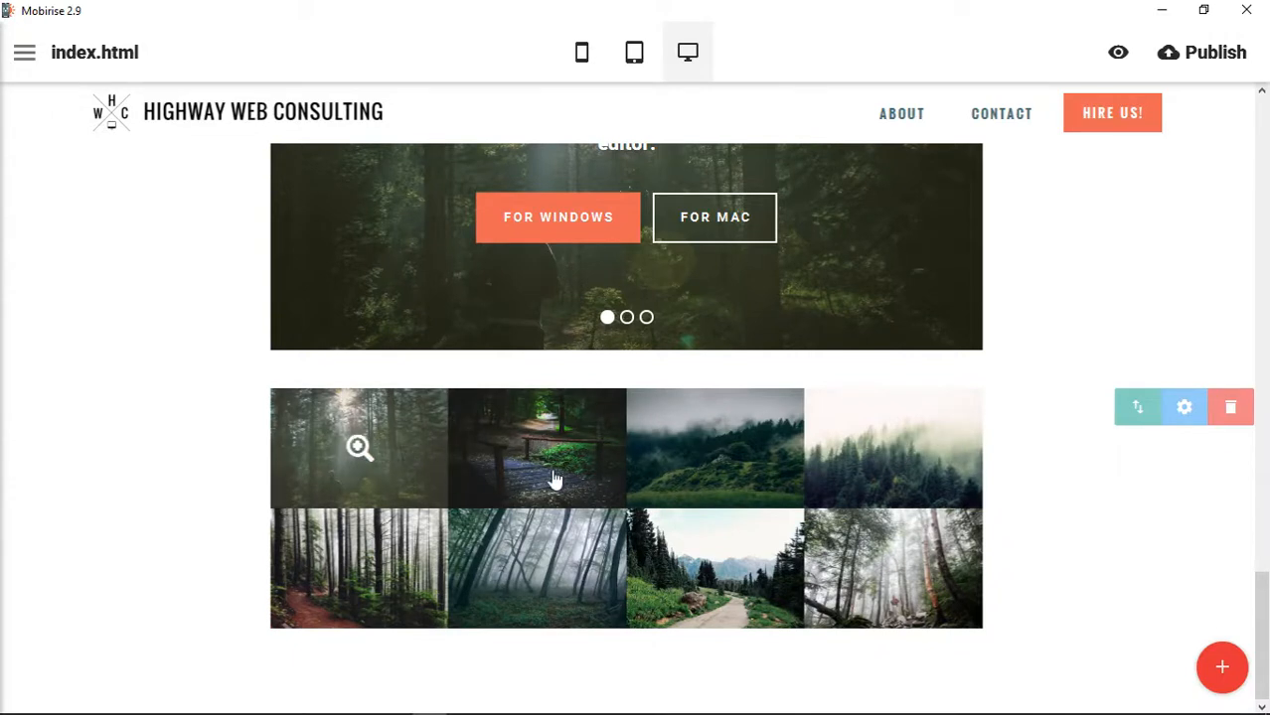
In the gallery's Block Parameters, remove images until only four forest photos remain.
{"action": "left_click", "coordinate": [1183, 407]}
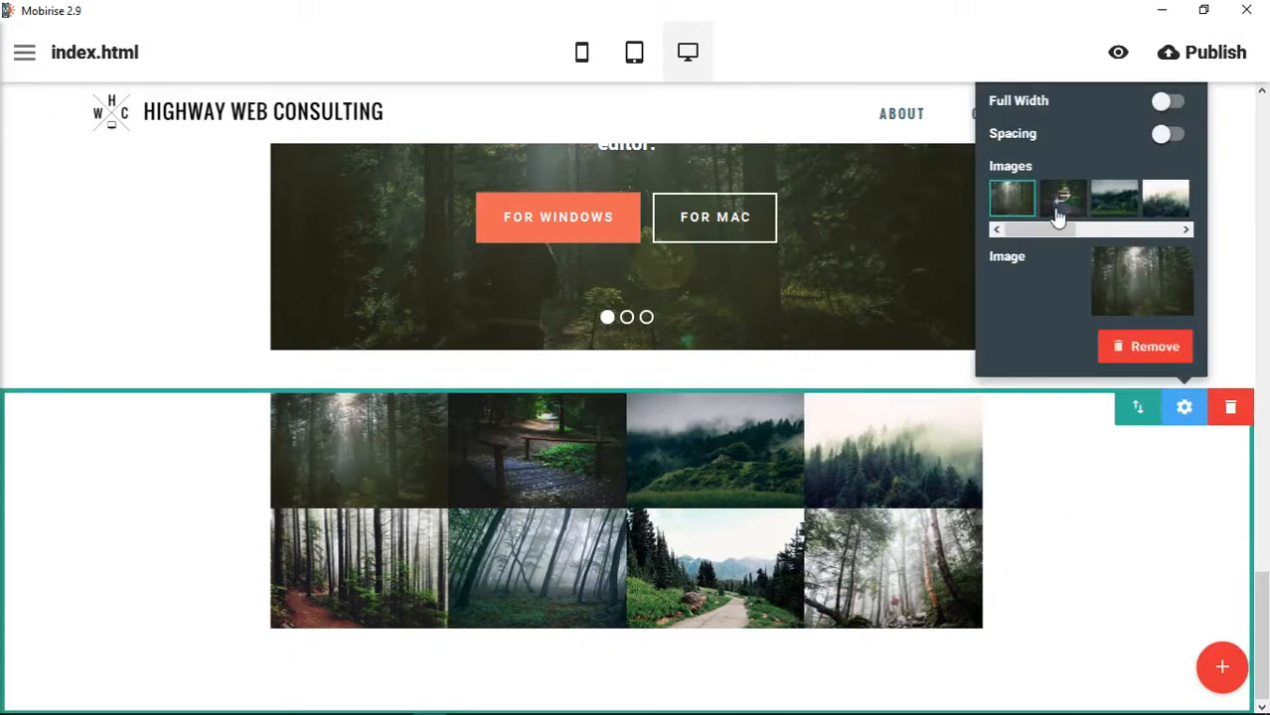
{"action": "left_click", "coordinate": [1165, 197]}
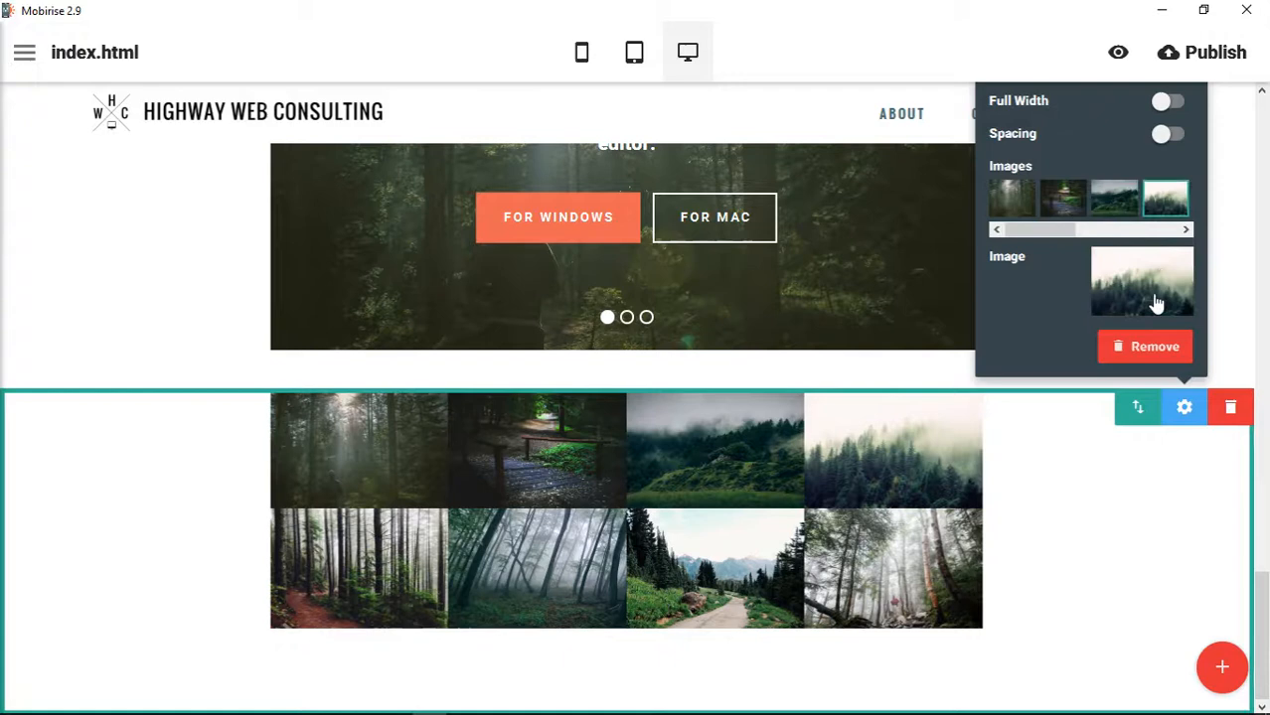
{"action": "left_click", "coordinate": [1142, 281]}
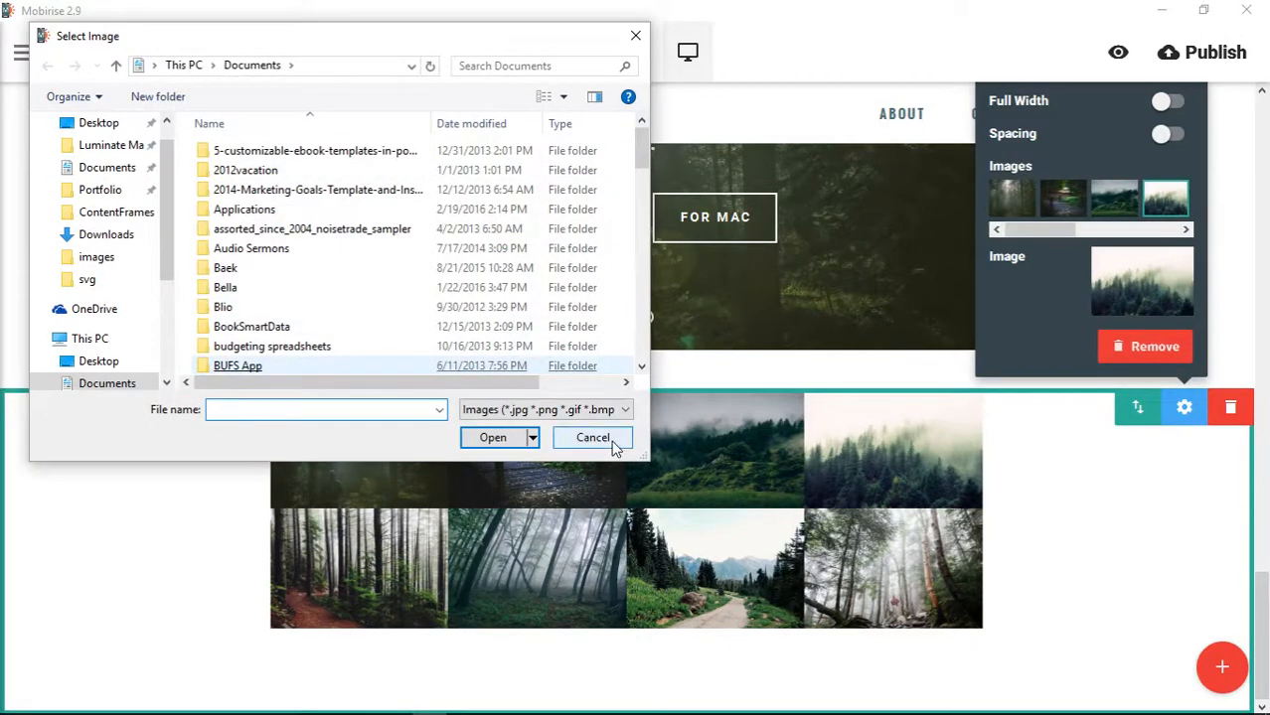
{"action": "left_click", "coordinate": [594, 437]}
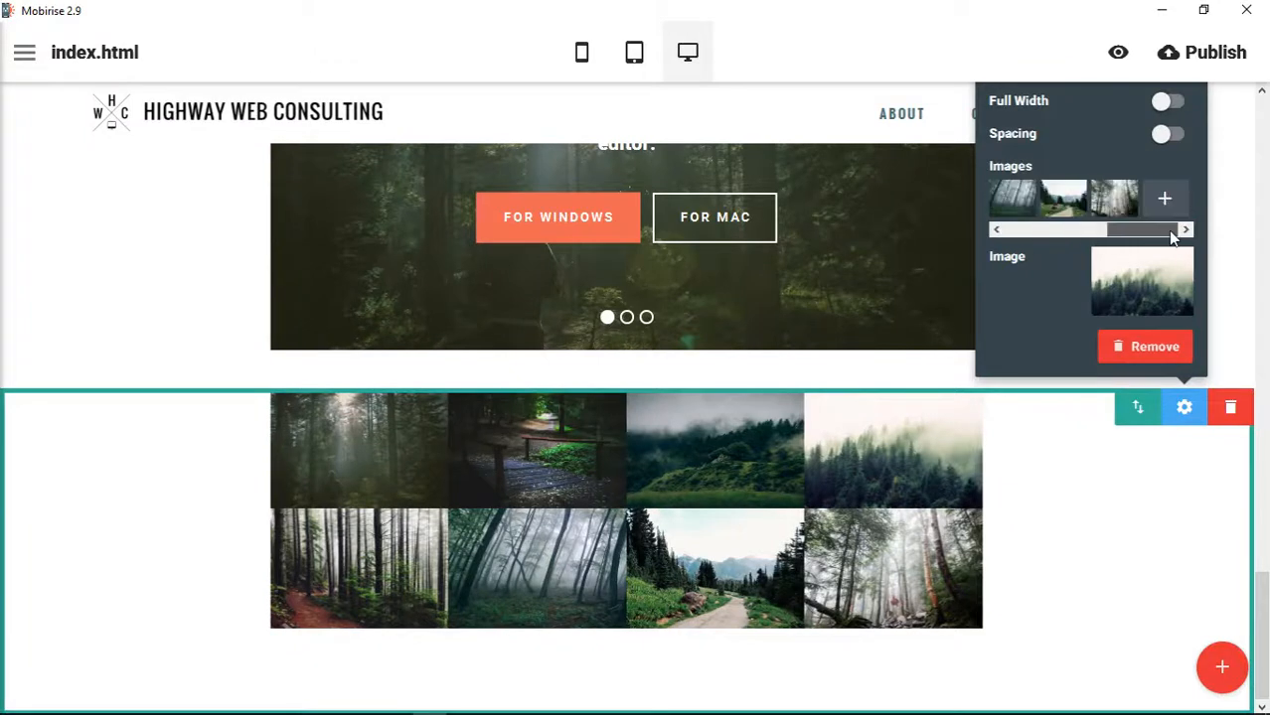
{"action": "left_click", "coordinate": [1115, 198]}
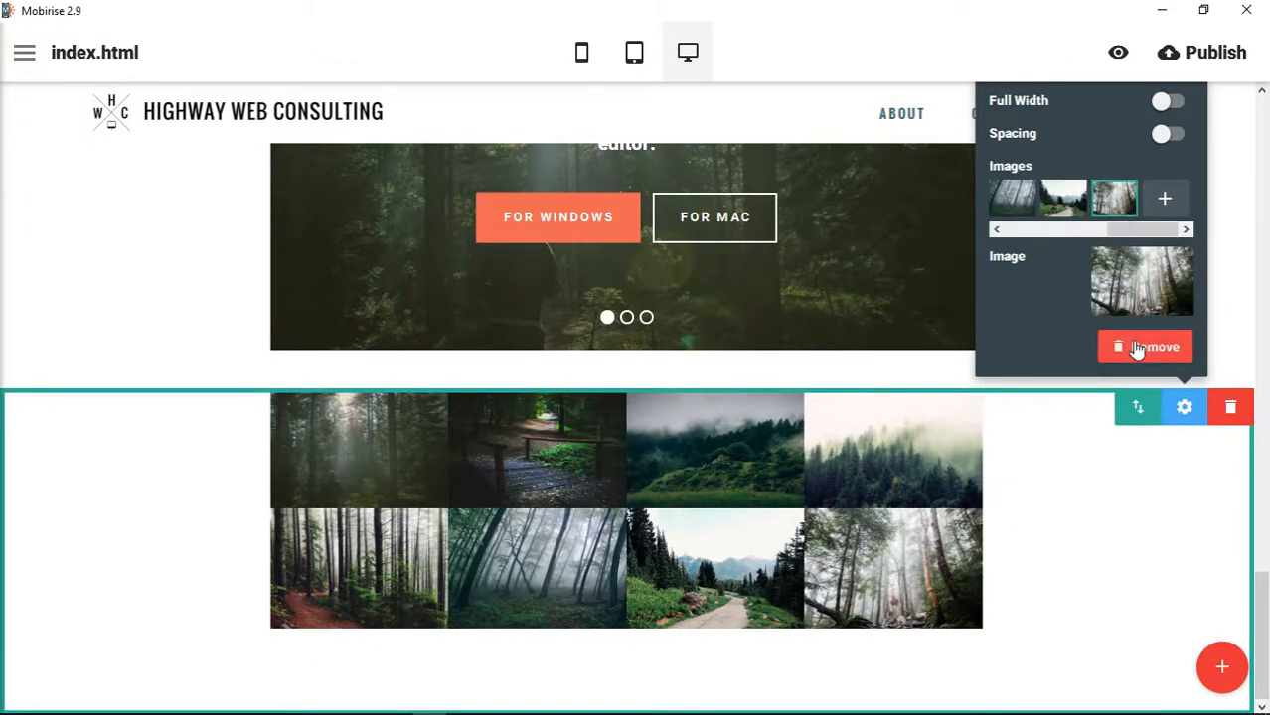
{"action": "left_click", "coordinate": [1144, 346]}
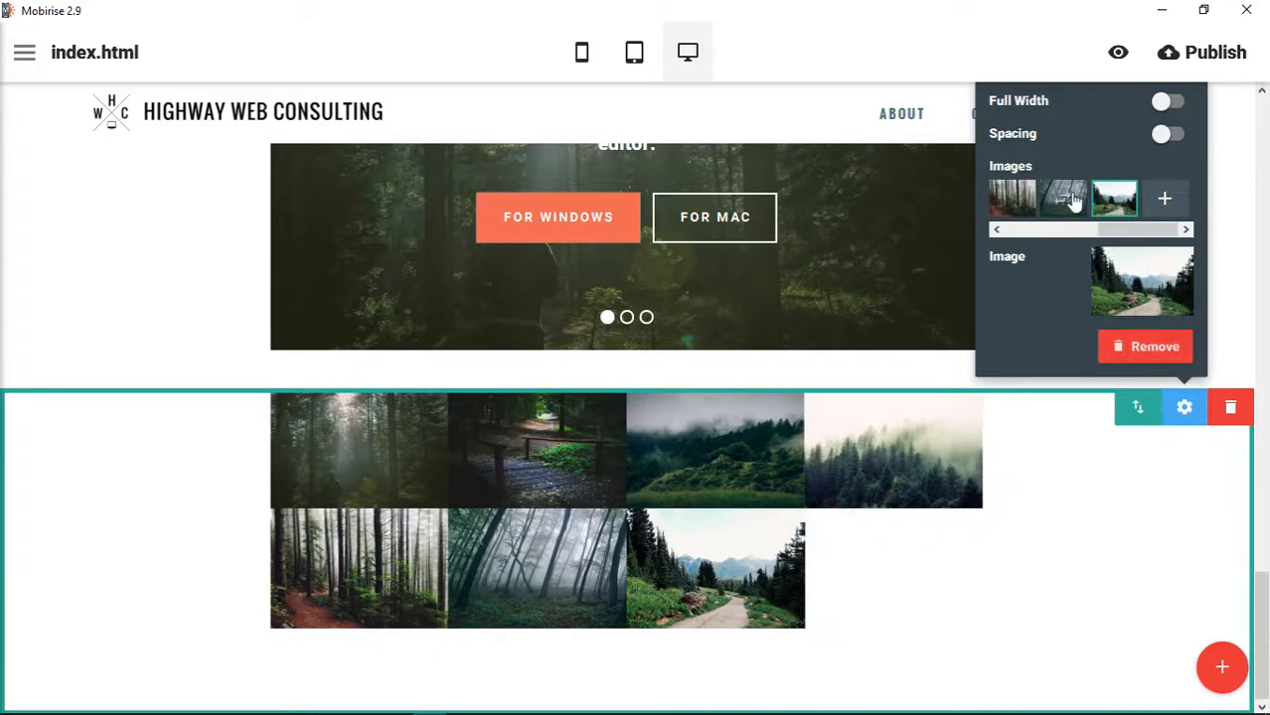
{"action": "left_click", "coordinate": [1145, 346]}
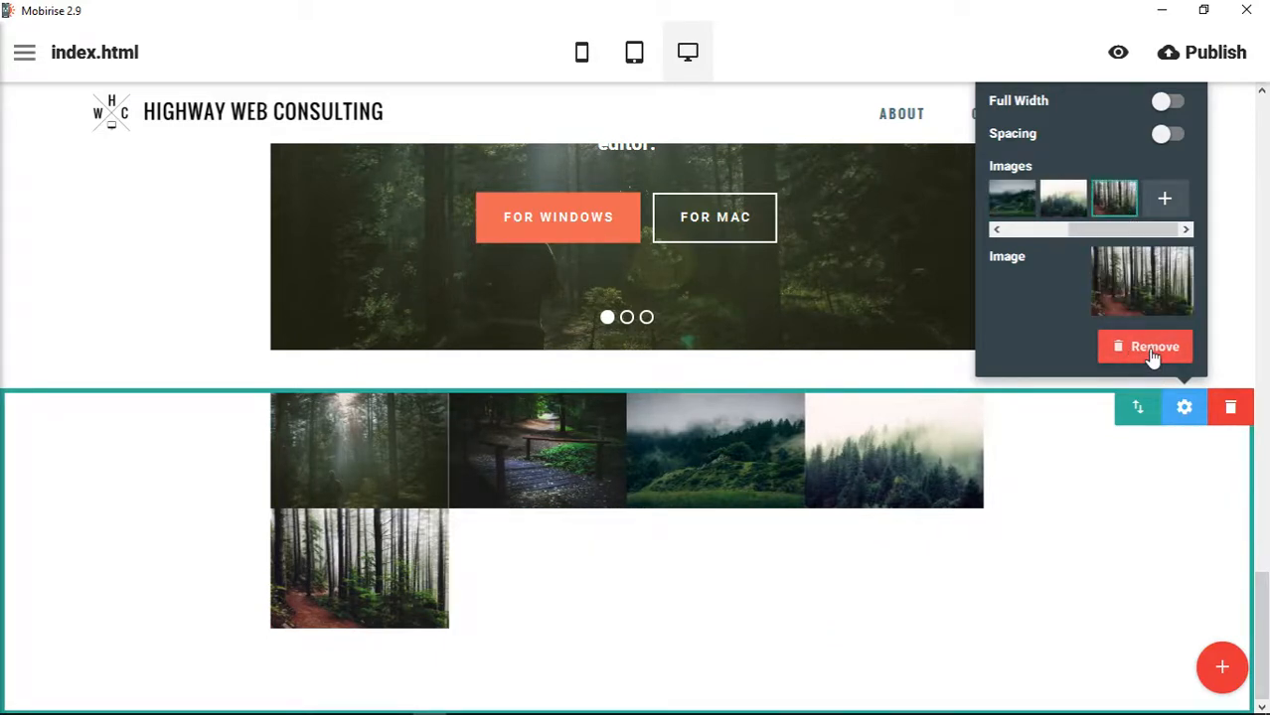
{"action": "left_click", "coordinate": [1145, 347]}
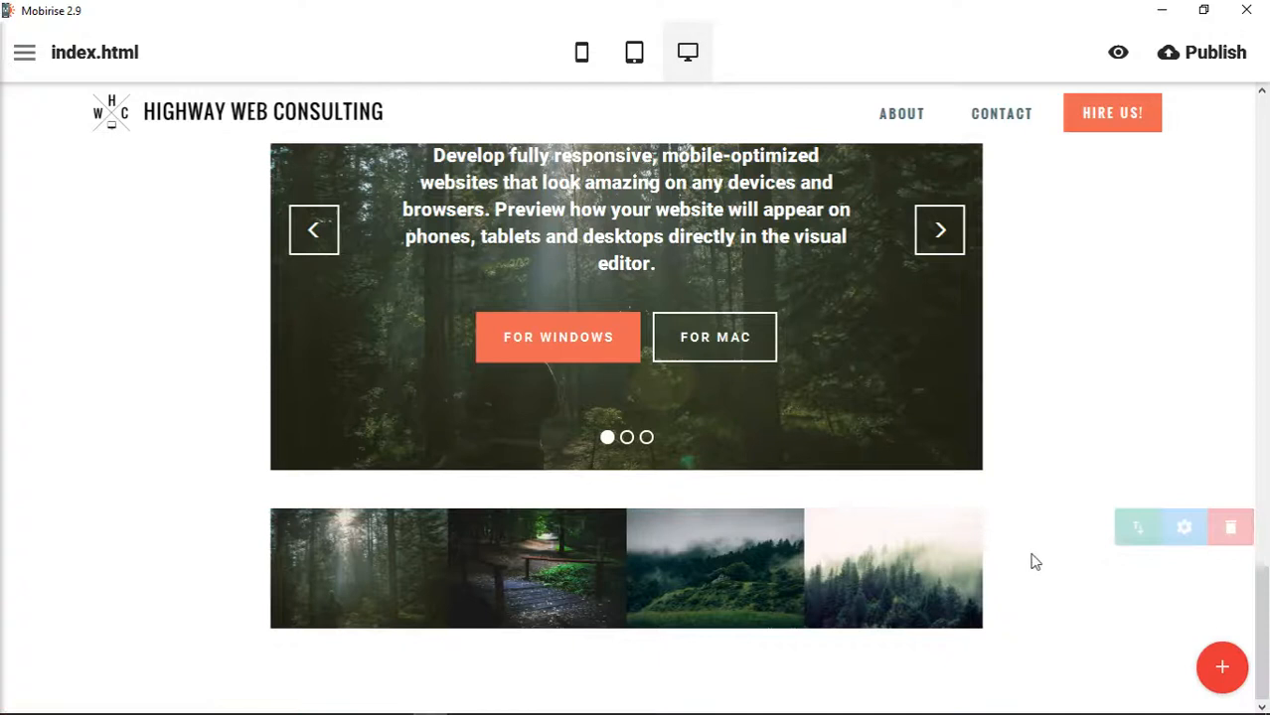
{"action": "mouse_move", "coordinate": [1183, 527]}
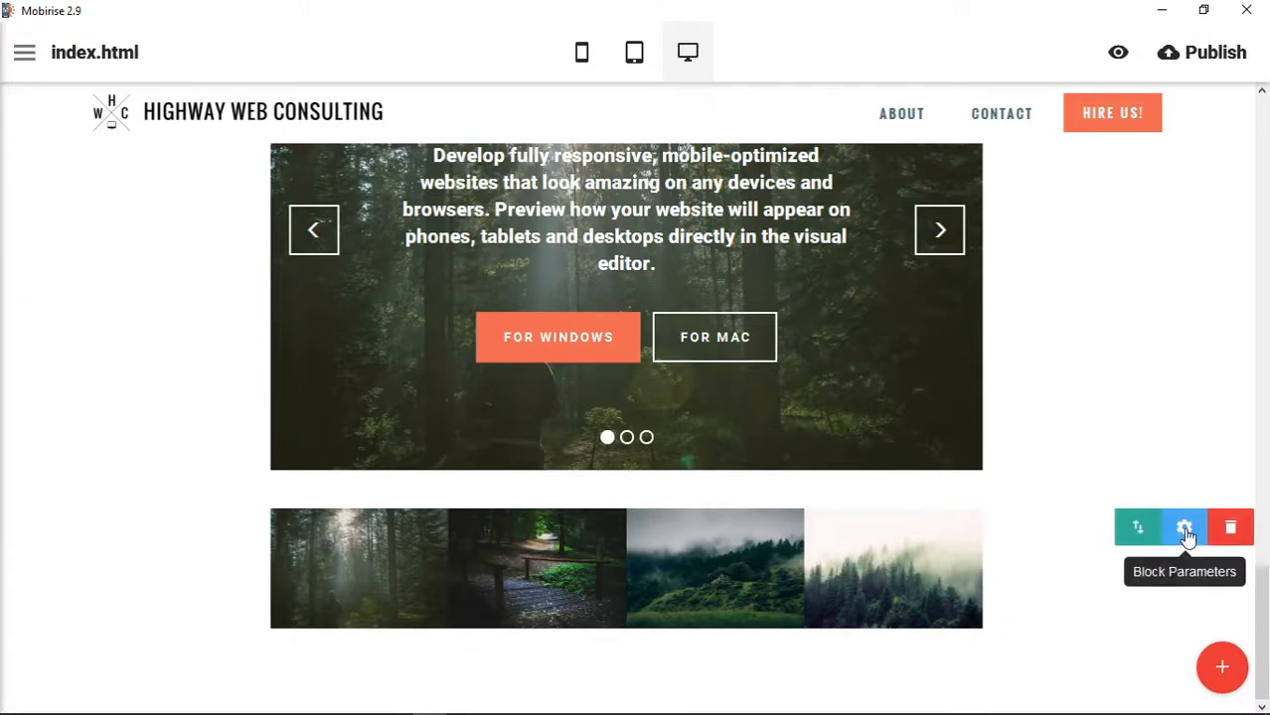
{"action": "left_click", "coordinate": [1183, 528]}
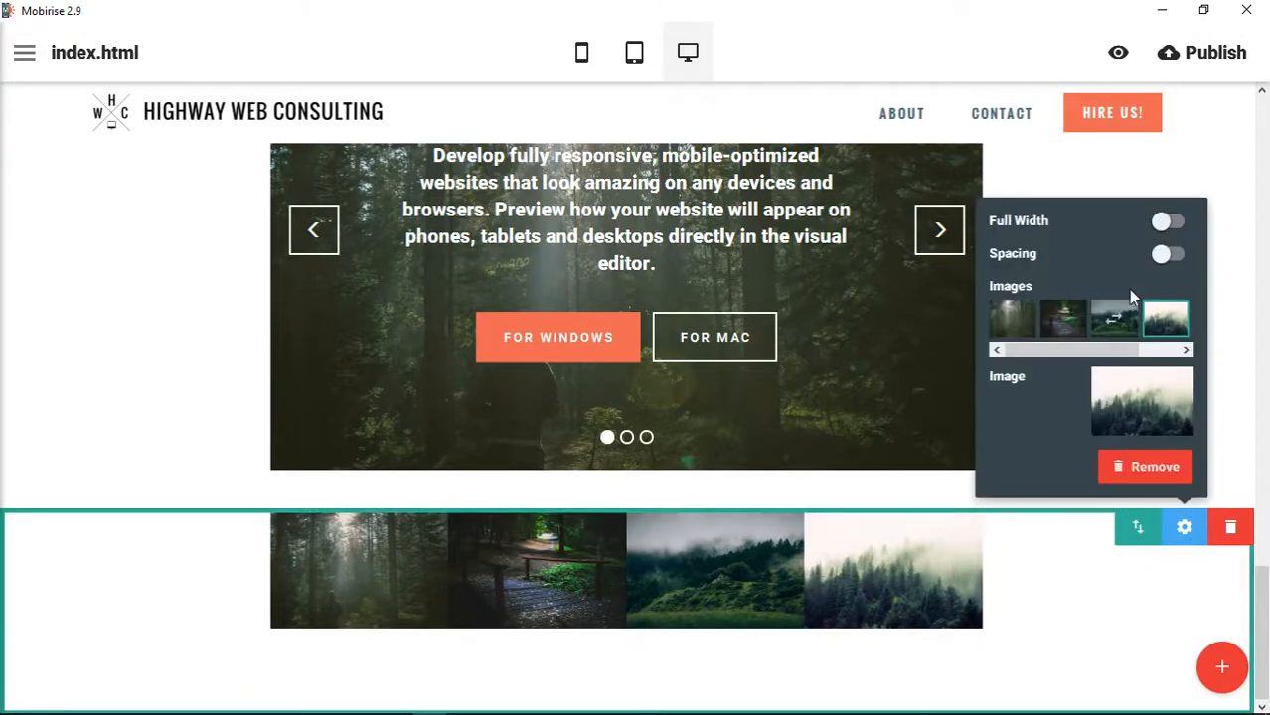
{"action": "left_click", "coordinate": [1168, 221]}
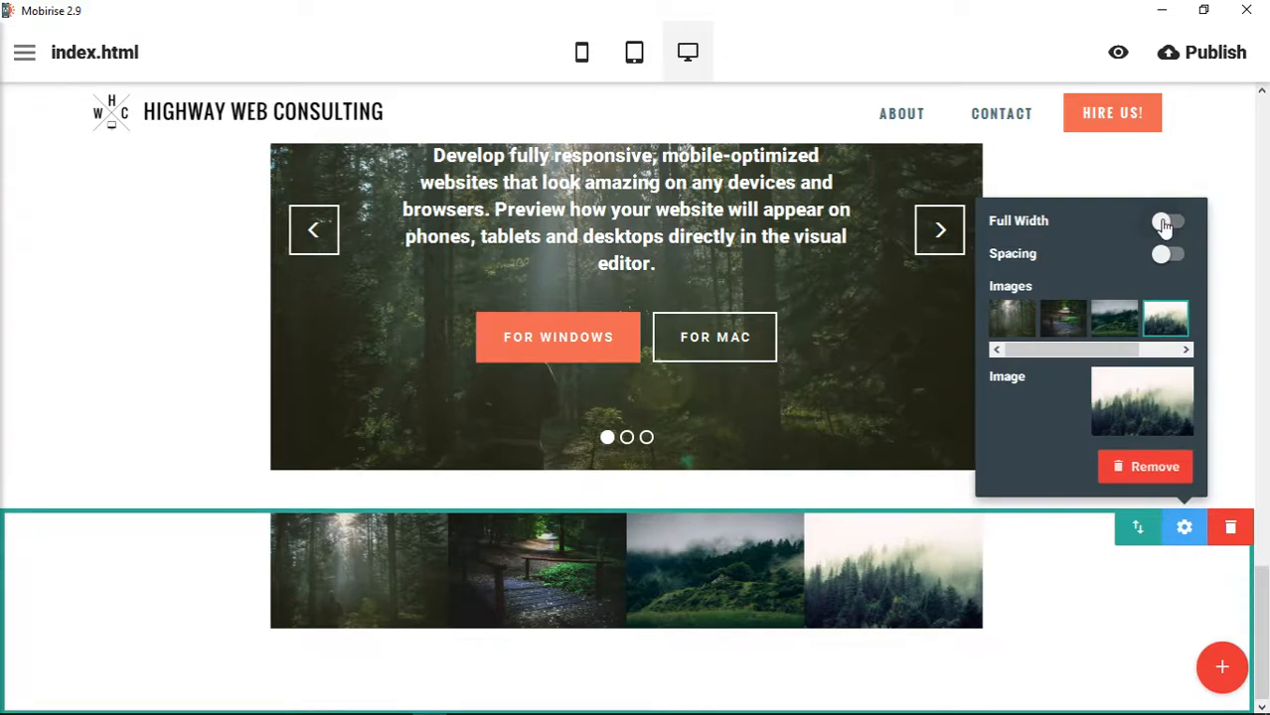
{"action": "left_click", "coordinate": [1165, 220]}
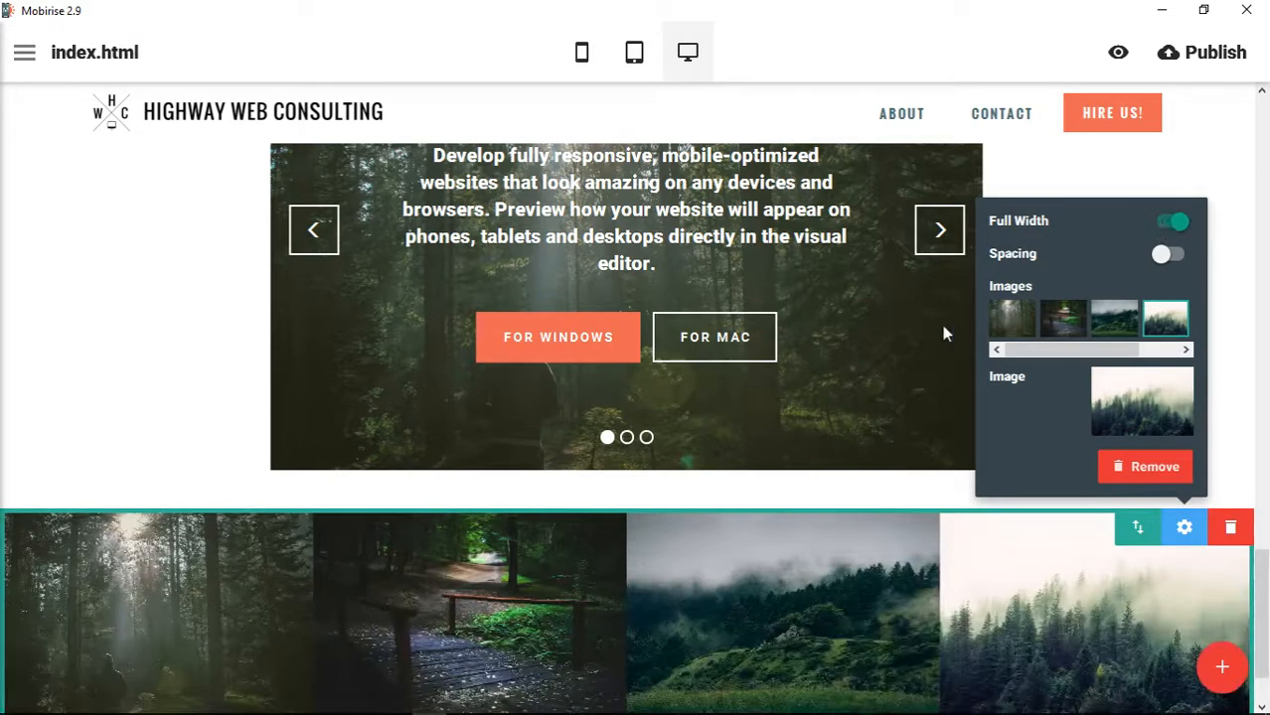
{"action": "scroll", "scroll_direction": "down", "scroll_amount": 3}
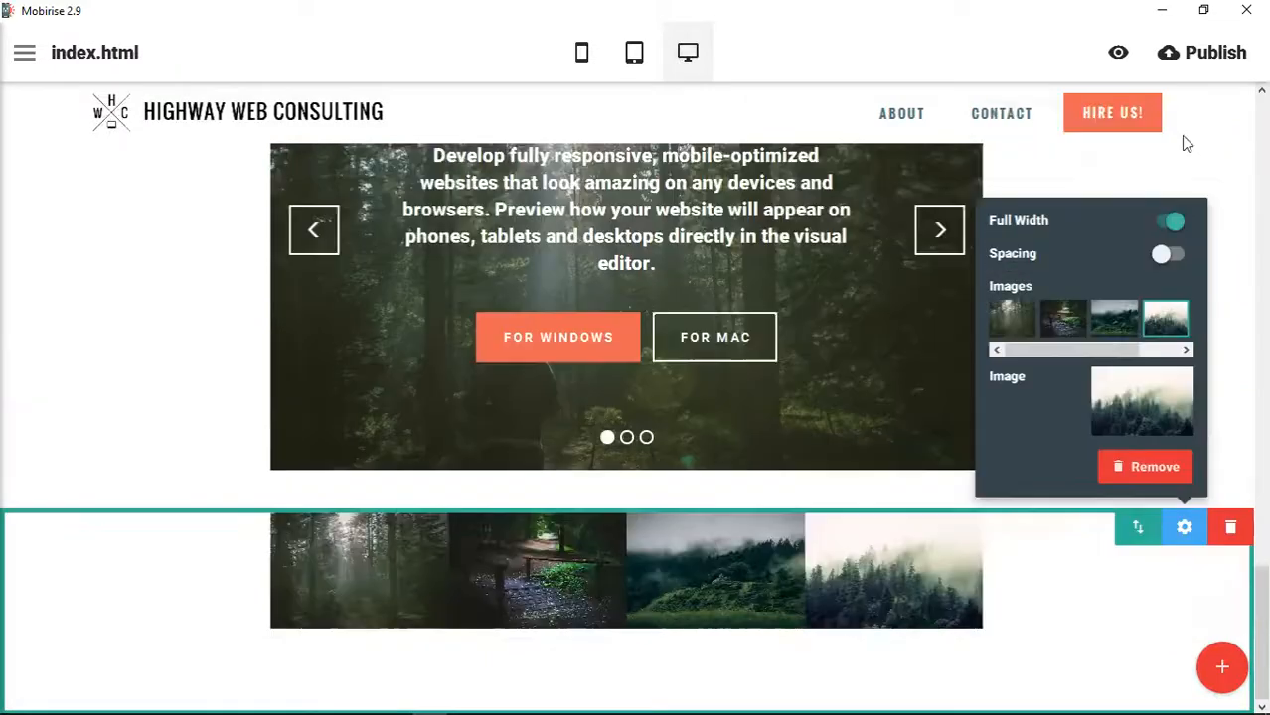
{"action": "left_click", "coordinate": [1169, 221]}
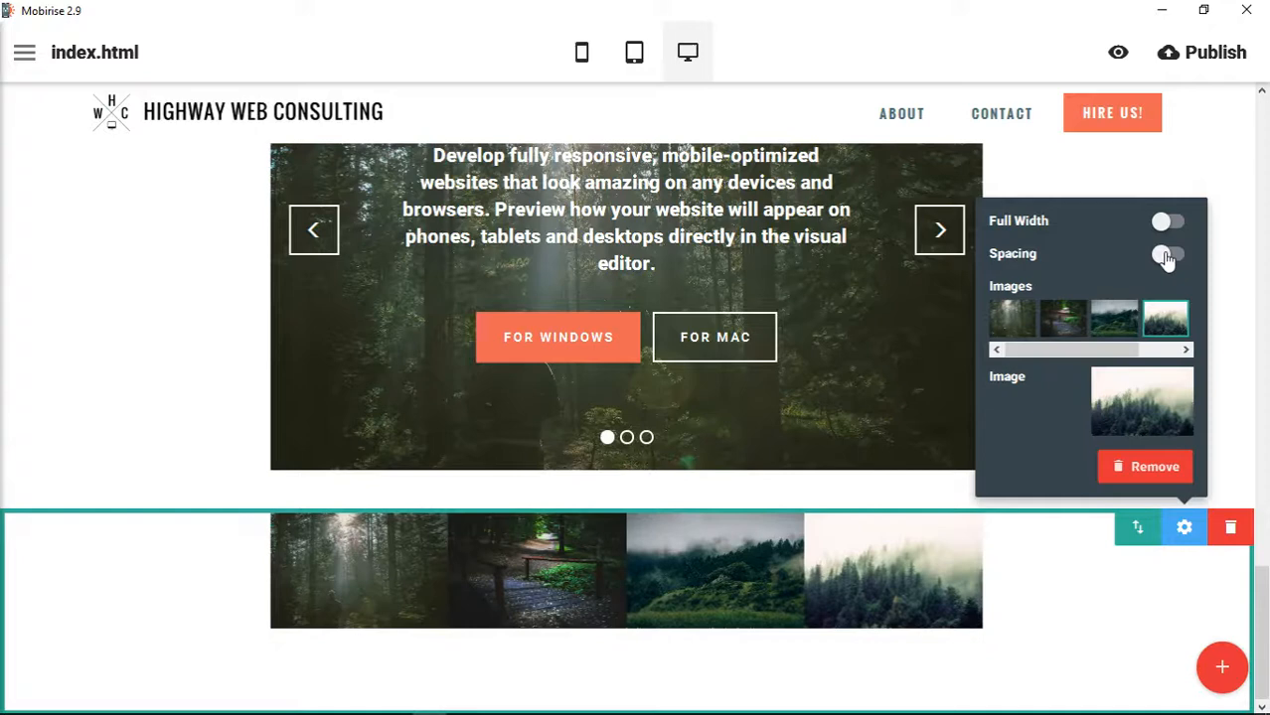
{"action": "left_click", "coordinate": [1168, 254]}
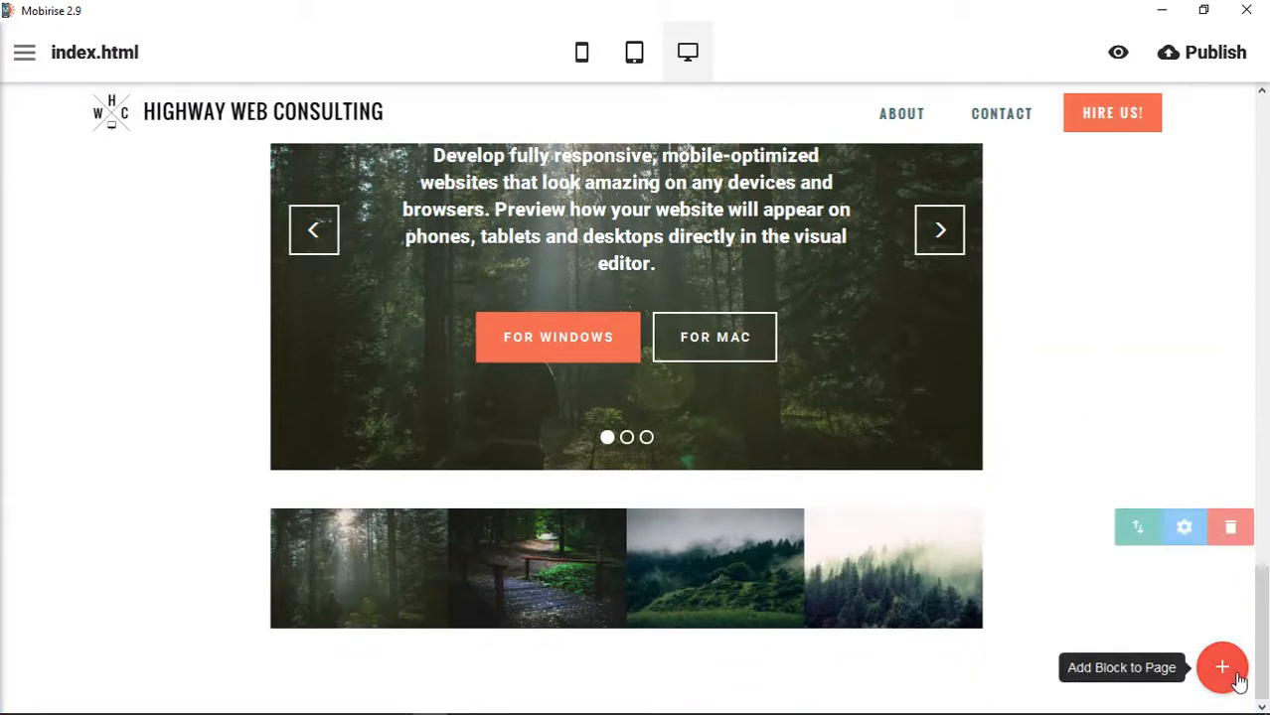
{"action": "left_click", "coordinate": [1221, 668]}
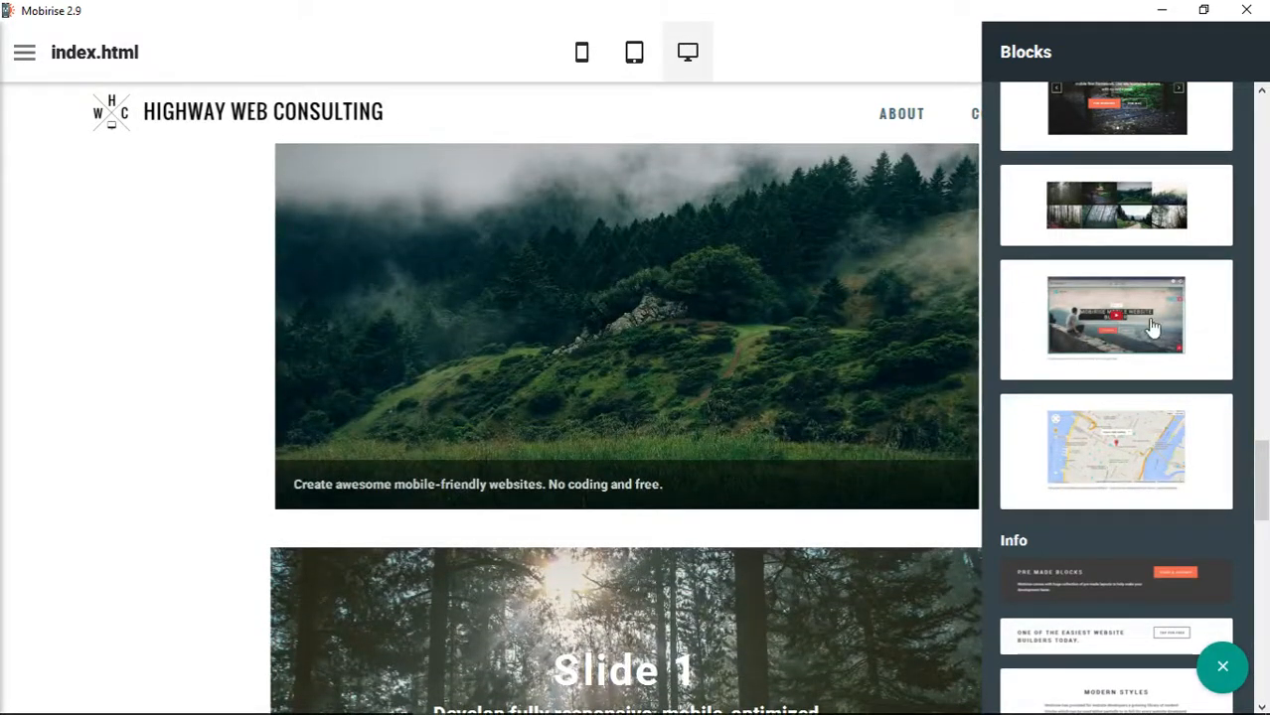
Add the video block and toggle its Show Text caption off and back on.
{"action": "left_click", "coordinate": [1116, 318]}
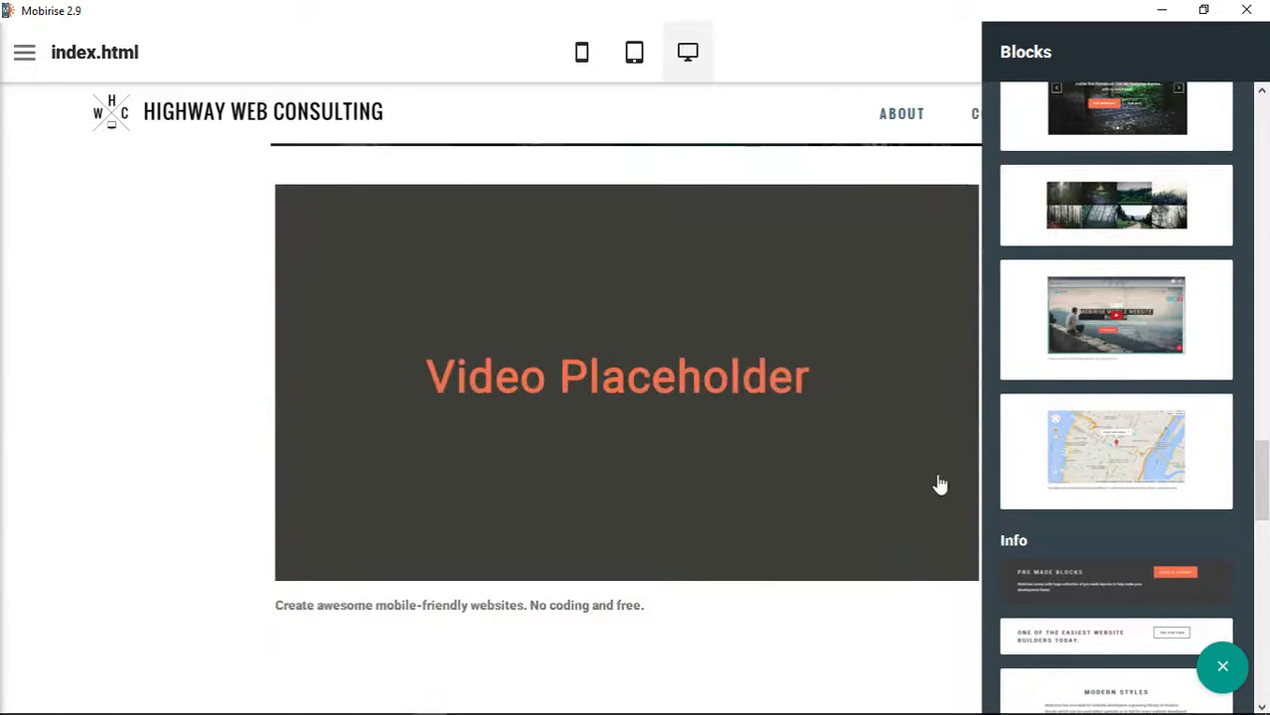
{"action": "left_click", "coordinate": [1222, 666]}
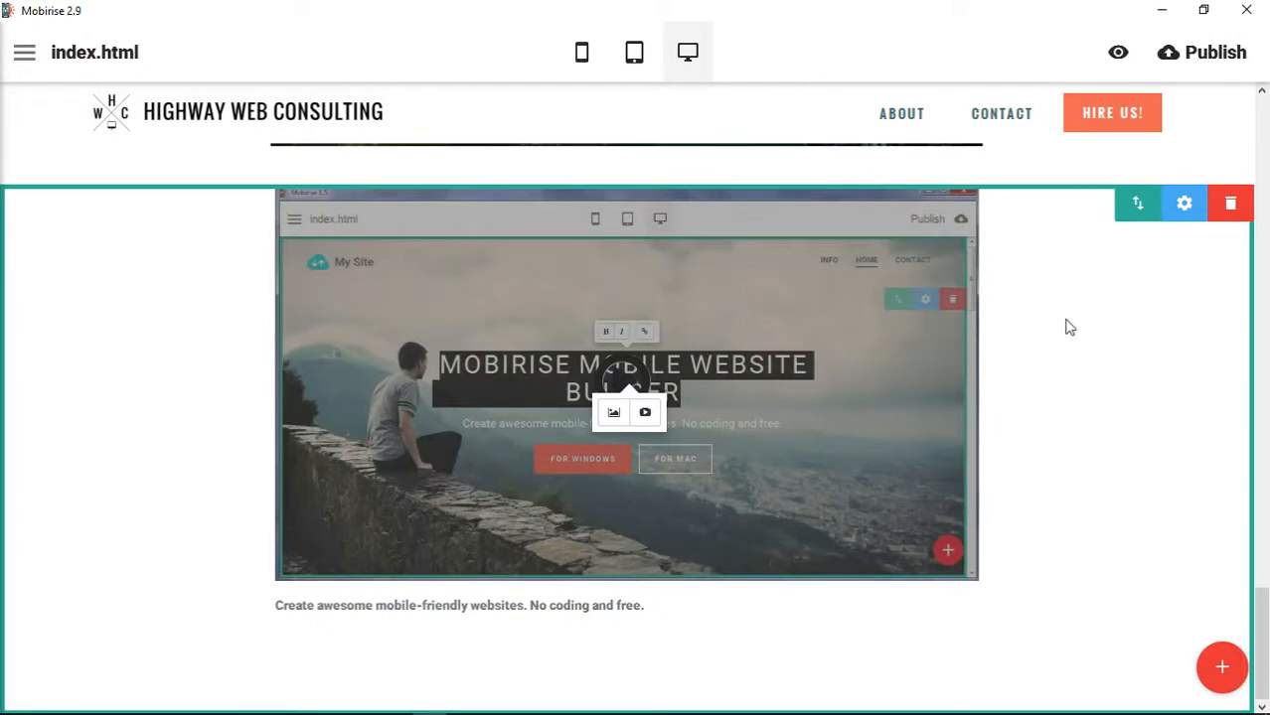
{"action": "mouse_move", "coordinate": [1118, 52]}
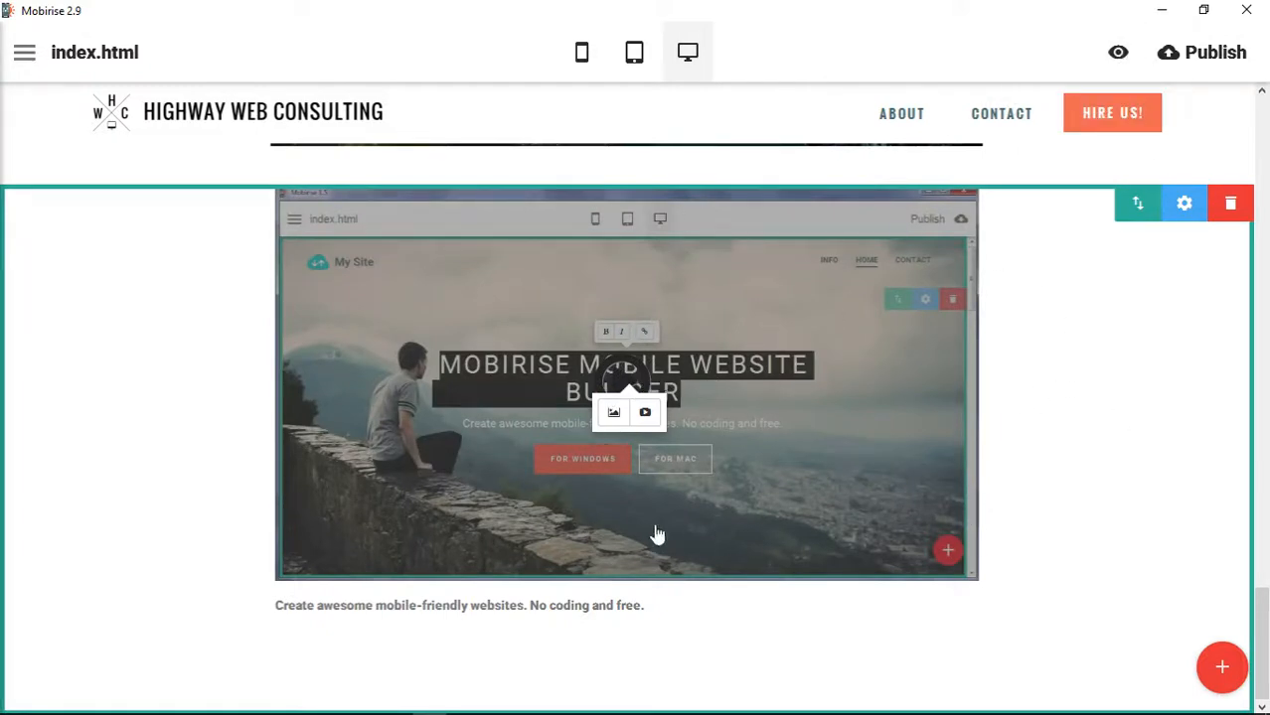
{"action": "mouse_move", "coordinate": [613, 487]}
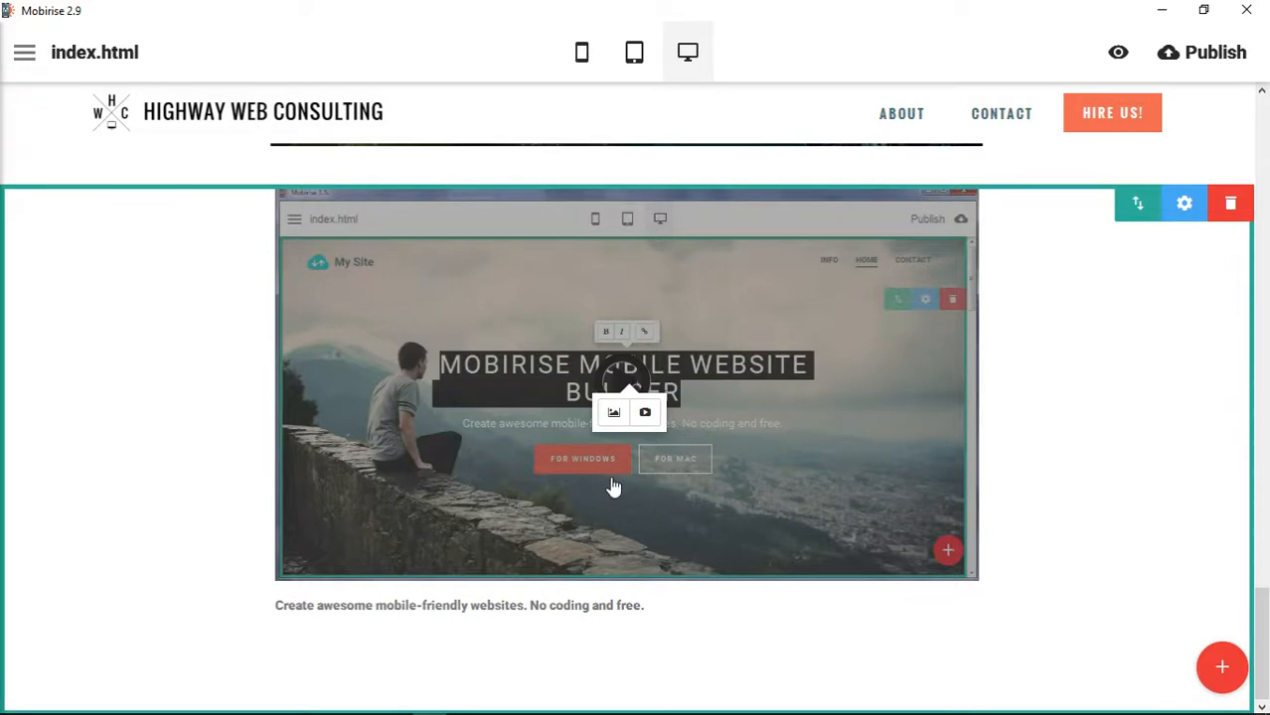
{"action": "left_click_drag", "start_coordinate": [276, 605], "coordinate": [589, 605]}
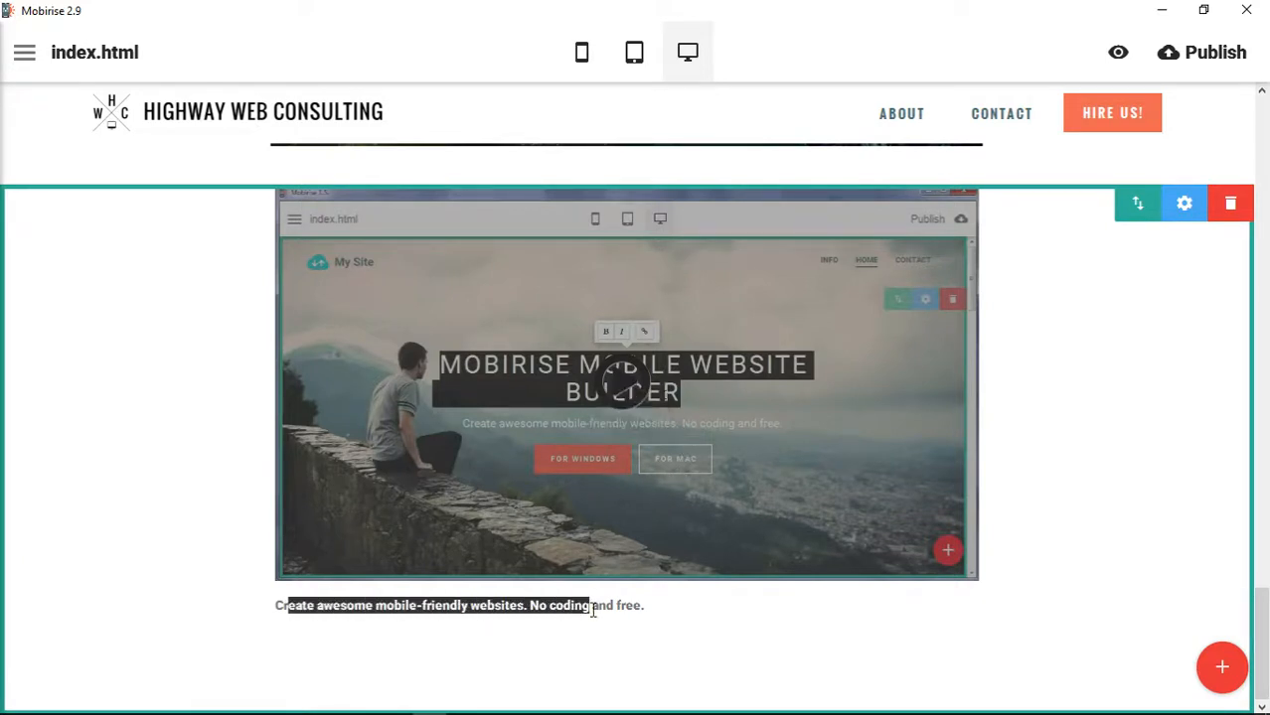
{"action": "left_click", "coordinate": [1184, 203]}
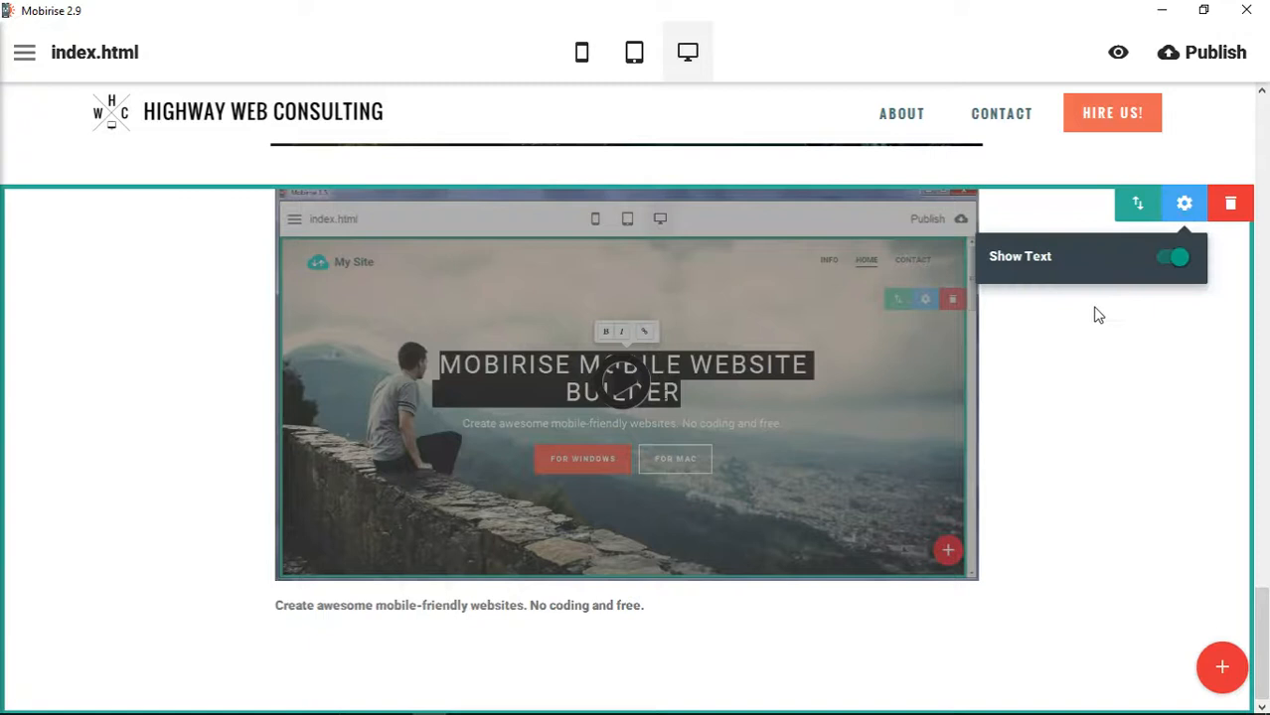
{"action": "left_click", "coordinate": [1172, 256]}
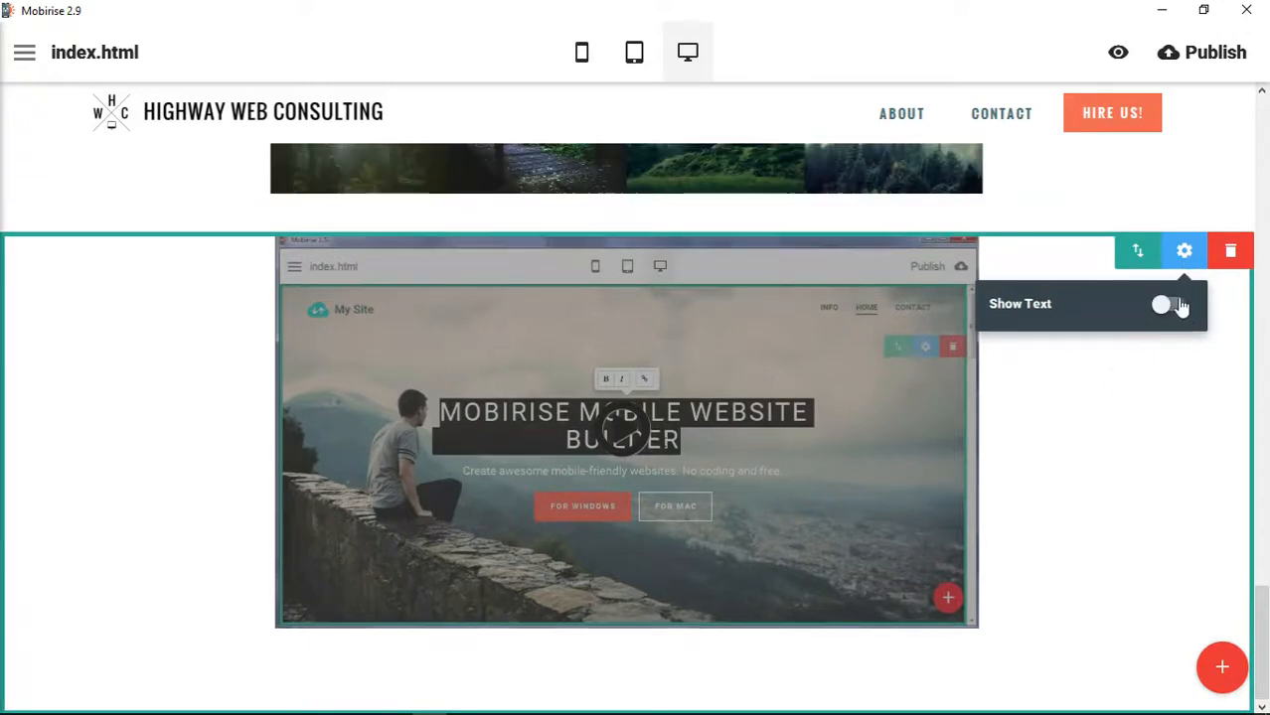
{"action": "left_click", "coordinate": [1165, 304]}
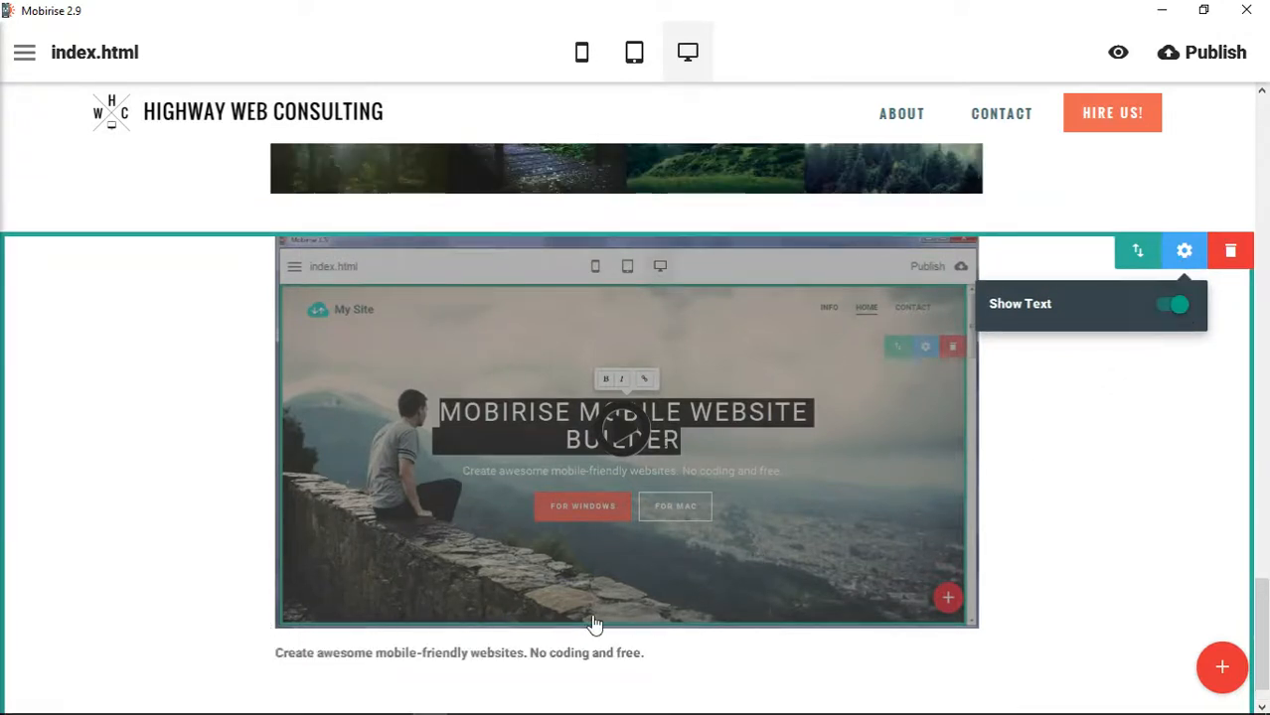
{"action": "mouse_move", "coordinate": [1222, 667]}
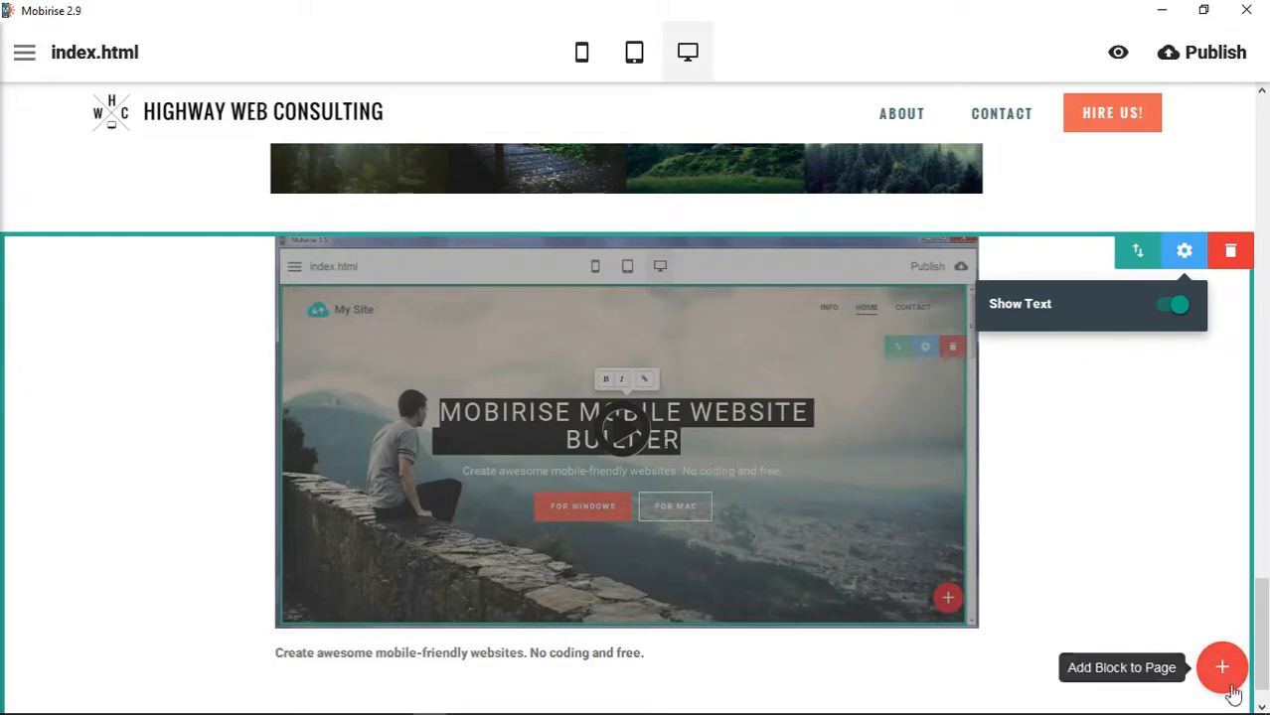
{"action": "left_click", "coordinate": [1221, 667]}
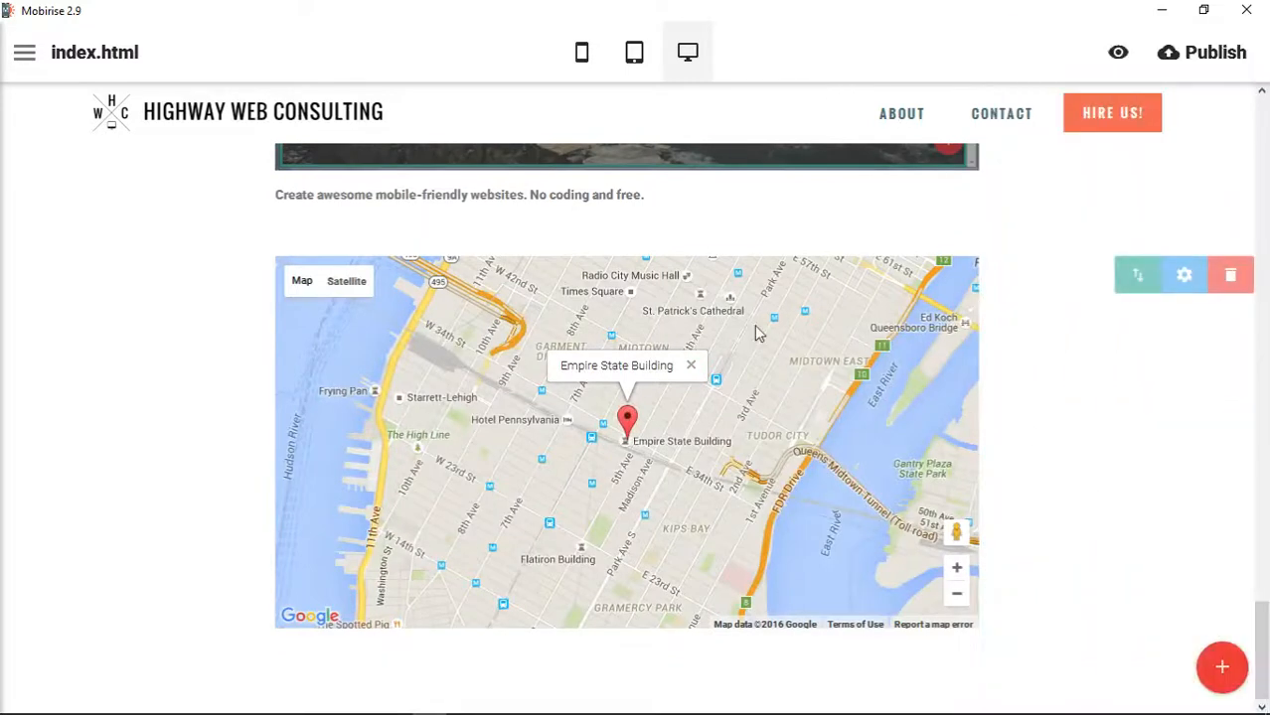
{"action": "mouse_move", "coordinate": [927, 396]}
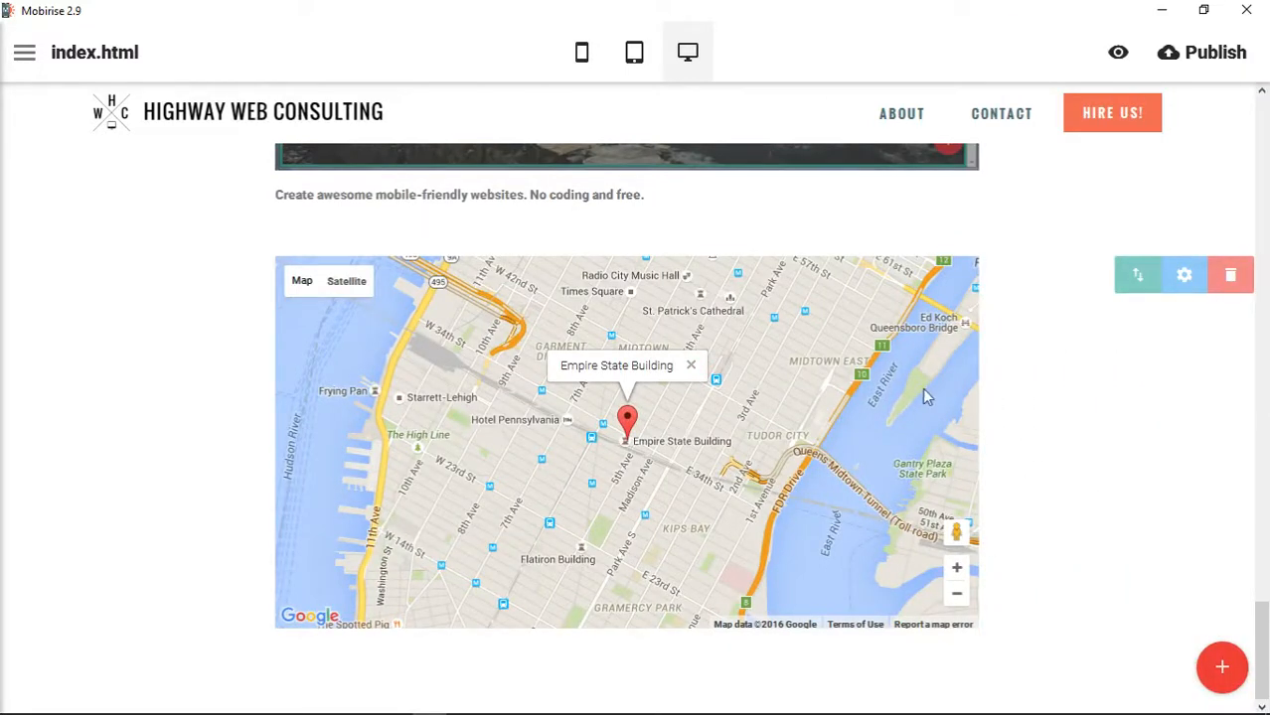
{"action": "mouse_move", "coordinate": [819, 471]}
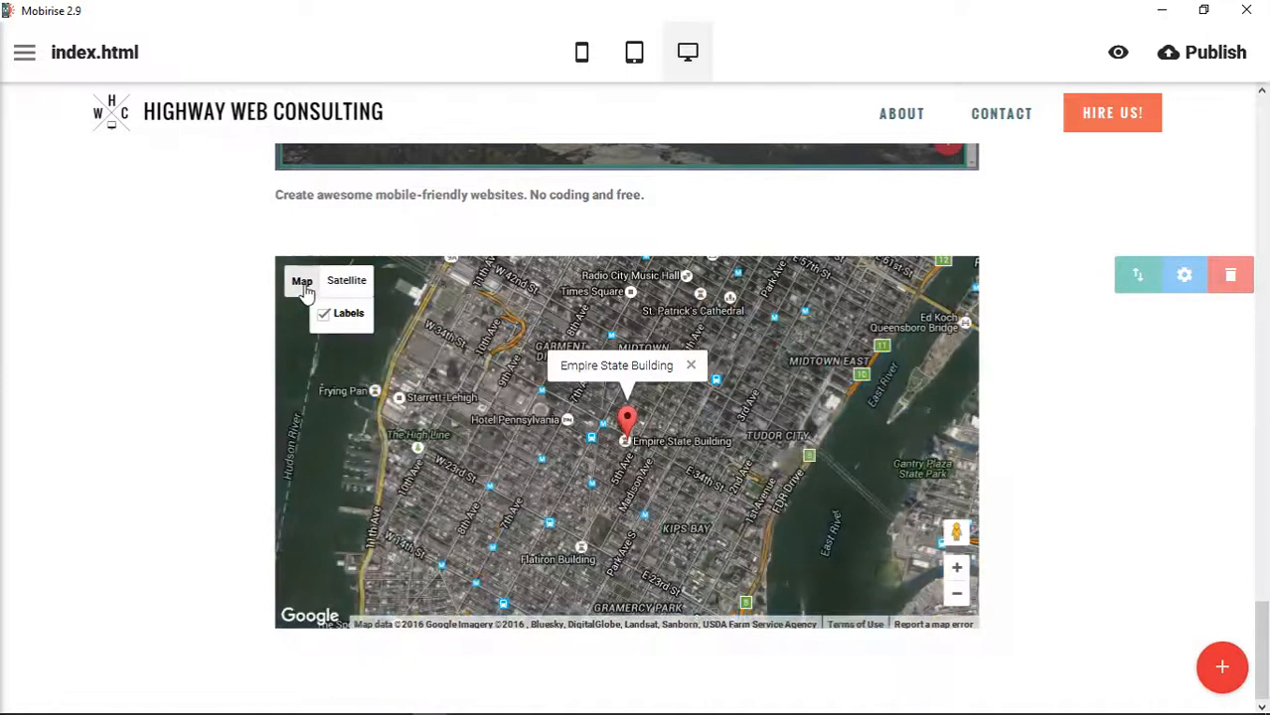
Switch the map to street view, zoom out and in, and check its address settings.
{"action": "left_click", "coordinate": [301, 280]}
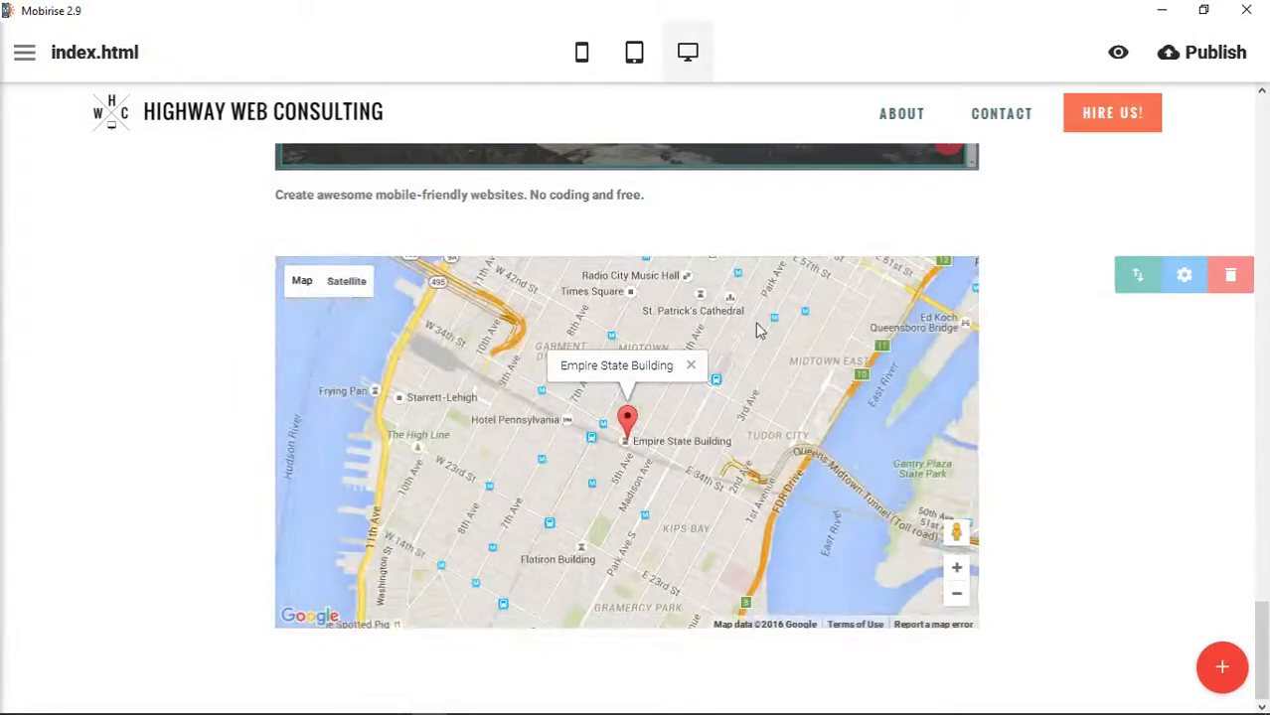
{"action": "left_click", "coordinate": [956, 594]}
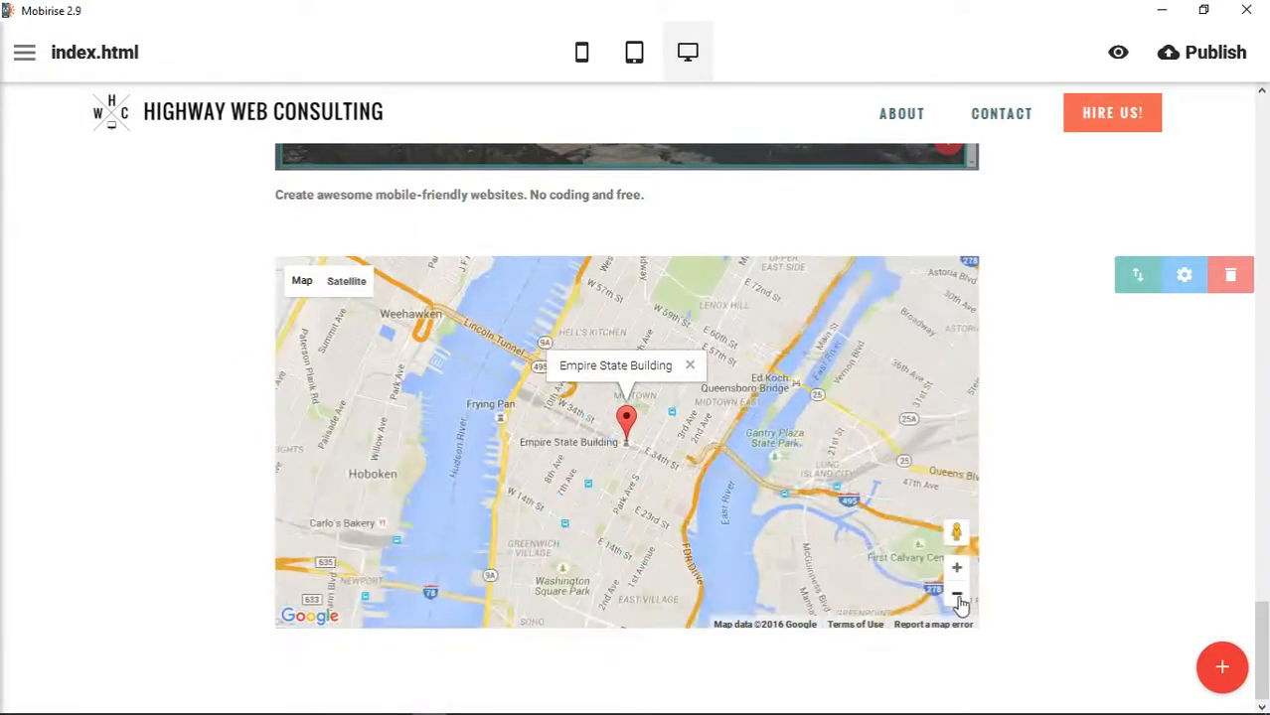
{"action": "left_click", "coordinate": [956, 594]}
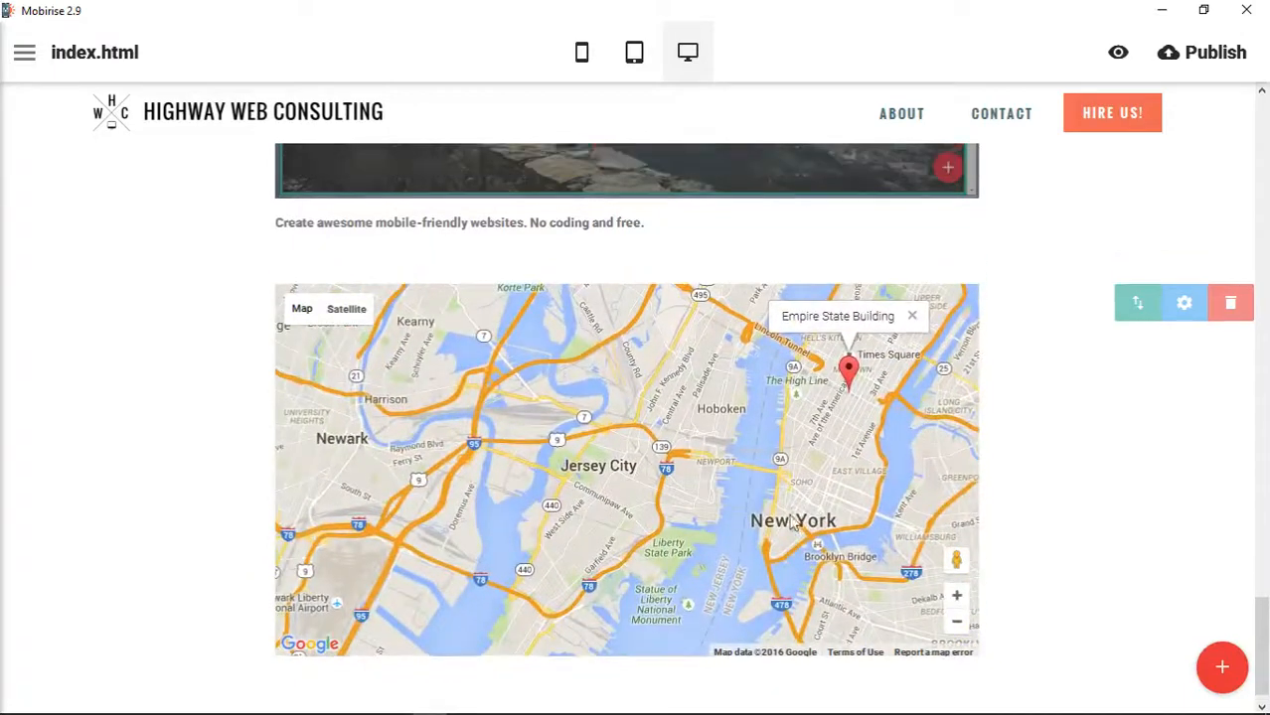
{"action": "scroll", "scroll_direction": "down", "scroll_amount": 3}
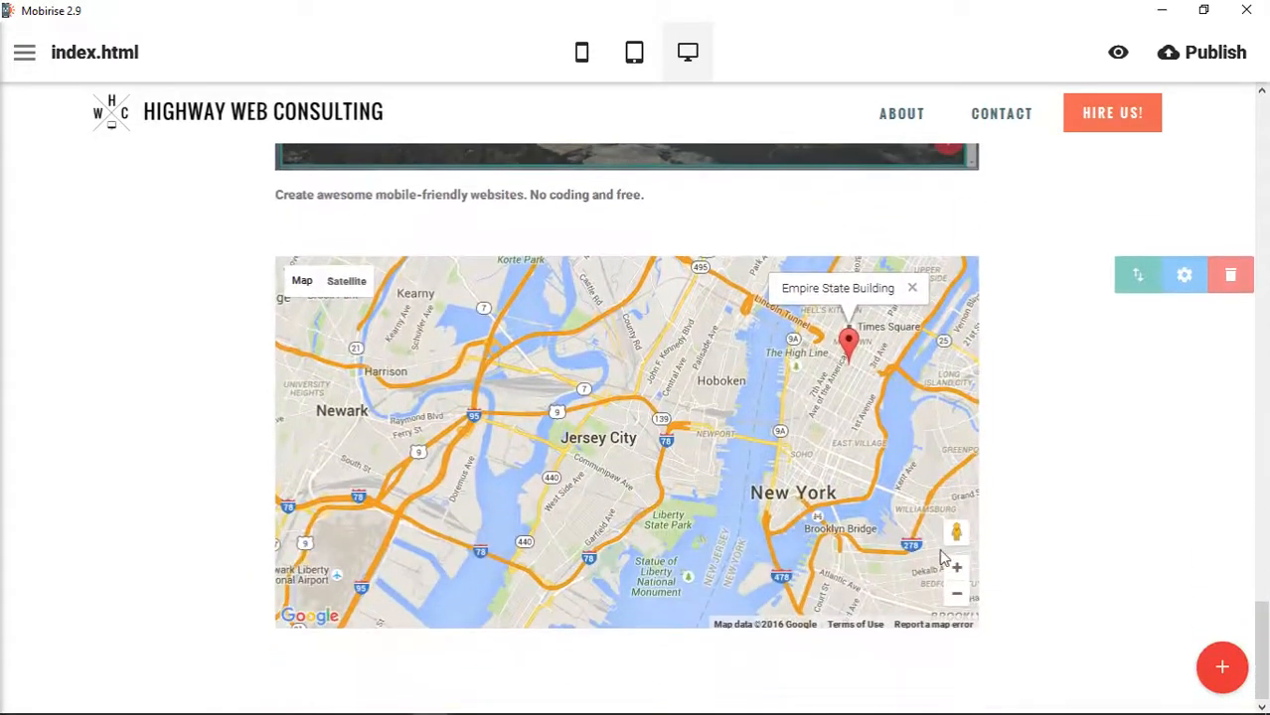
{"action": "left_click", "coordinate": [955, 568]}
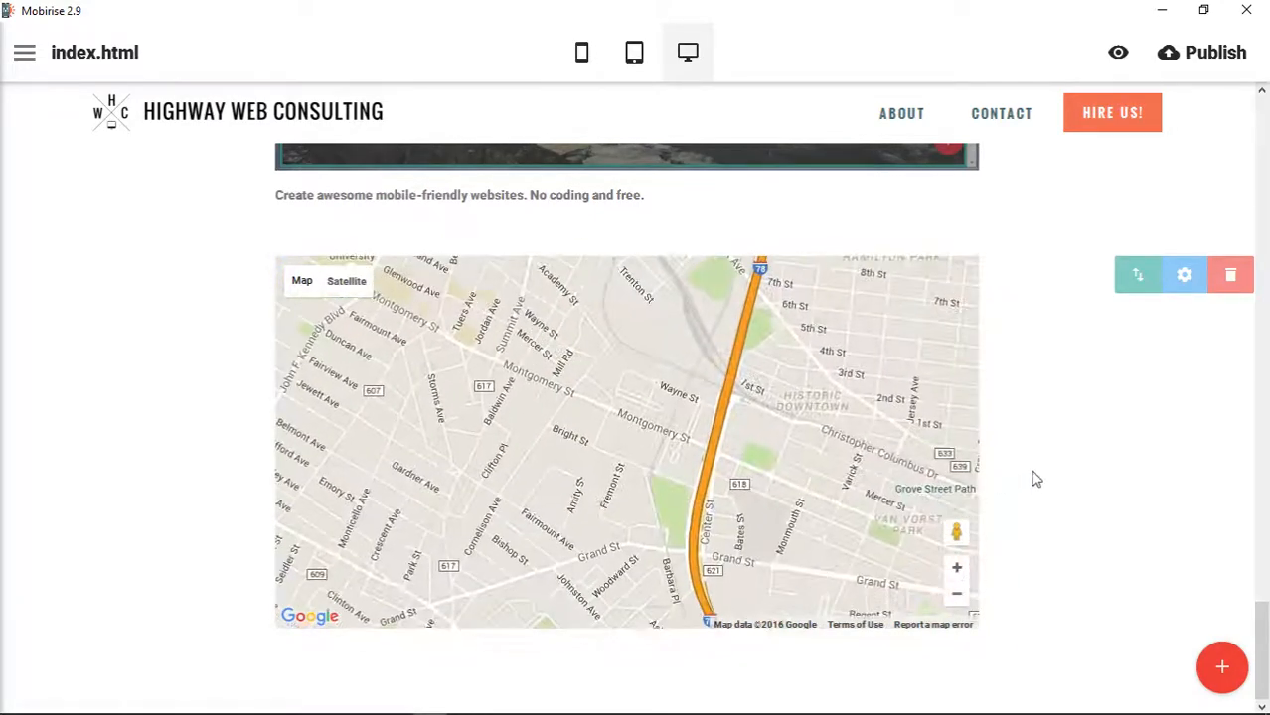
{"action": "left_click", "coordinate": [1183, 274]}
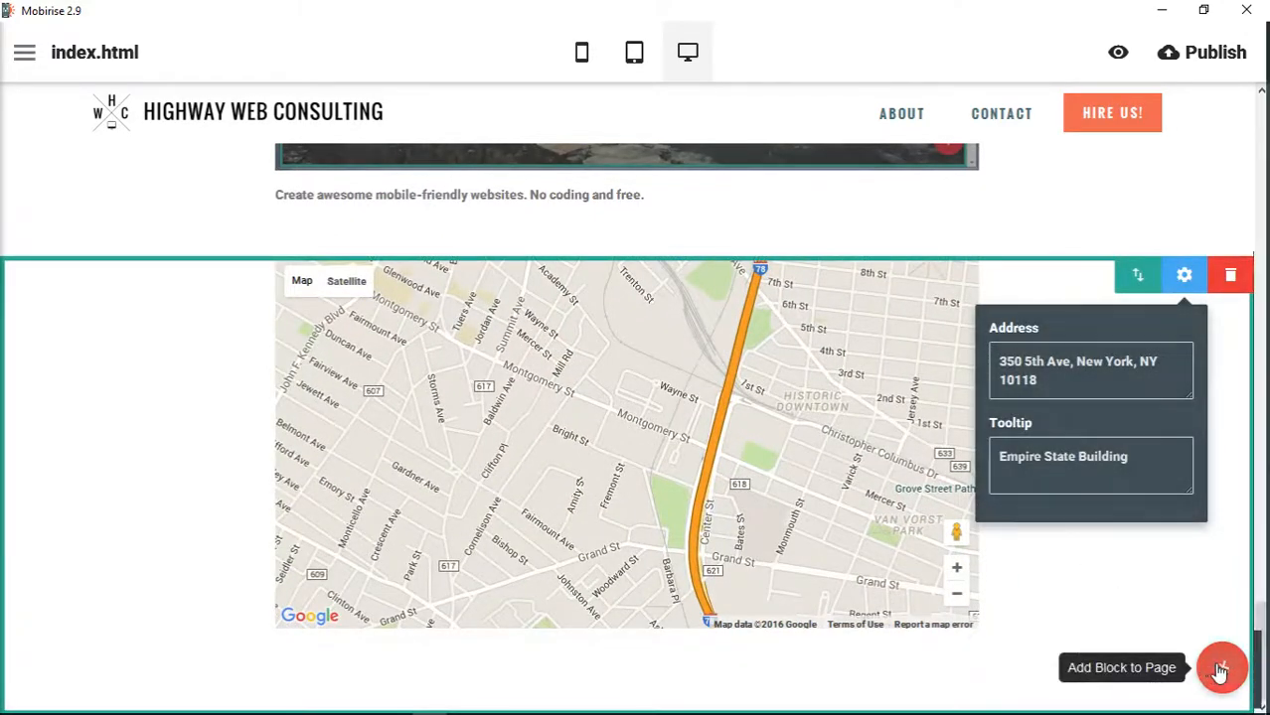
{"action": "left_click", "coordinate": [1217, 668]}
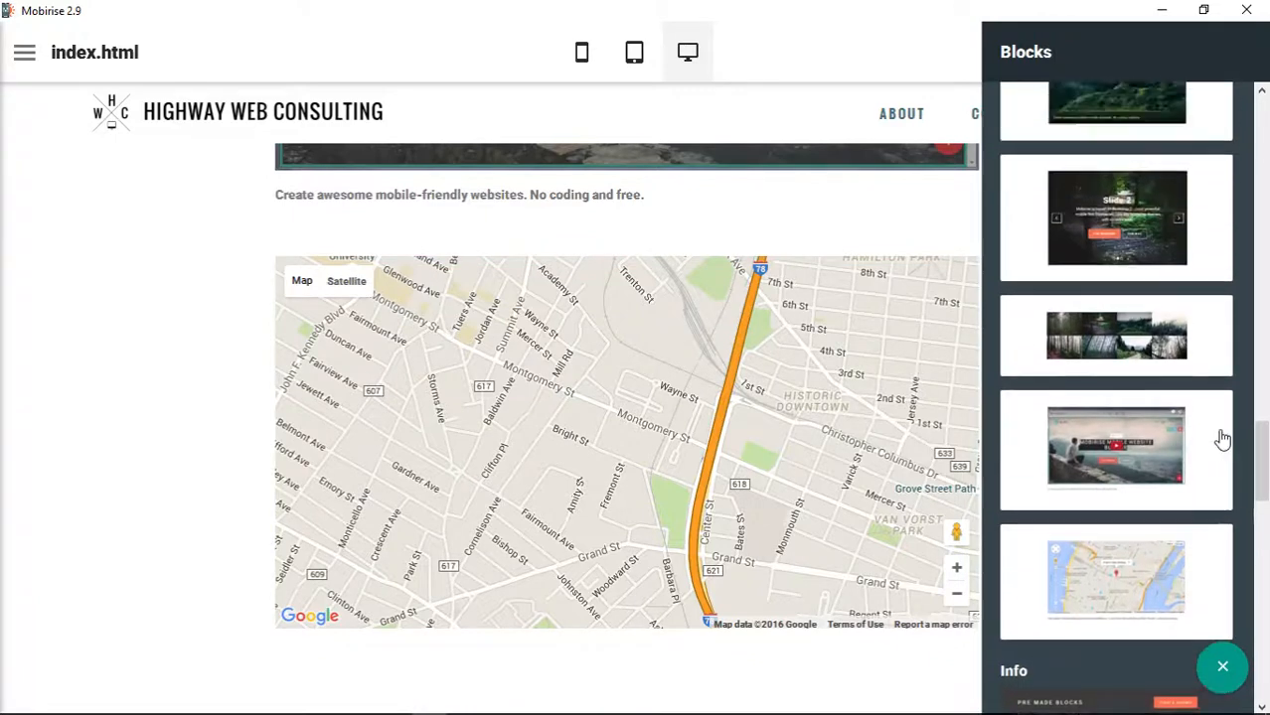
Dismiss the Blocks panel so no new block is added to the page.
{"action": "scroll", "scroll_direction": "down", "scroll_amount": 3}
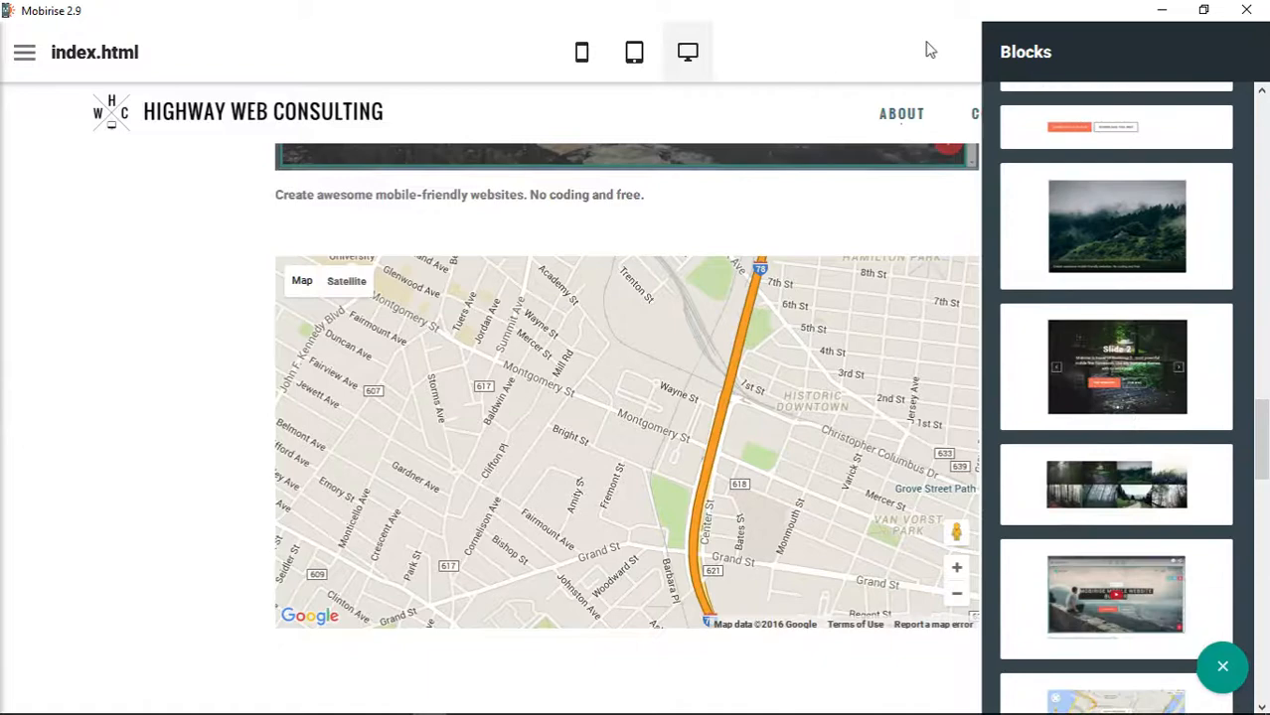
{"action": "left_click", "coordinate": [1222, 667]}
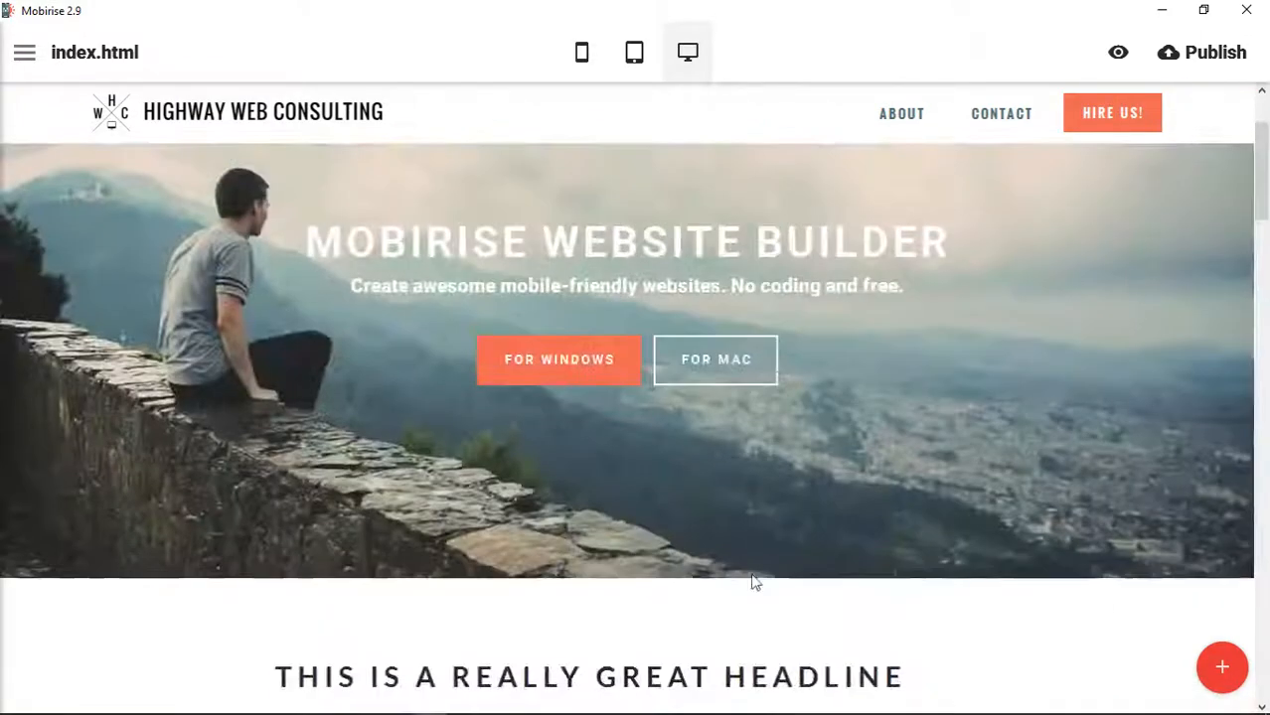
Drag the misty forest image block up to sit directly above the body-text paragraph.
{"action": "scroll", "scroll_direction": "down", "scroll_amount": 3}
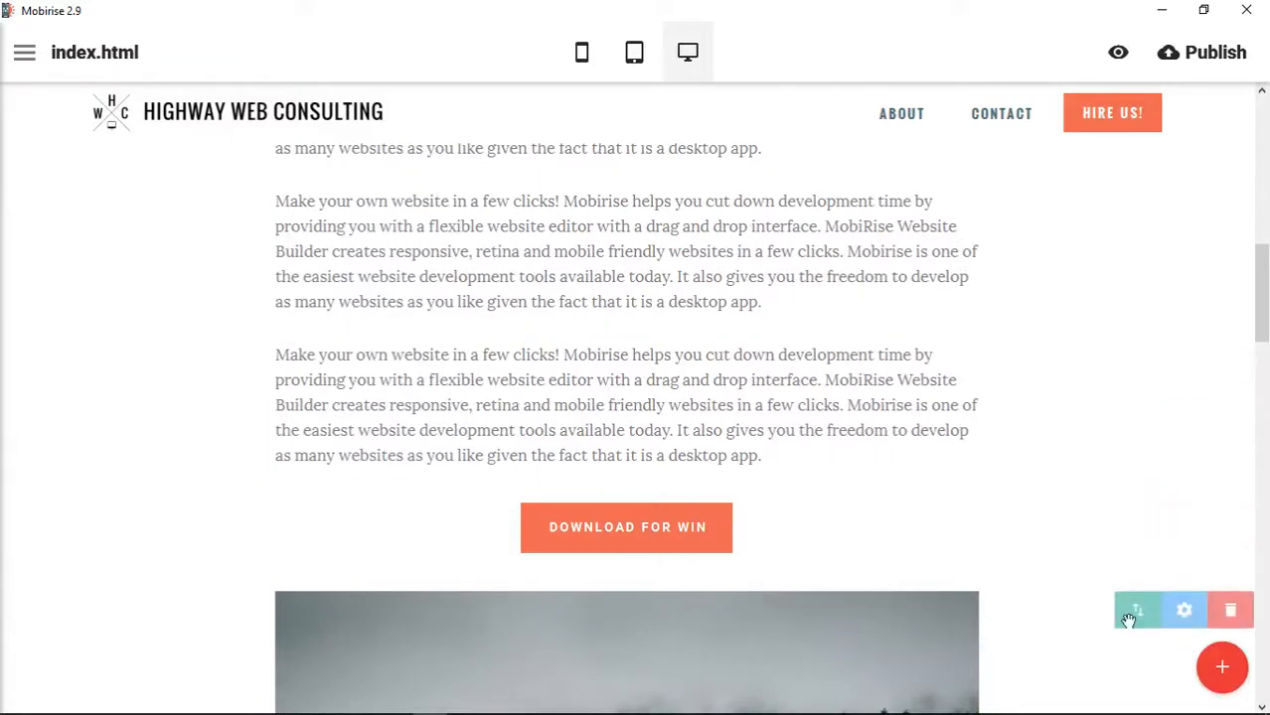
{"action": "mouse_move", "coordinate": [1137, 611]}
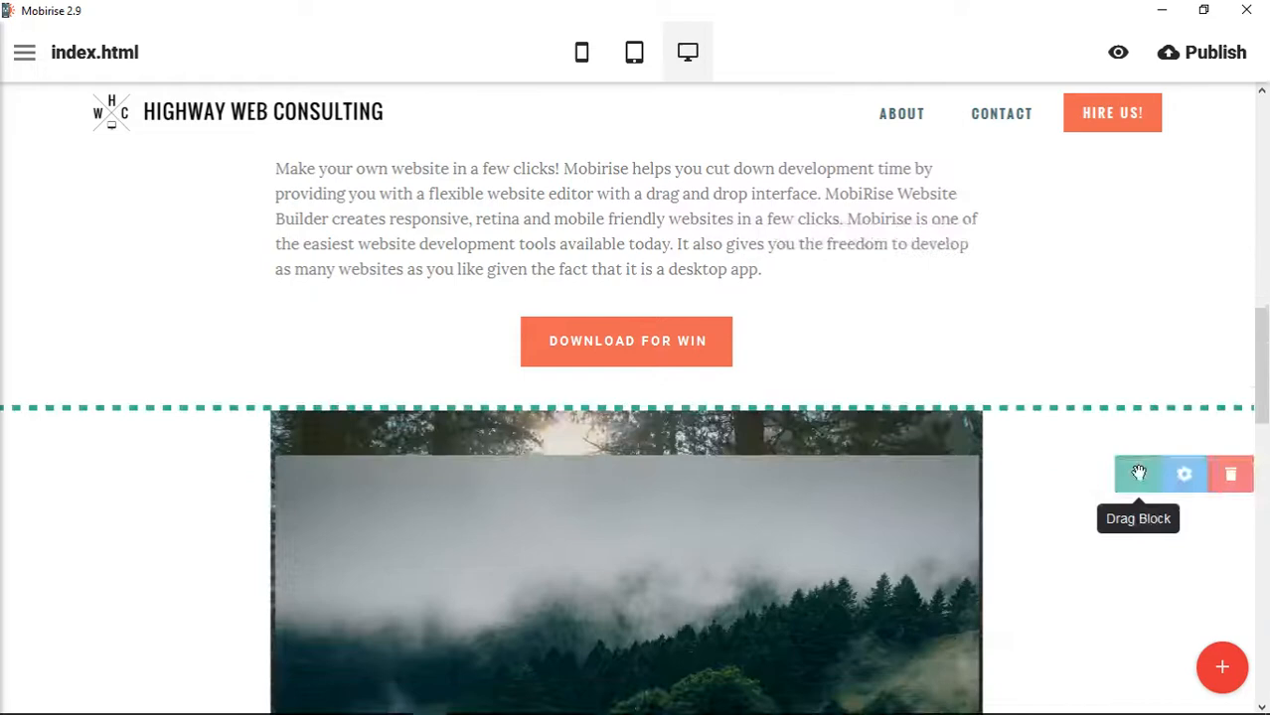
{"action": "scroll", "scroll_direction": "down", "scroll_amount": 3}
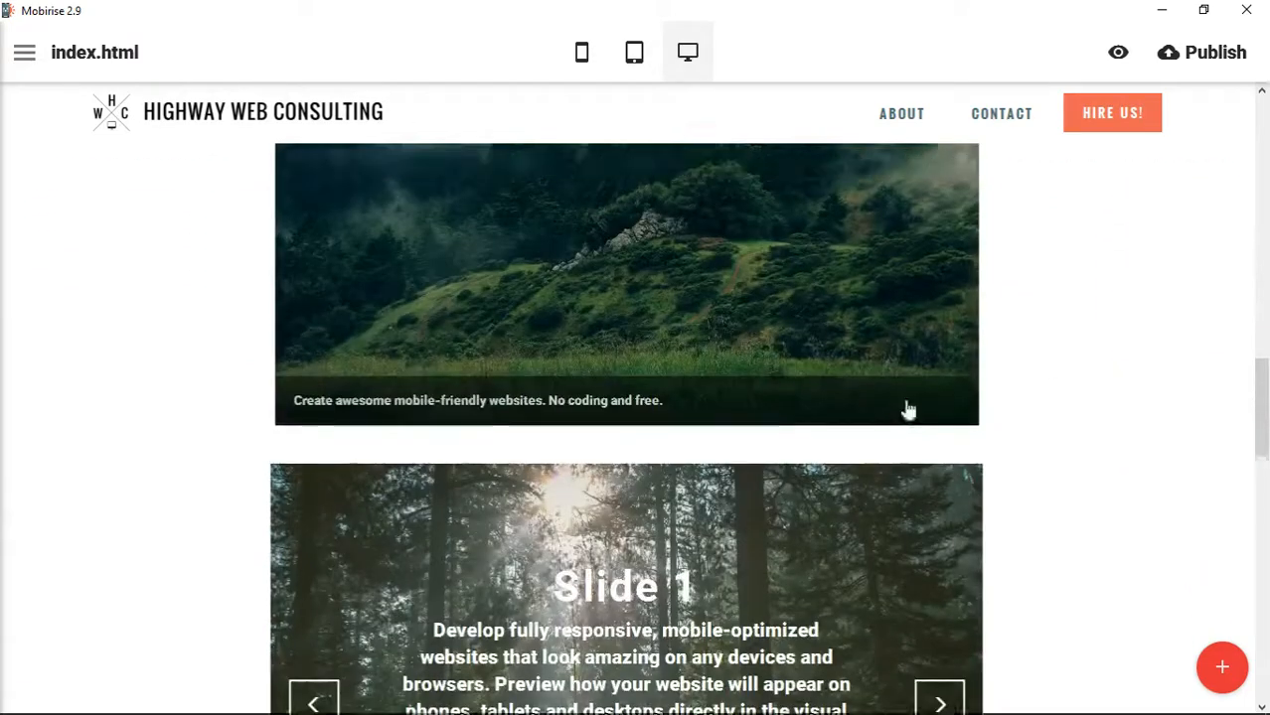
{"action": "scroll", "scroll_direction": "down", "scroll_amount": 3}
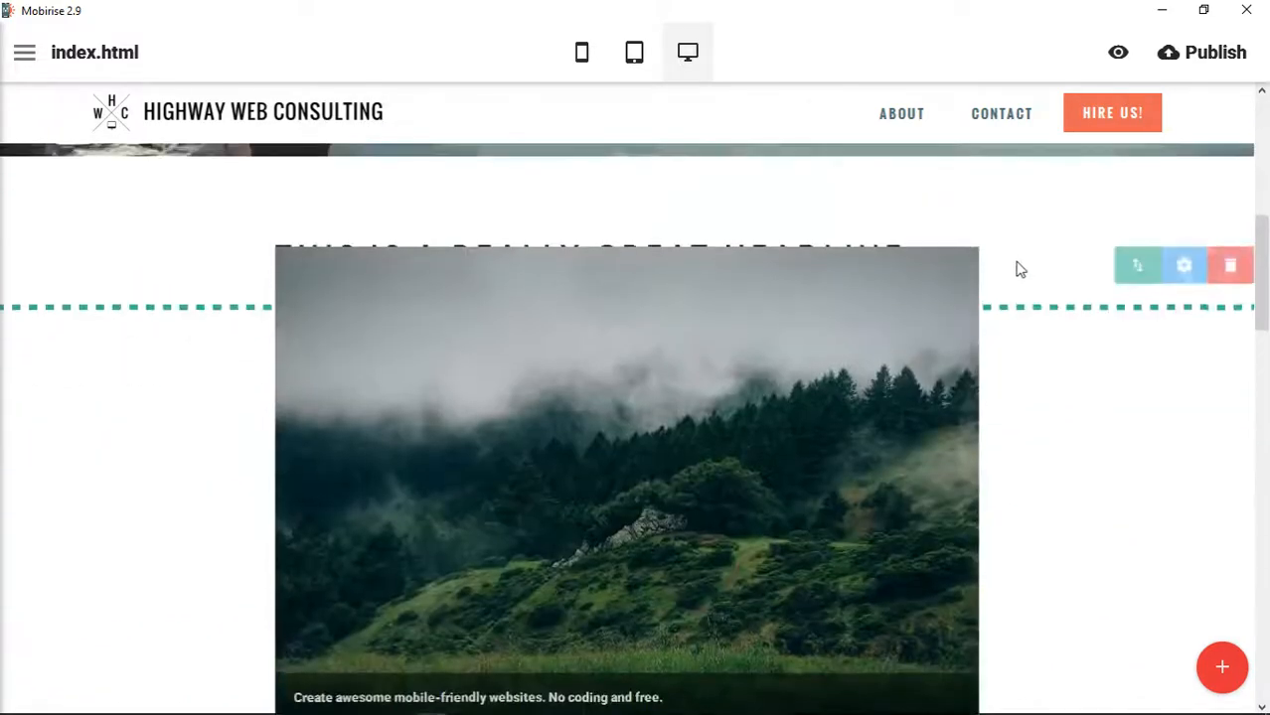
{"action": "scroll", "scroll_direction": "down", "scroll_amount": 3}
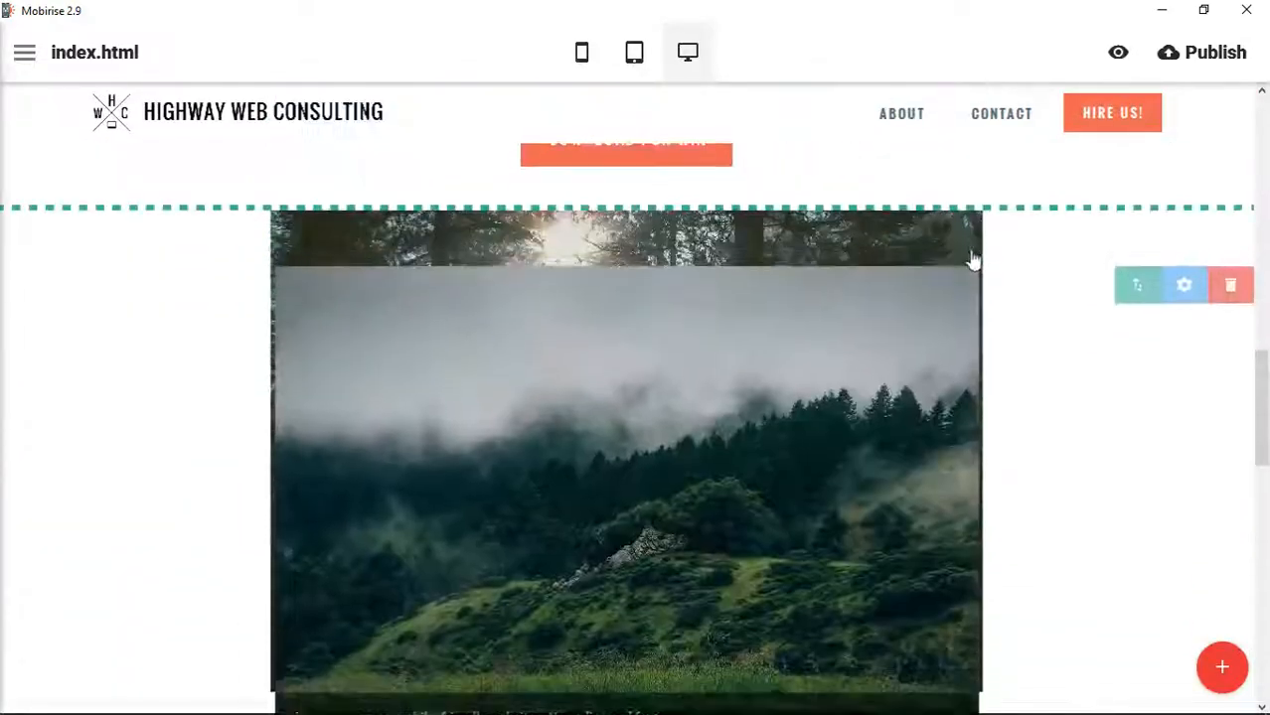
{"action": "scroll", "scroll_direction": "down", "scroll_amount": 3}
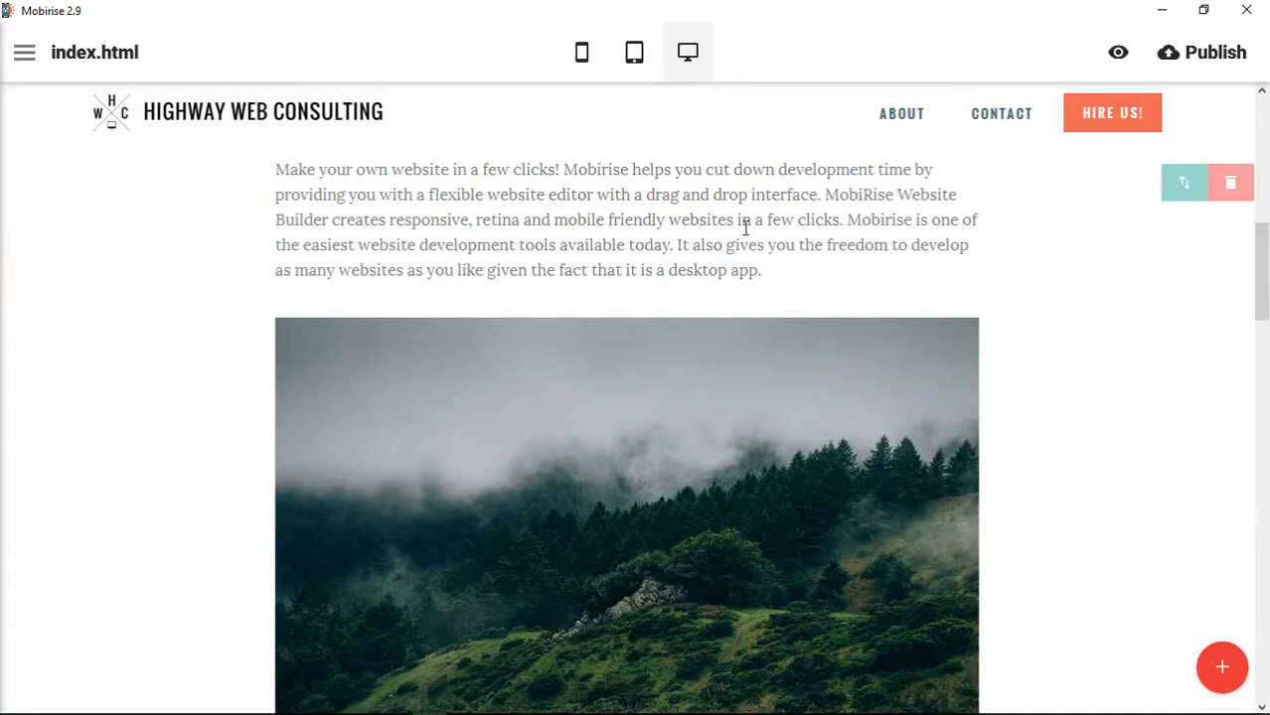
{"action": "scroll", "scroll_direction": "down", "scroll_amount": 3}
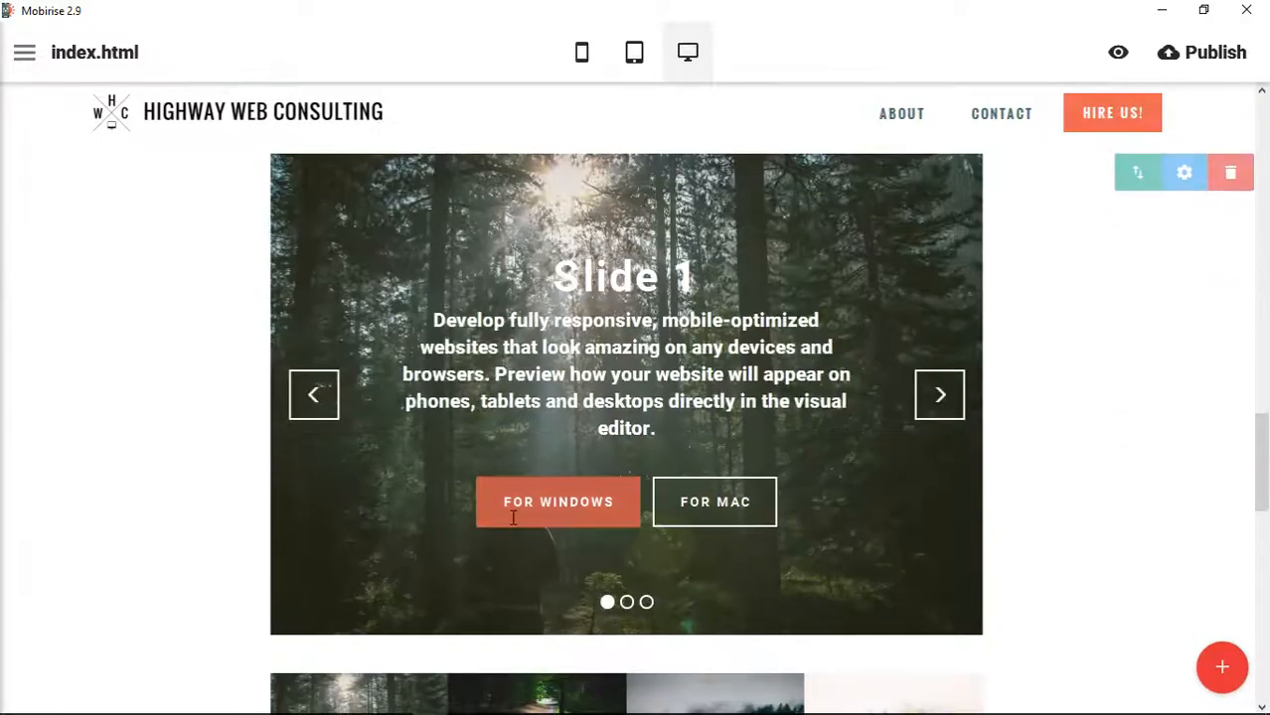
{"action": "mouse_move", "coordinate": [1092, 464]}
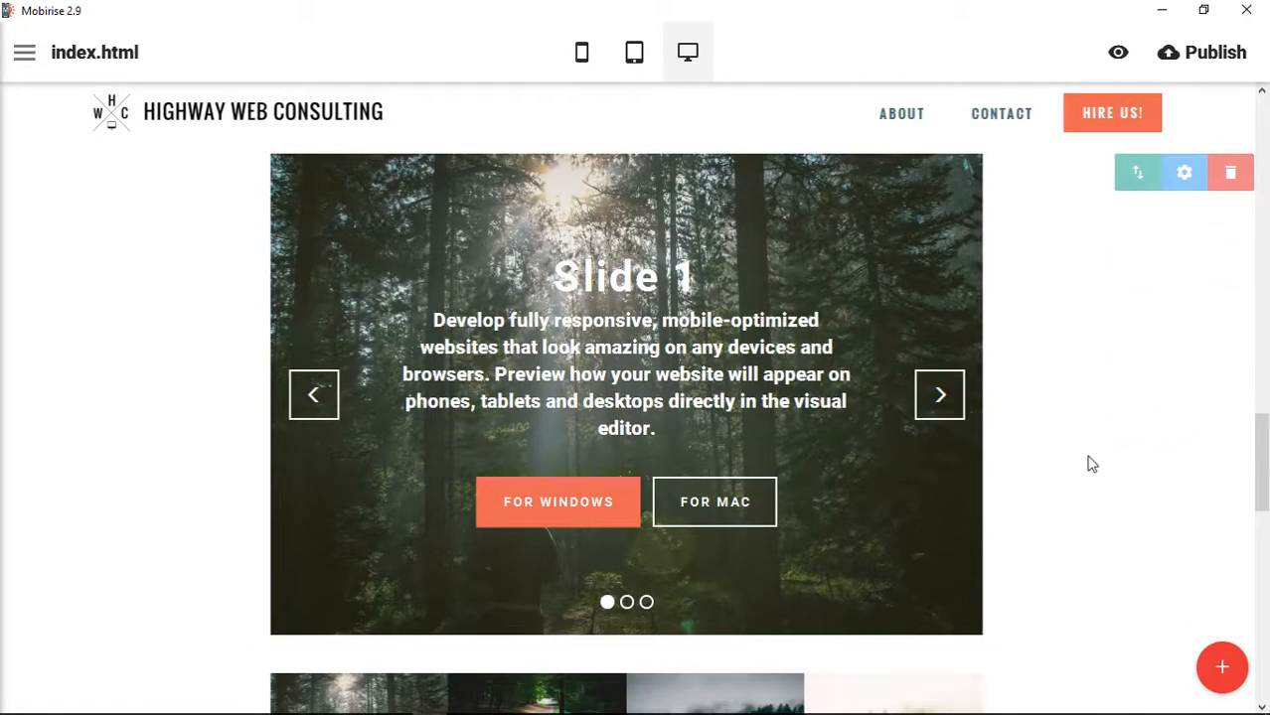
{"action": "scroll", "scroll_direction": "down", "scroll_amount": 3}
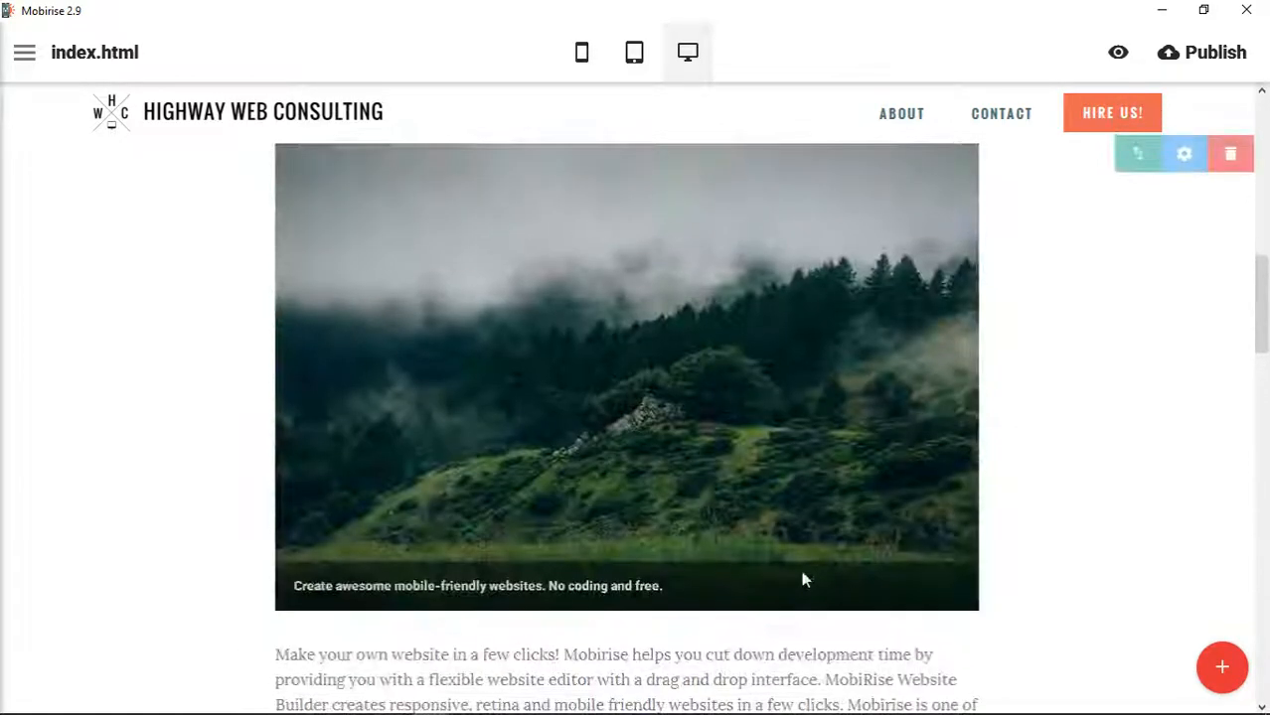
Drag the DOWNLOAD FOR WIN button block further down, leaving two paragraphs before the slider.
{"action": "scroll", "scroll_direction": "down", "scroll_amount": 3}
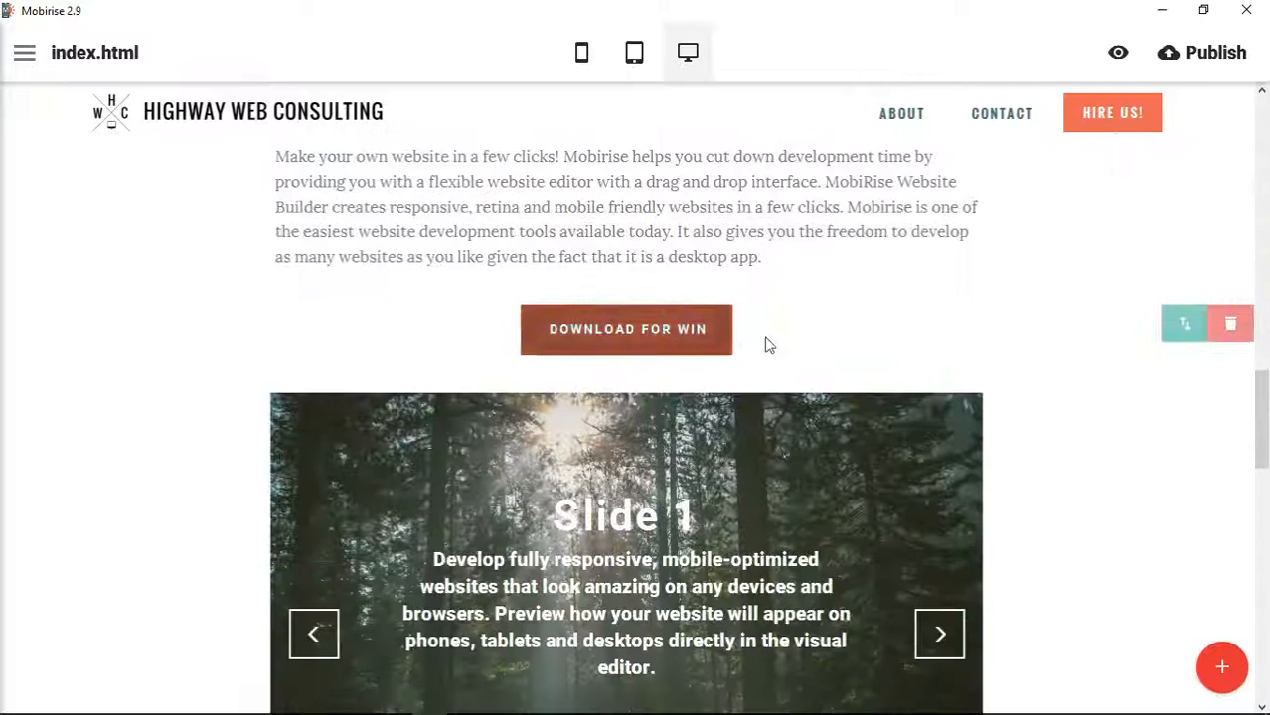
{"action": "mouse_move", "coordinate": [1181, 324]}
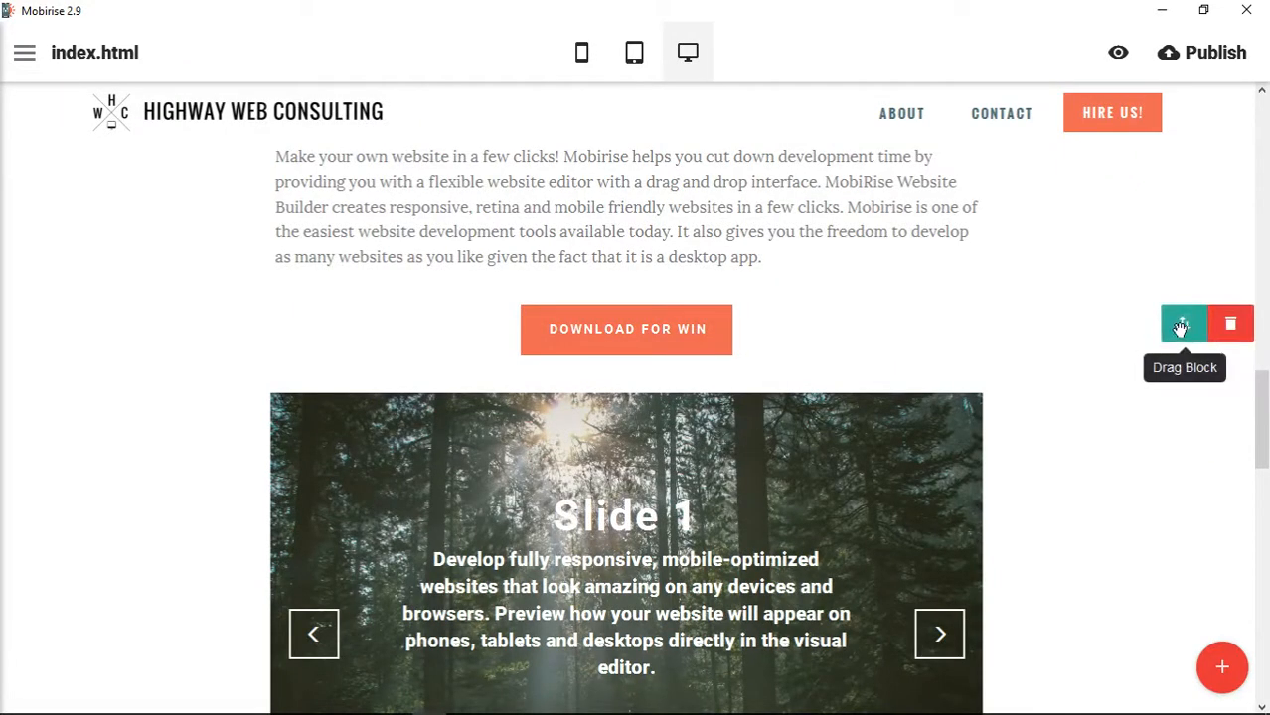
{"action": "scroll", "scroll_direction": "down", "scroll_amount": 3}
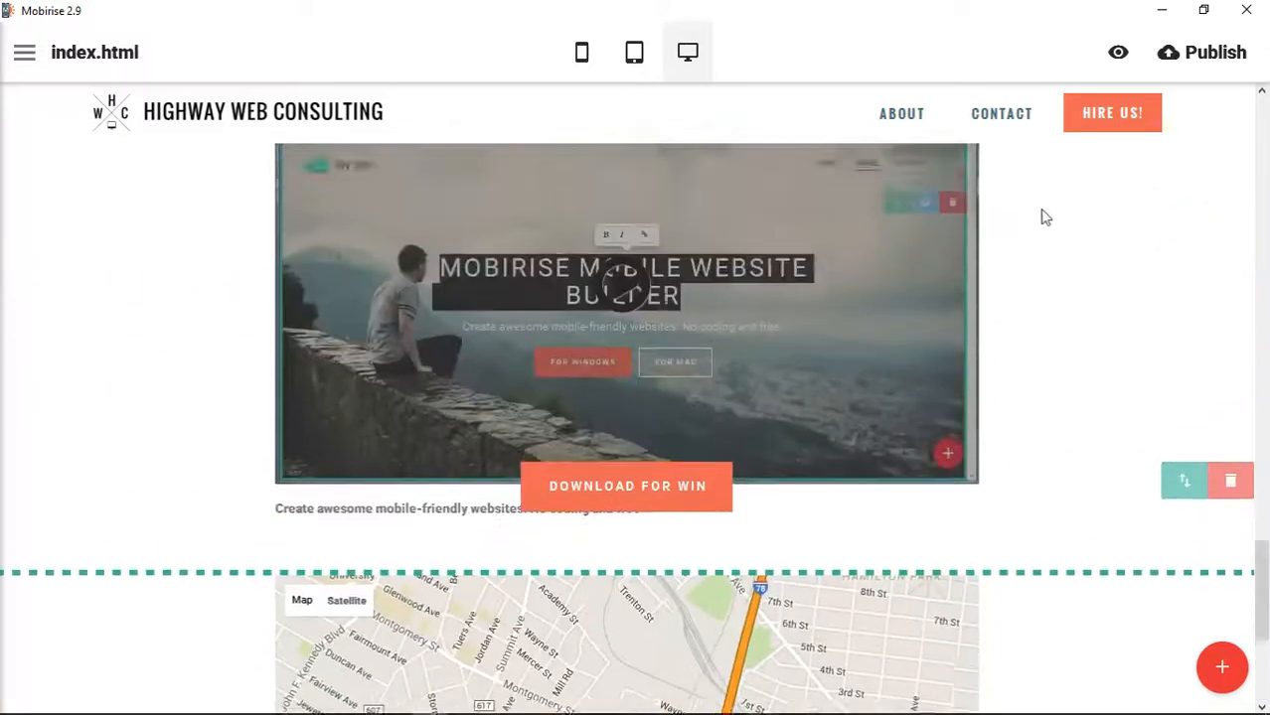
{"action": "scroll", "scroll_direction": "down", "scroll_amount": 3}
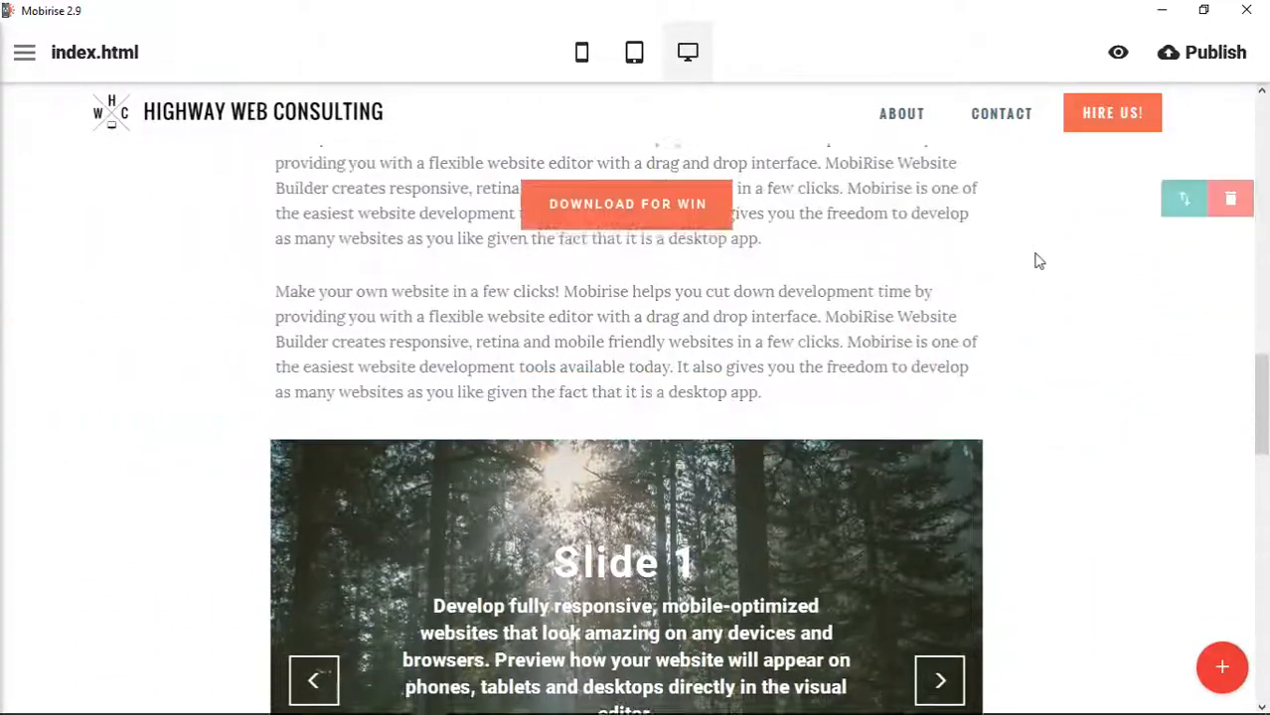
{"action": "scroll", "scroll_direction": "down", "scroll_amount": 3}
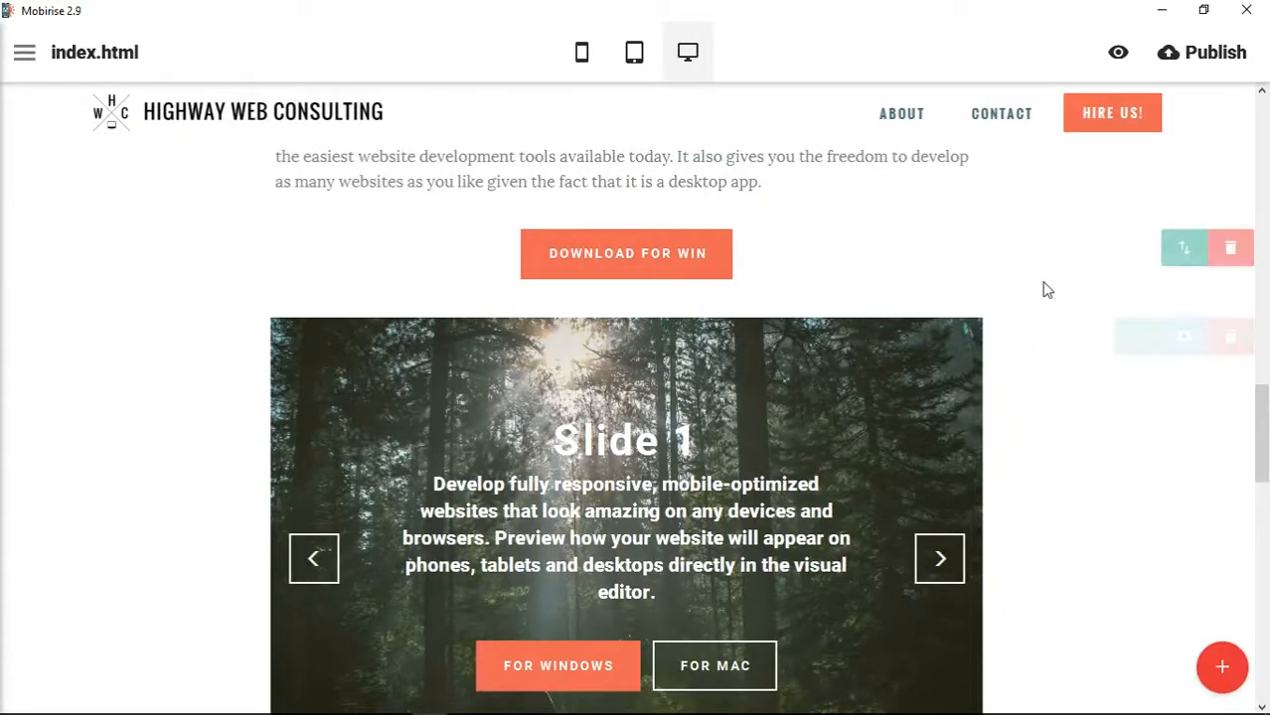
{"action": "scroll", "scroll_direction": "down", "scroll_amount": 3}
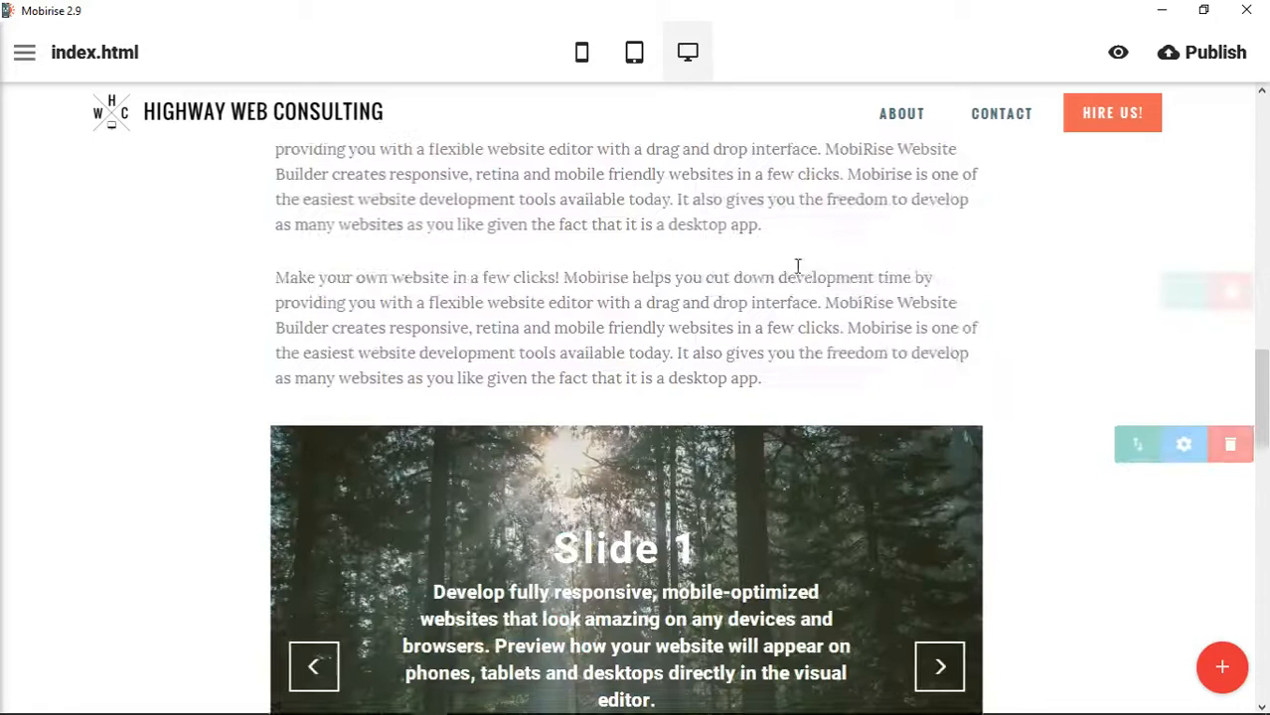
{"action": "scroll", "scroll_direction": "down", "scroll_amount": 3}
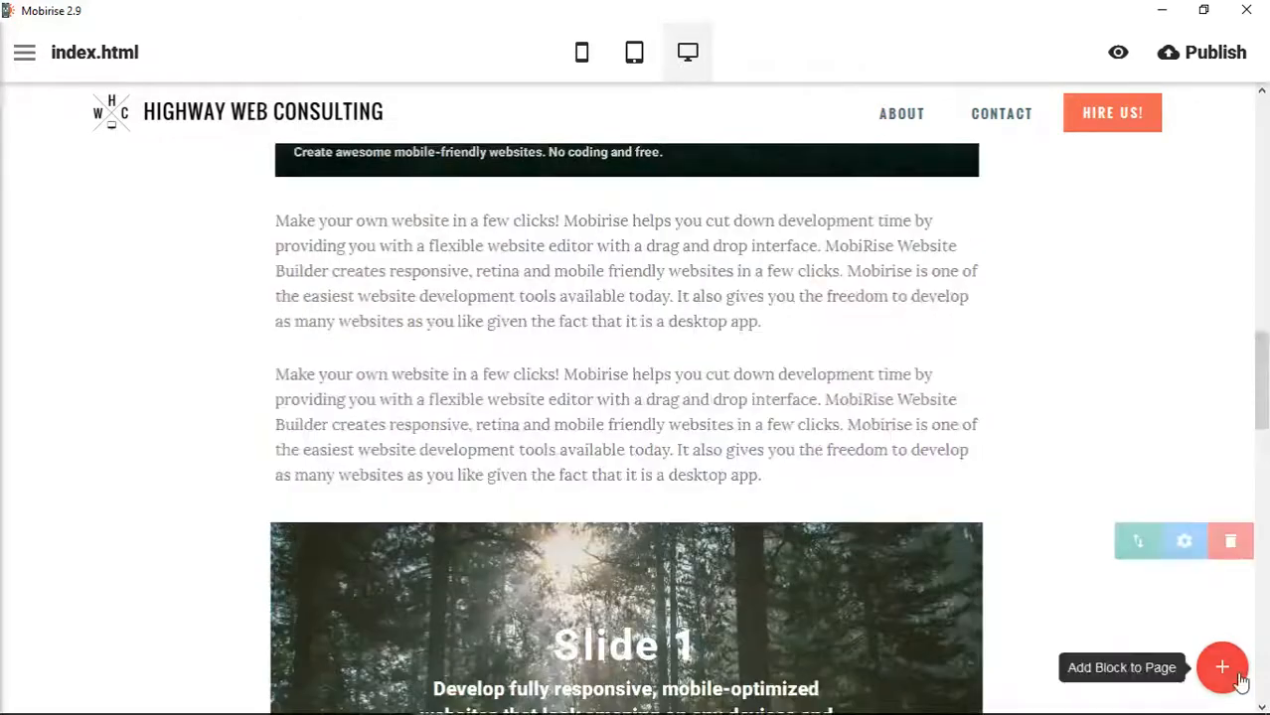
Open the block library and browse down to the Info category.
{"action": "left_click", "coordinate": [1222, 667]}
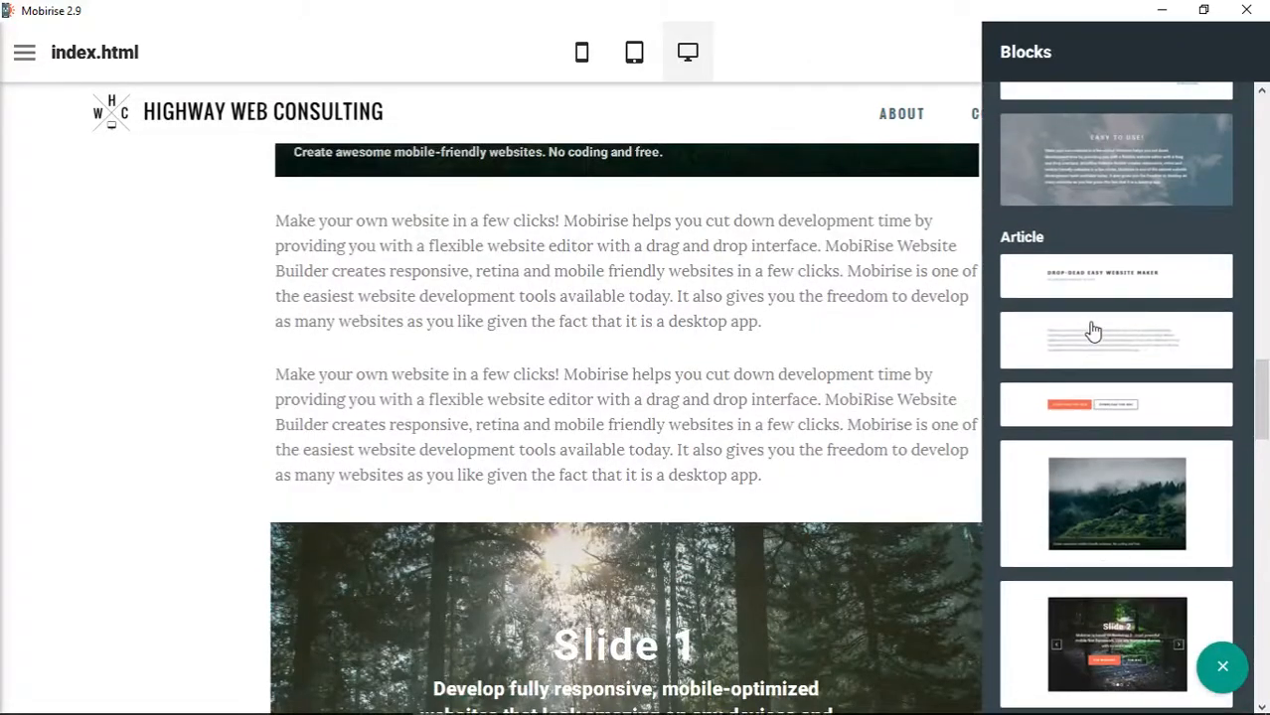
{"action": "scroll", "scroll_direction": "down", "scroll_amount": 3}
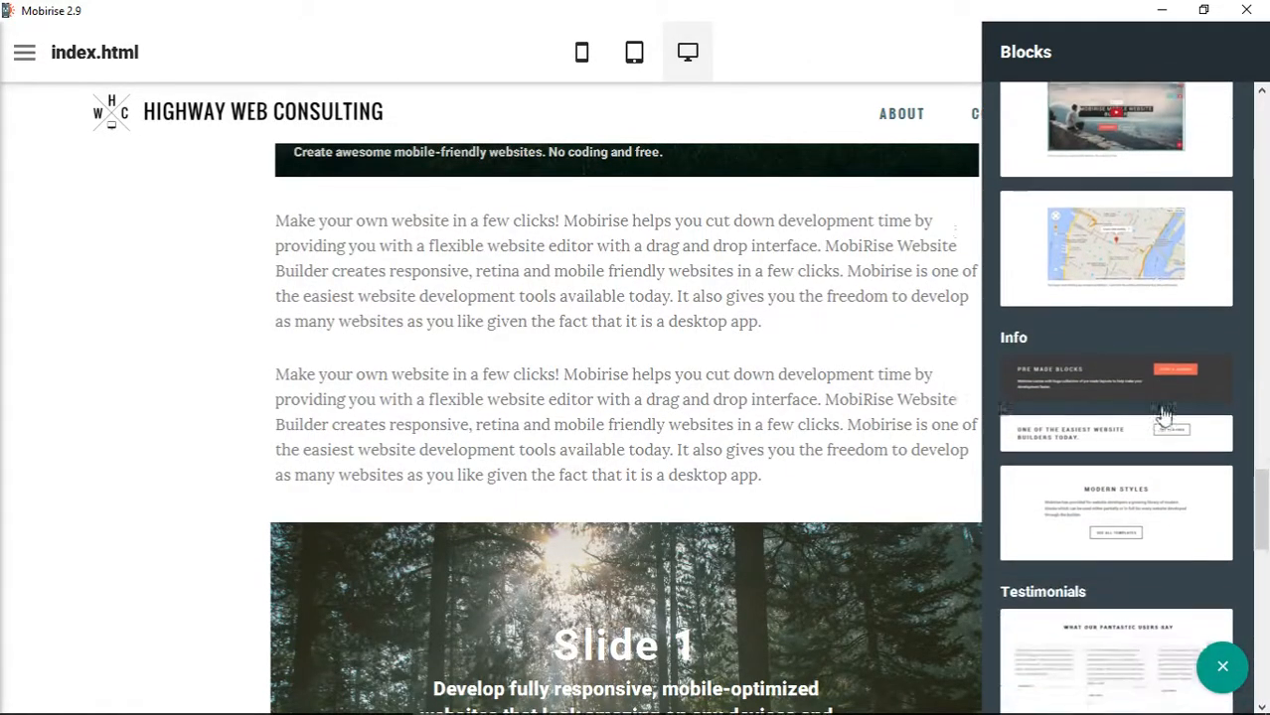
{"action": "scroll", "scroll_direction": "down", "scroll_amount": 3}
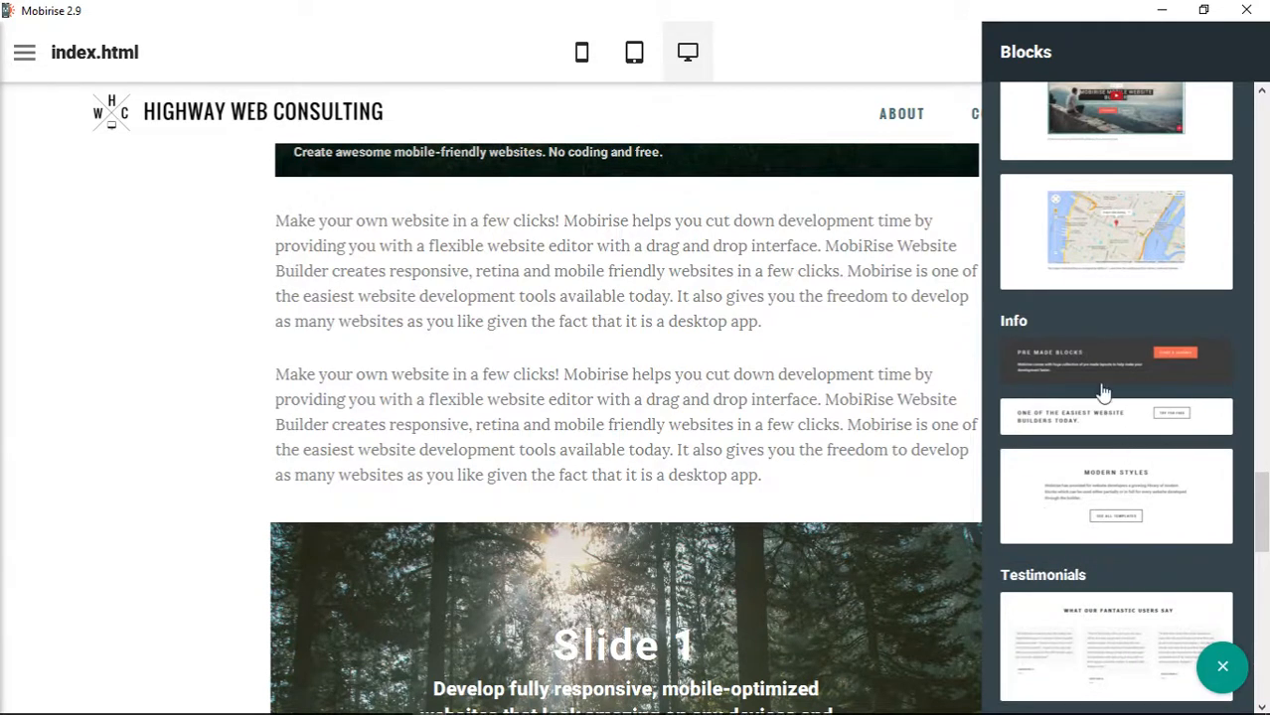